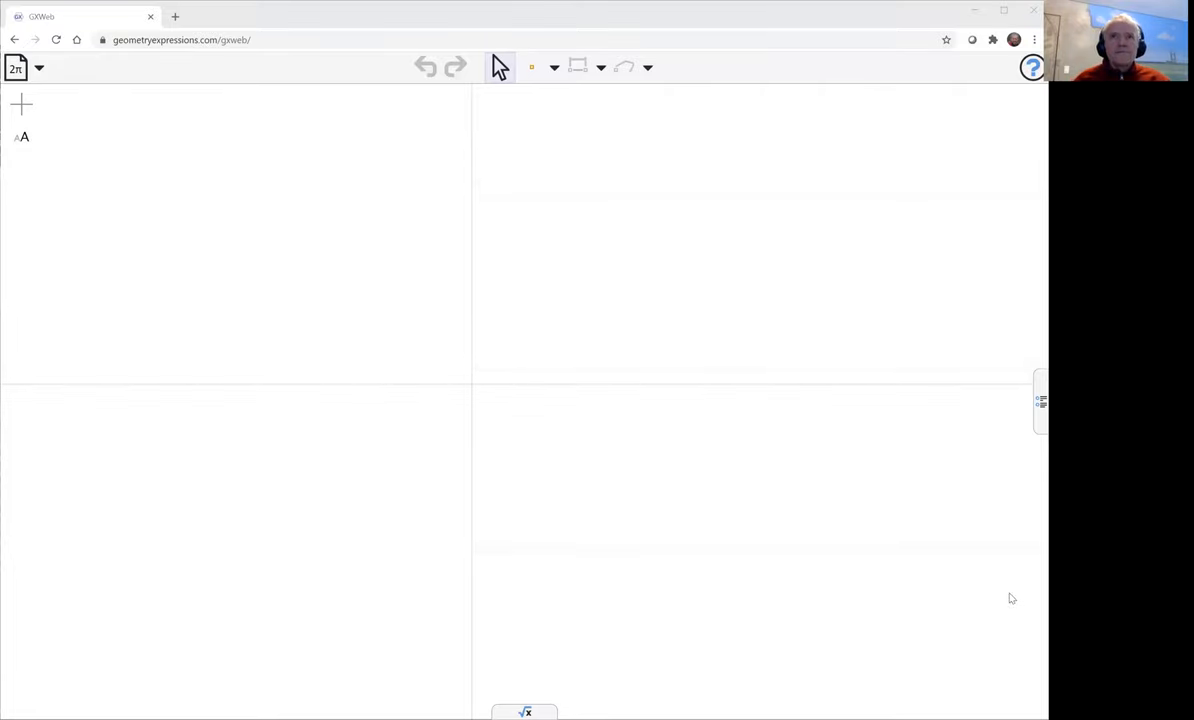
mouse_move(535, 87)
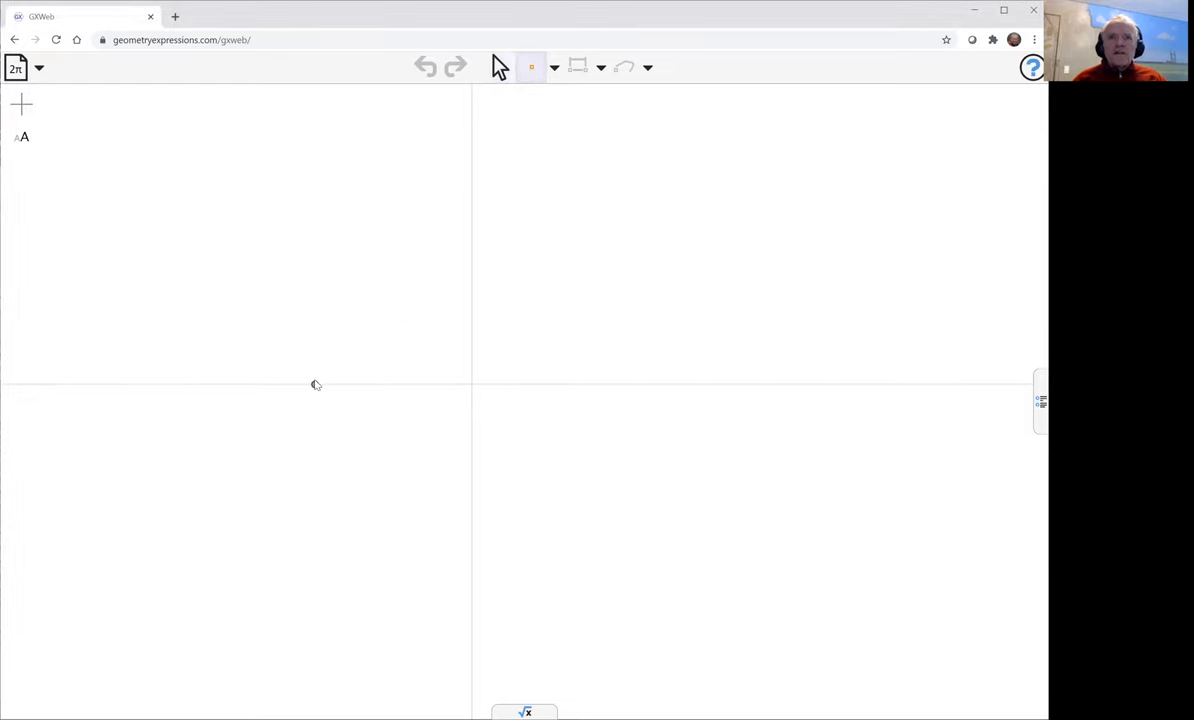
Place point A on the horizontal axis and draw a line through it at π/3.
click(554, 67)
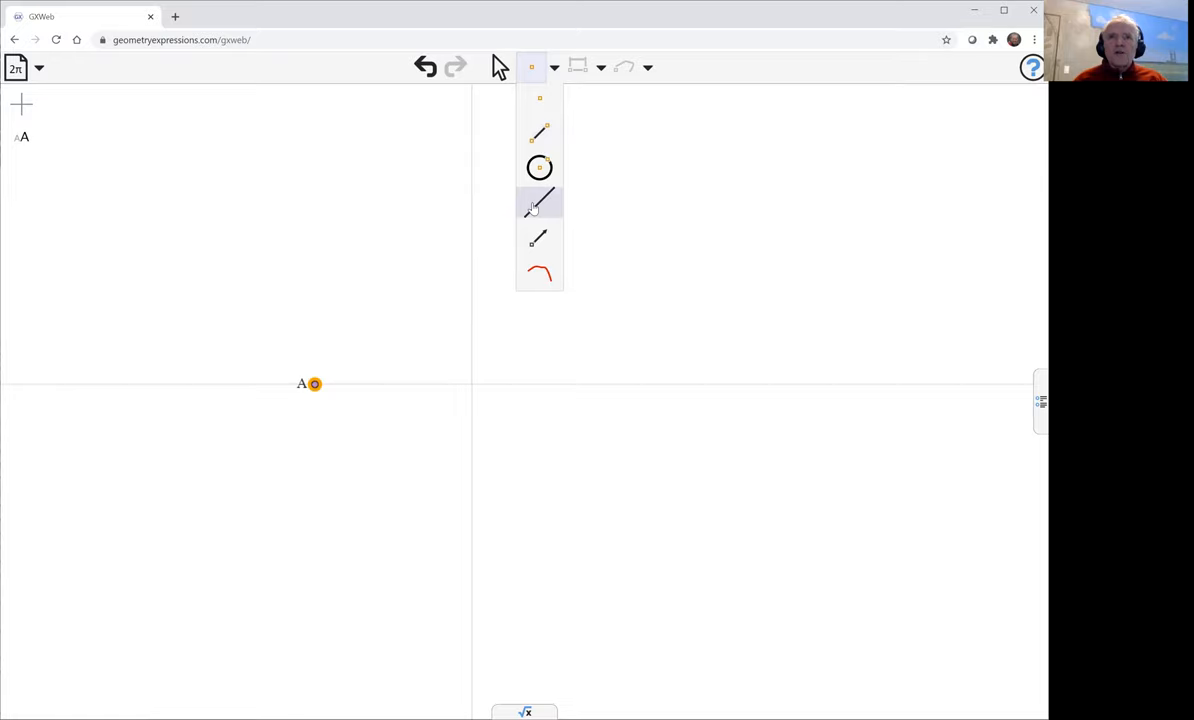
click(539, 203)
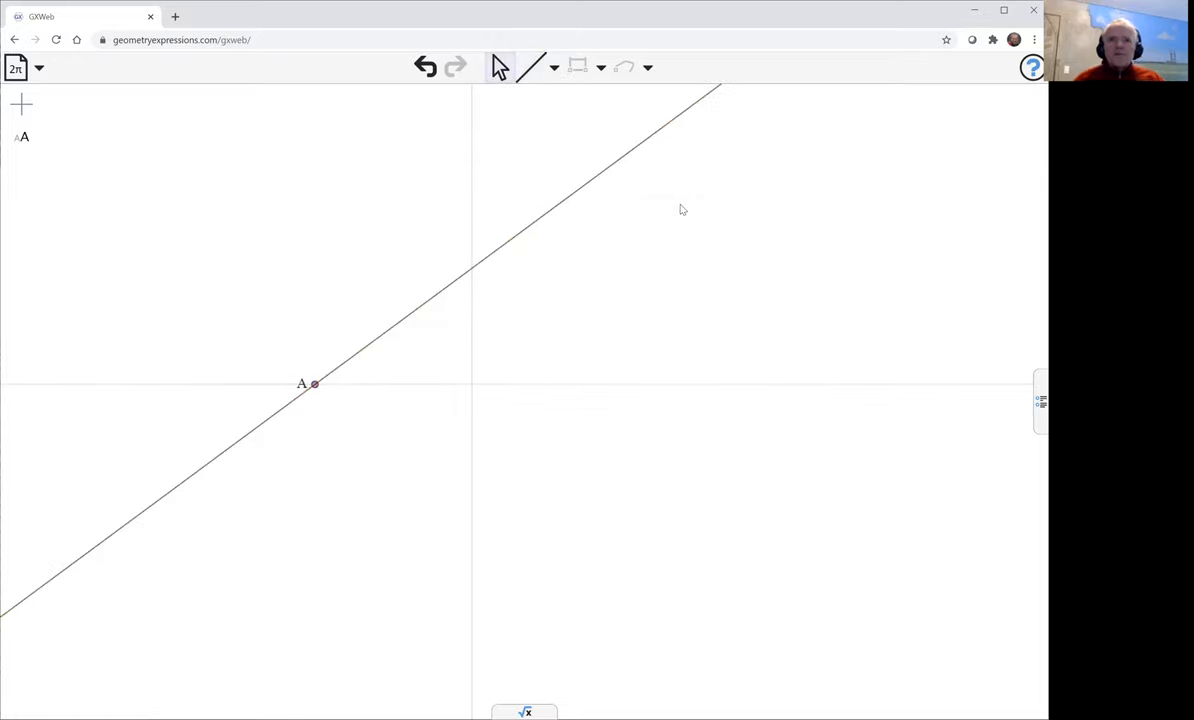
mouse_move(420, 314)
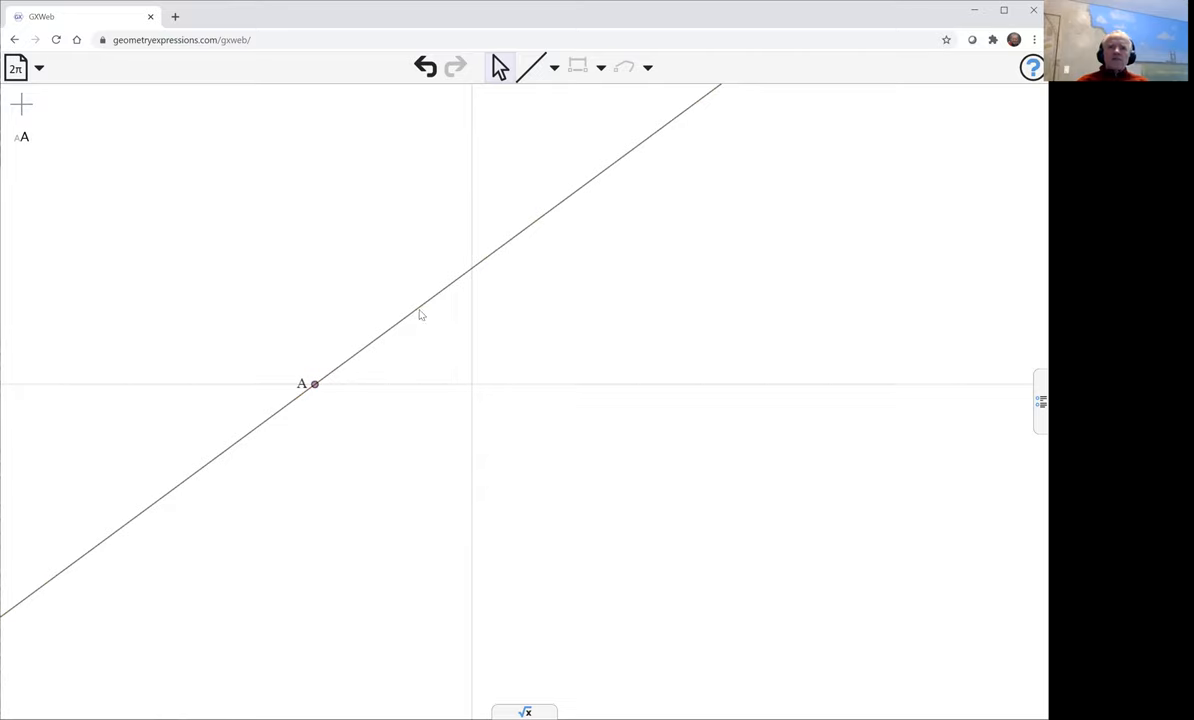
mouse_move(420, 308)
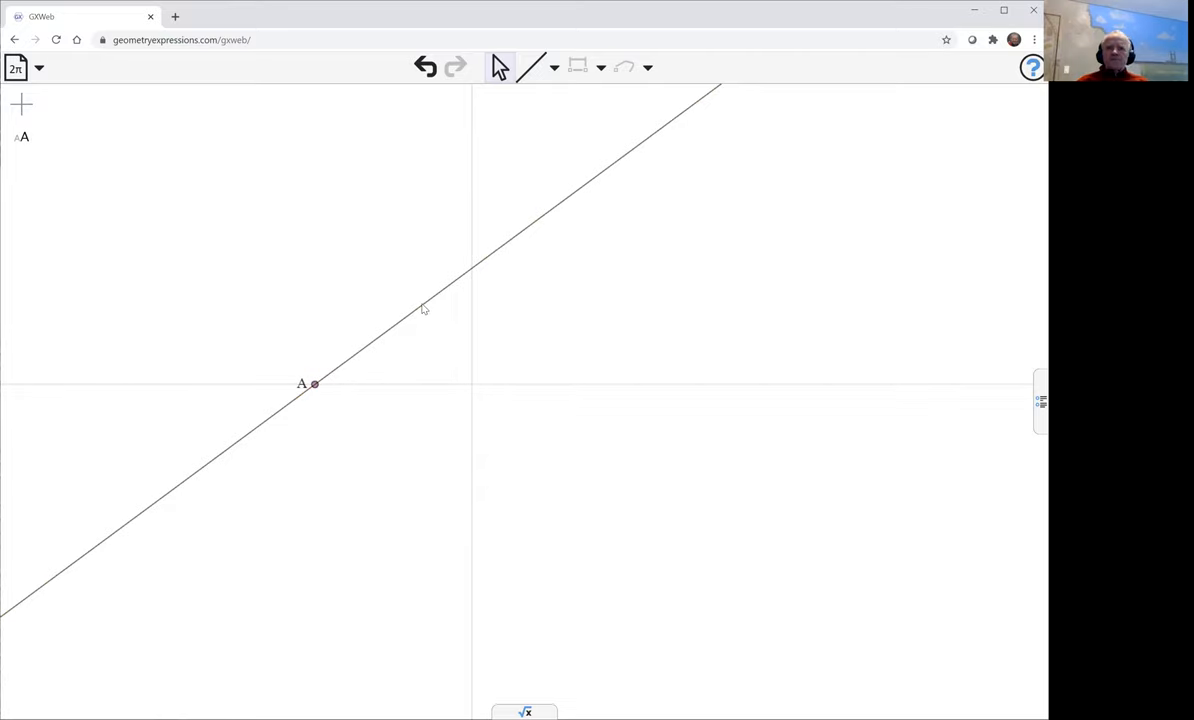
click(421, 309)
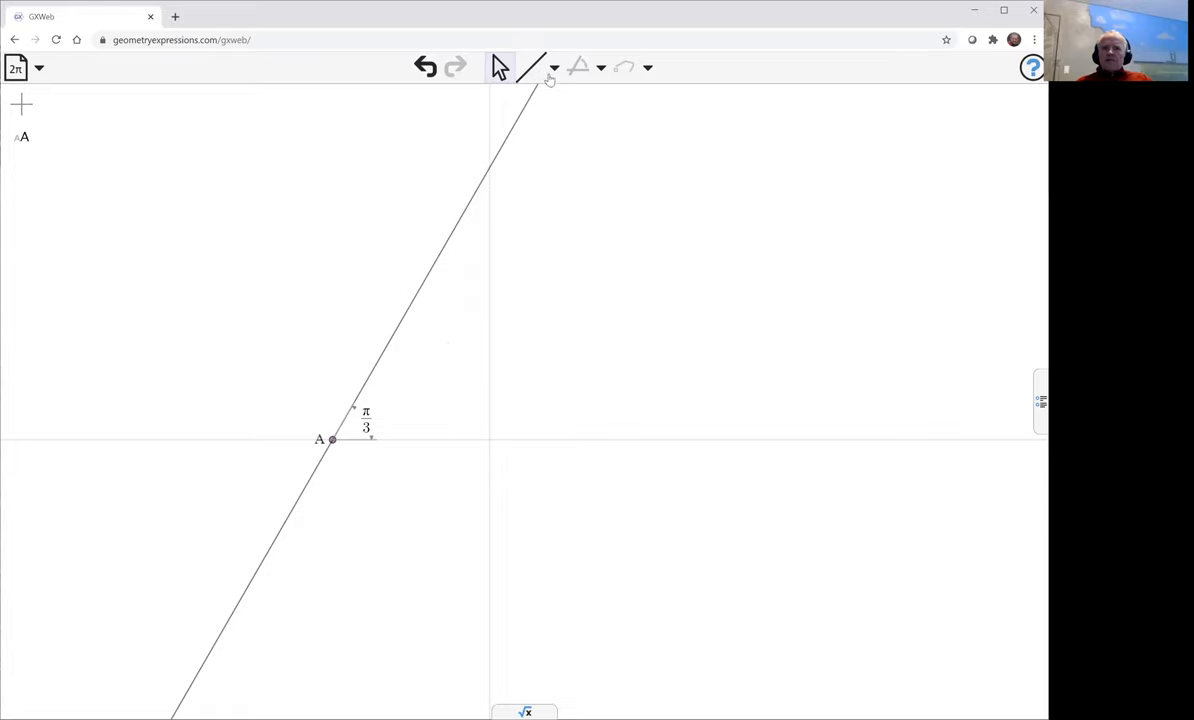
Draw segments BC and BD from point B on the line, marking angles α and β.
click(553, 67)
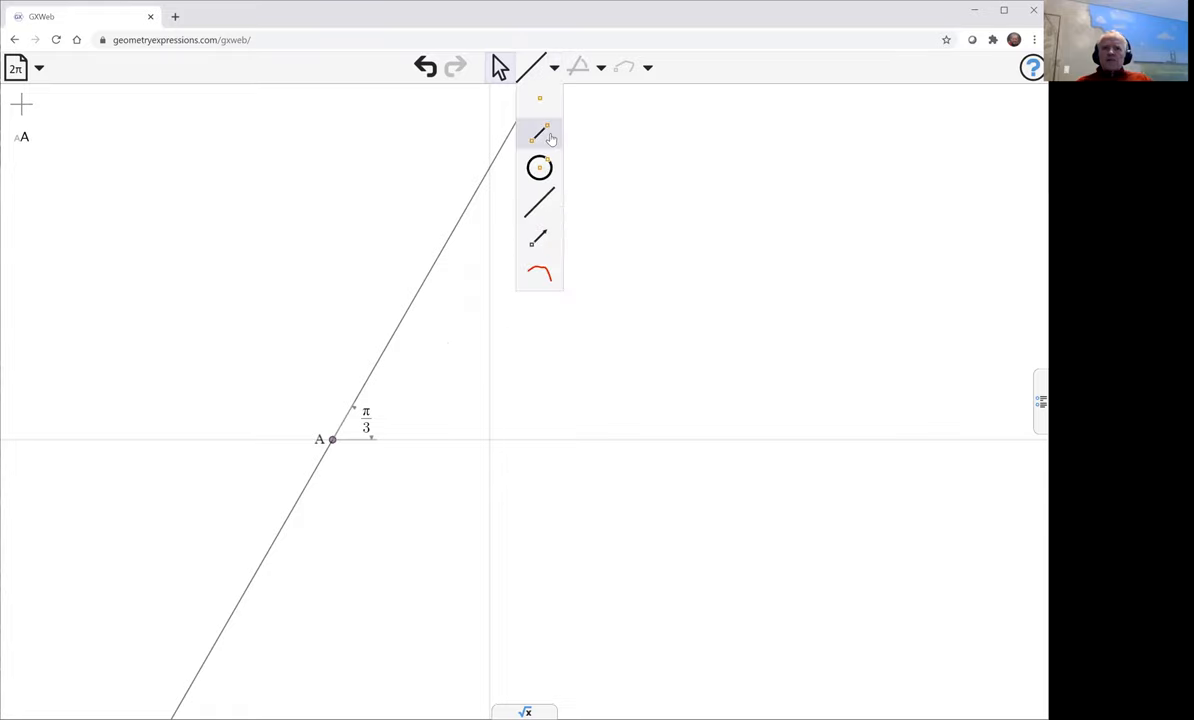
click(538, 135)
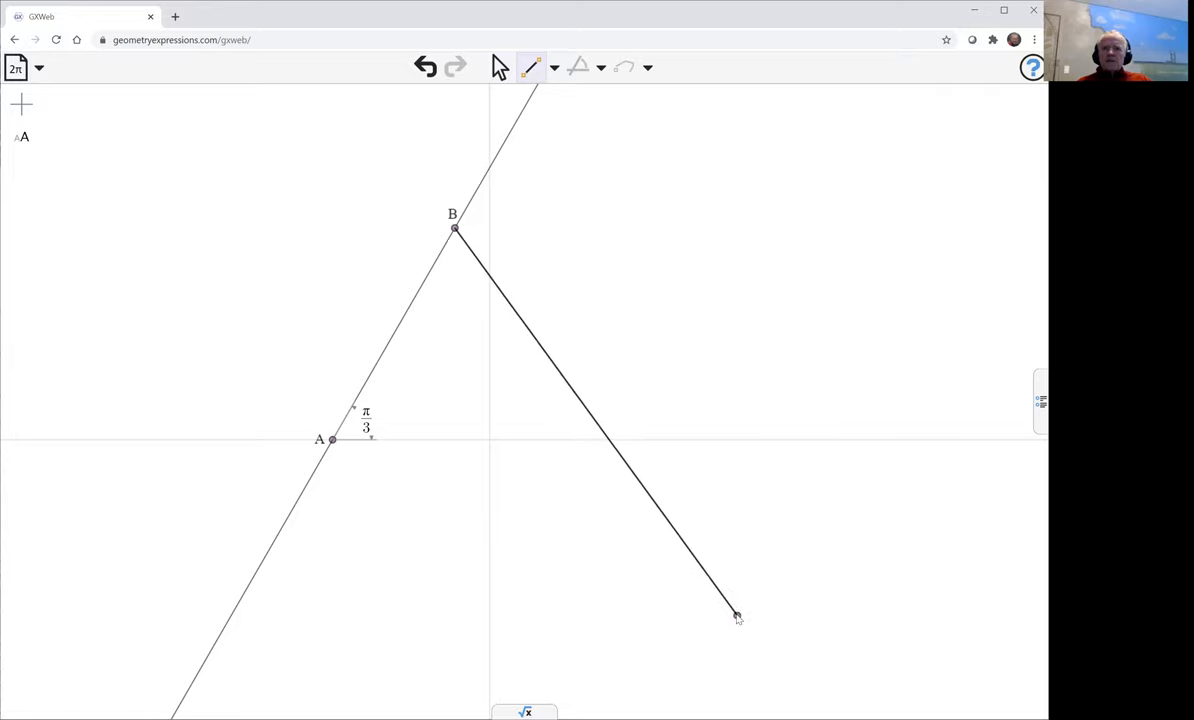
click(600, 420)
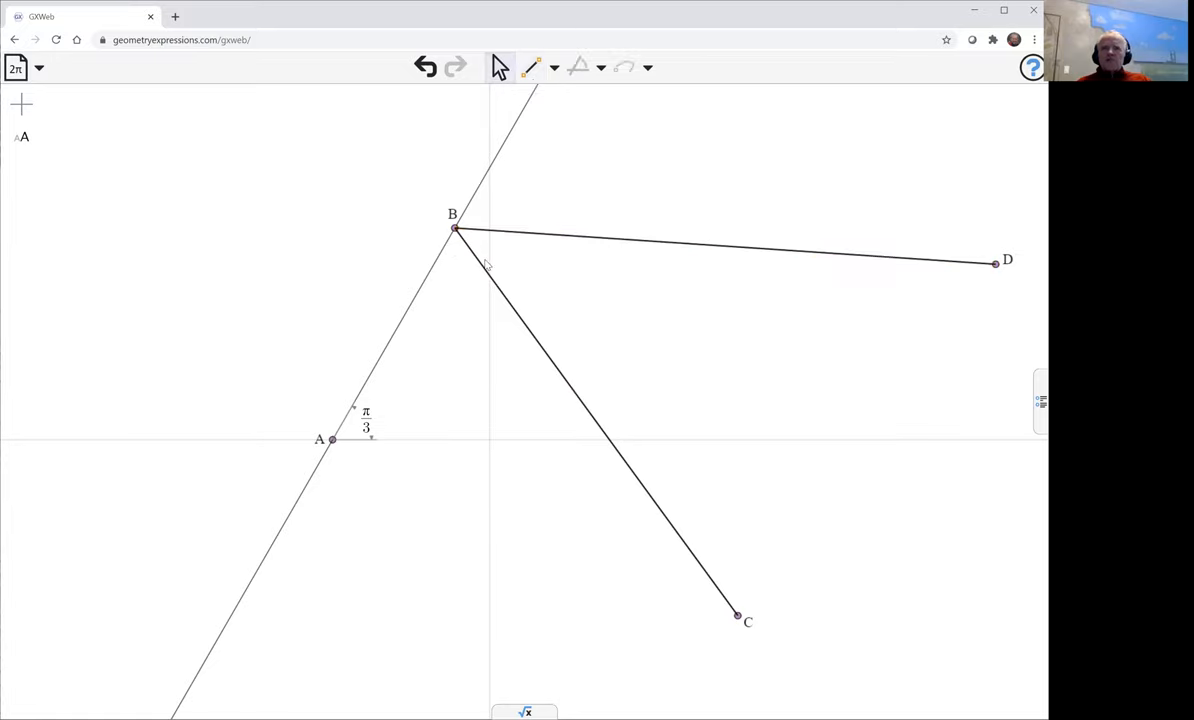
click(600, 420)
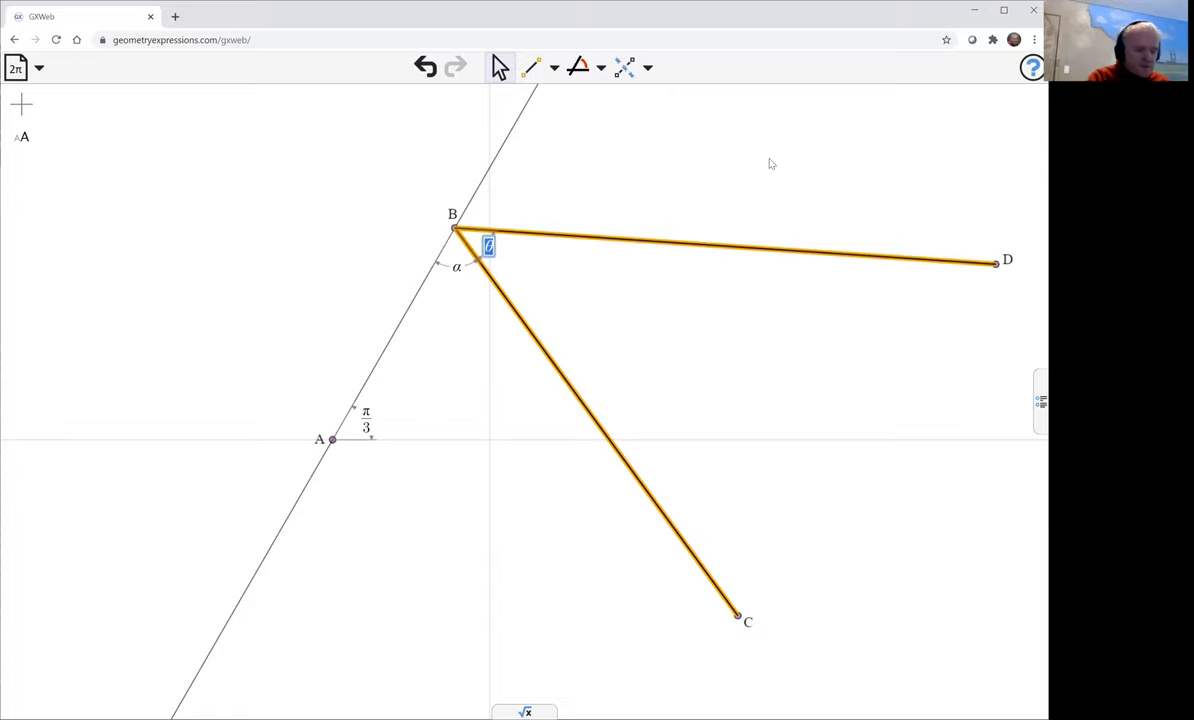
text(beta)
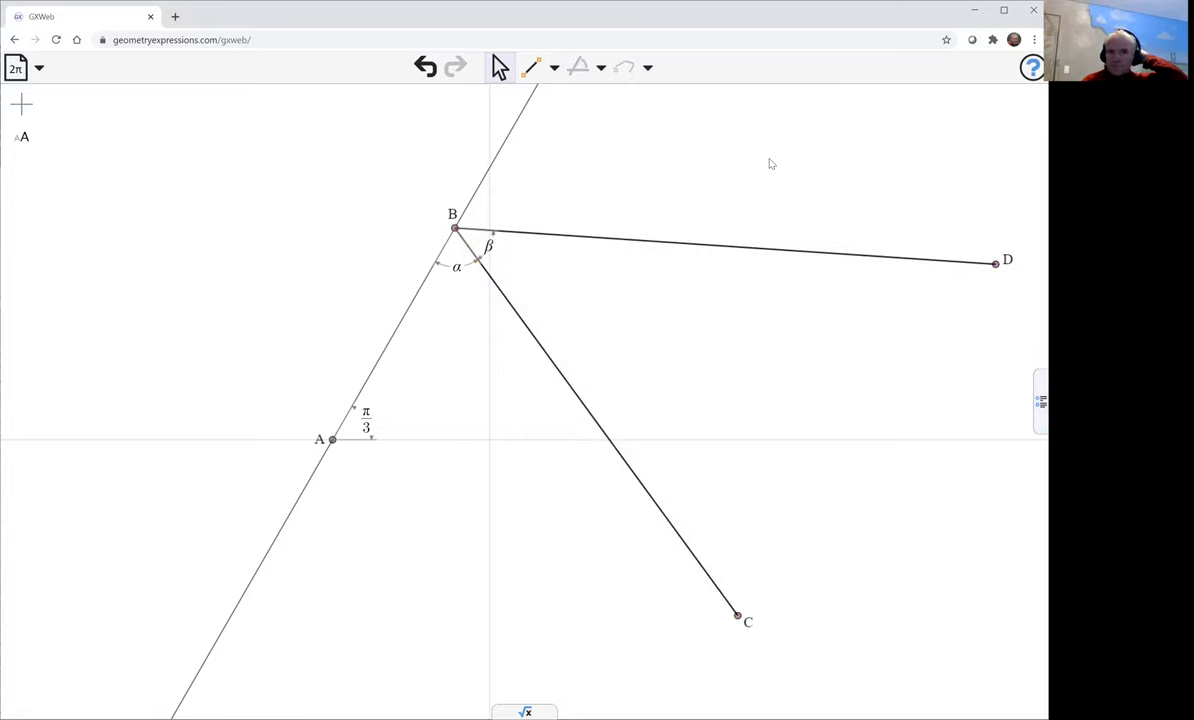
mouse_move(389, 428)
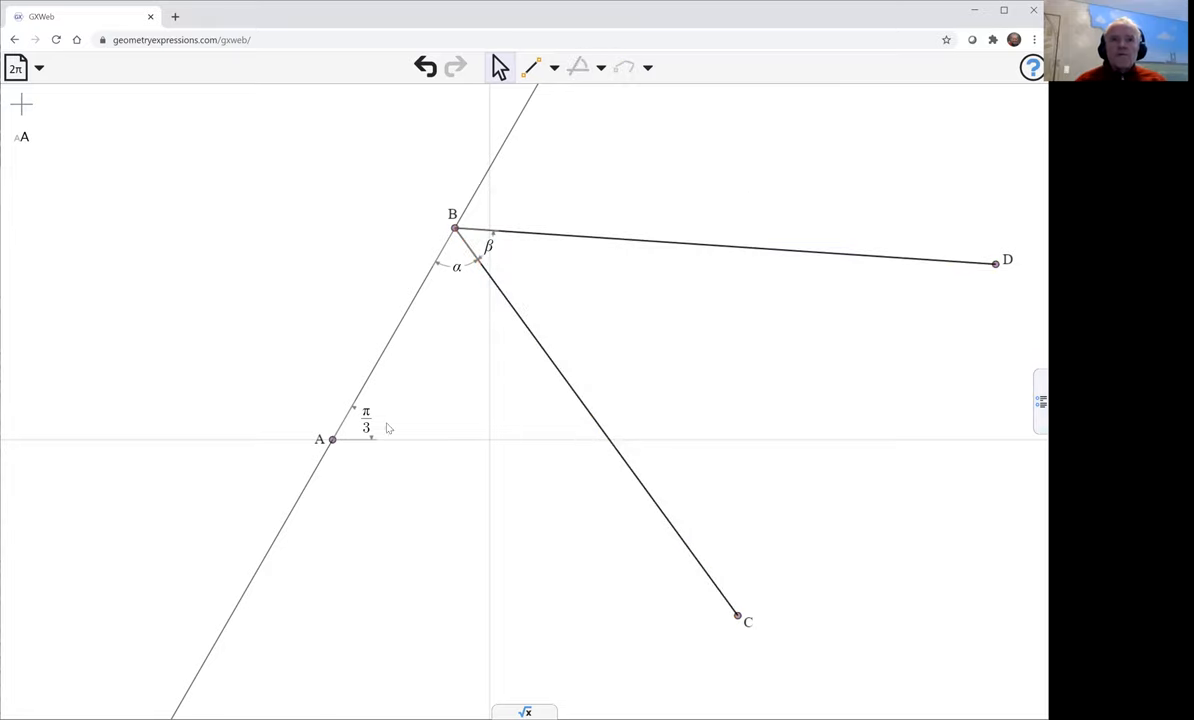
mouse_move(508, 242)
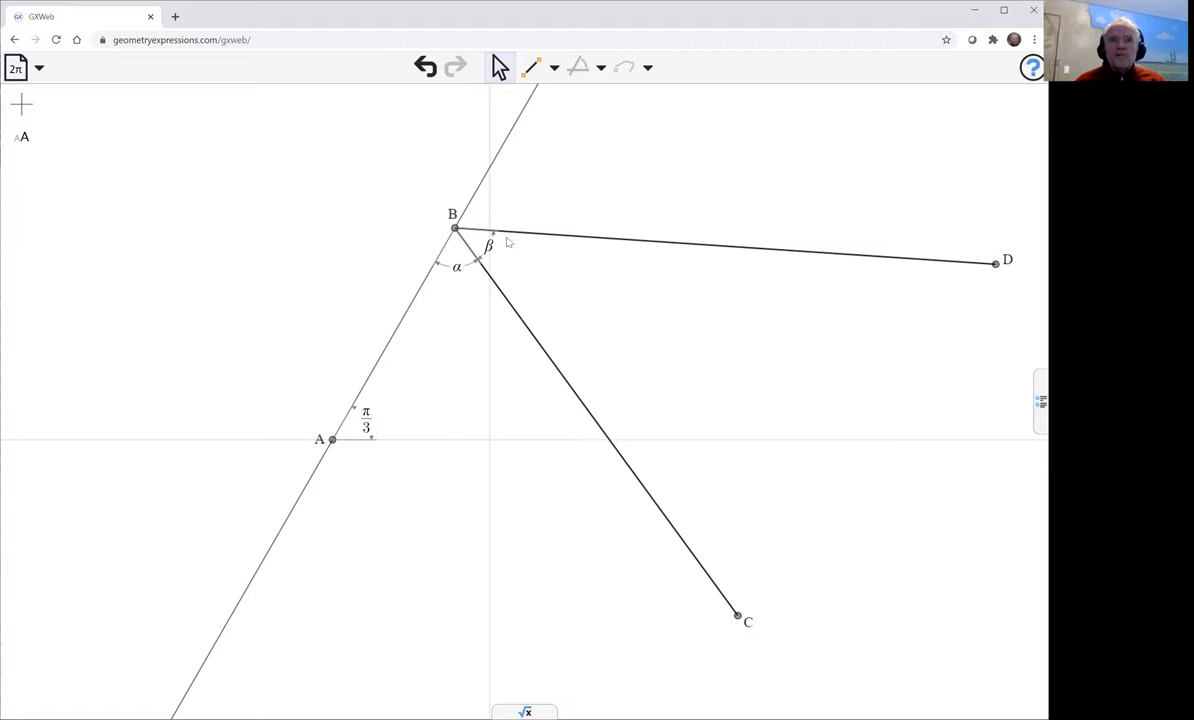
Place E on the horizontal axis, dimension AE as a, and slide B along the line.
click(553, 67)
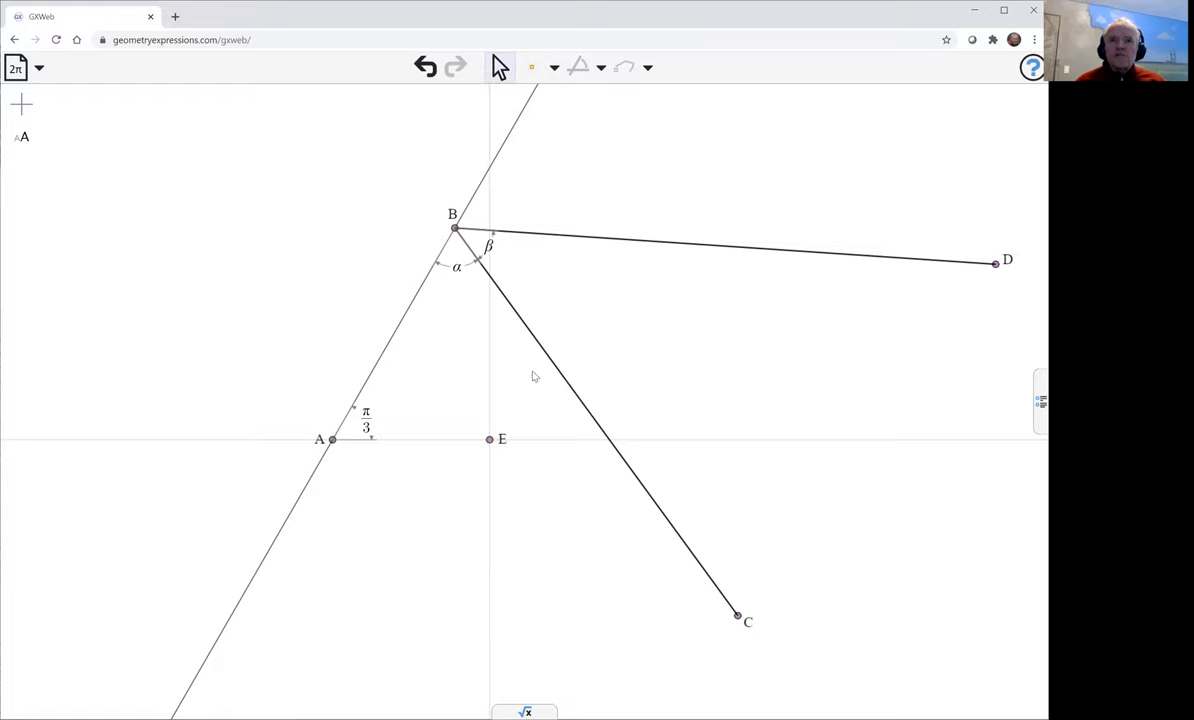
click(489, 439)
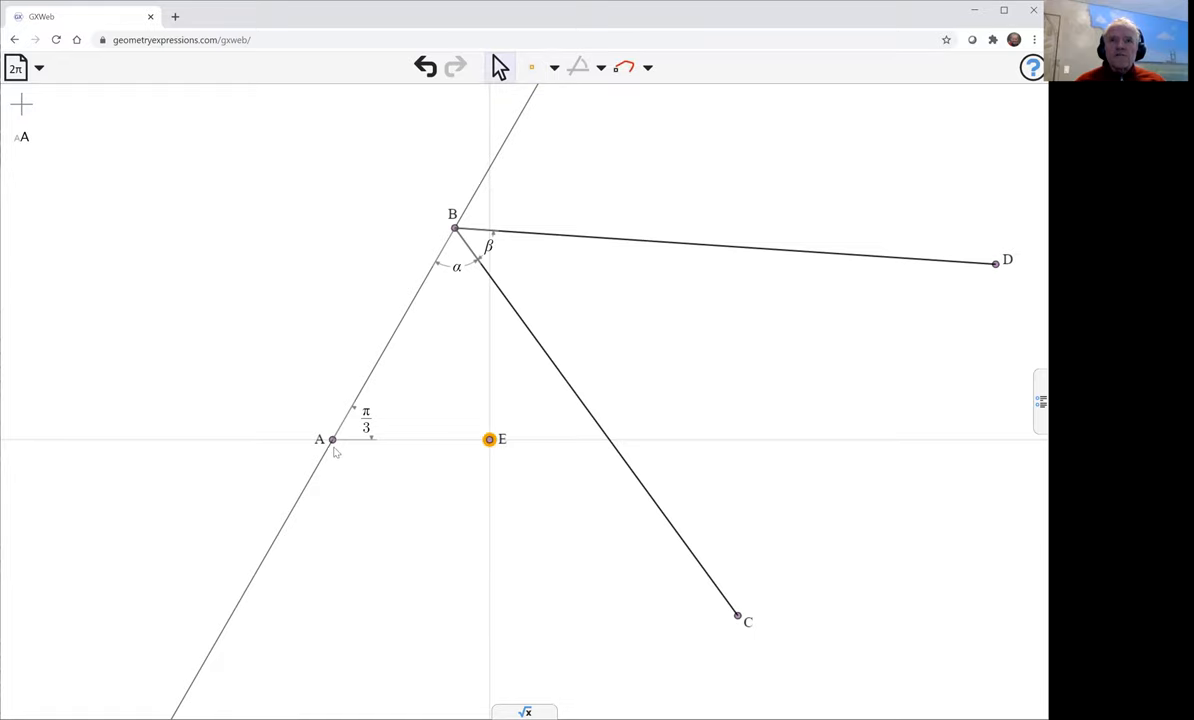
click(332, 440)
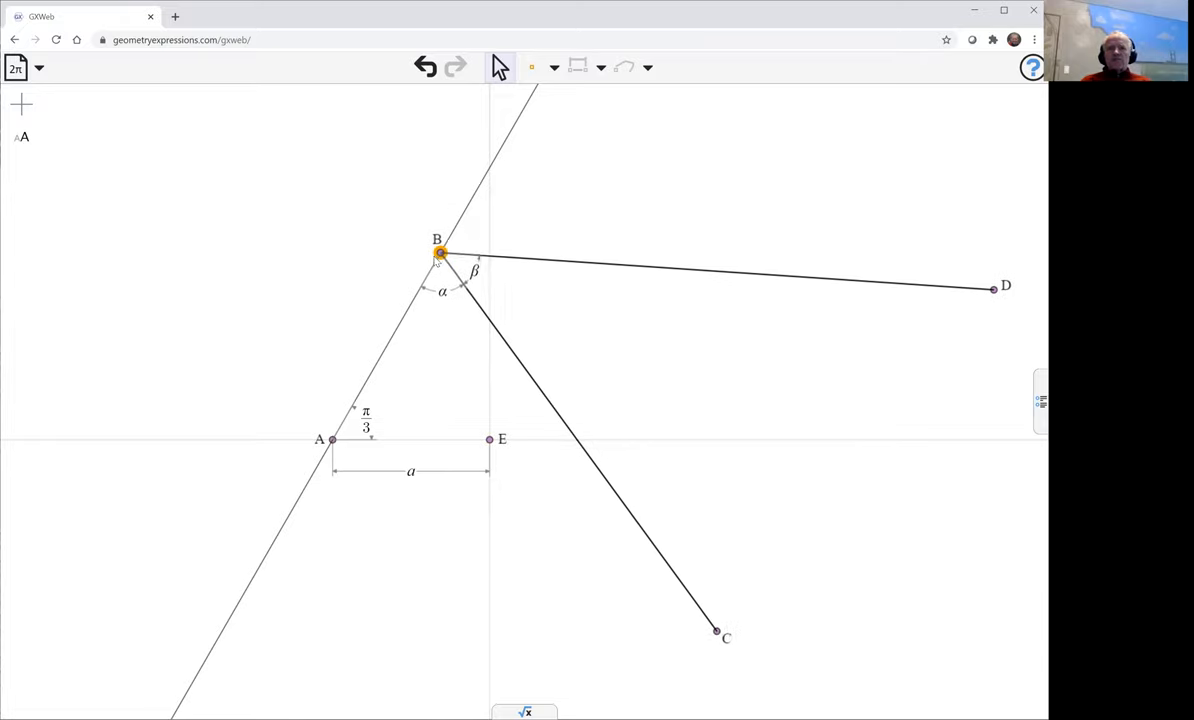
drag(438, 252, 409, 306)
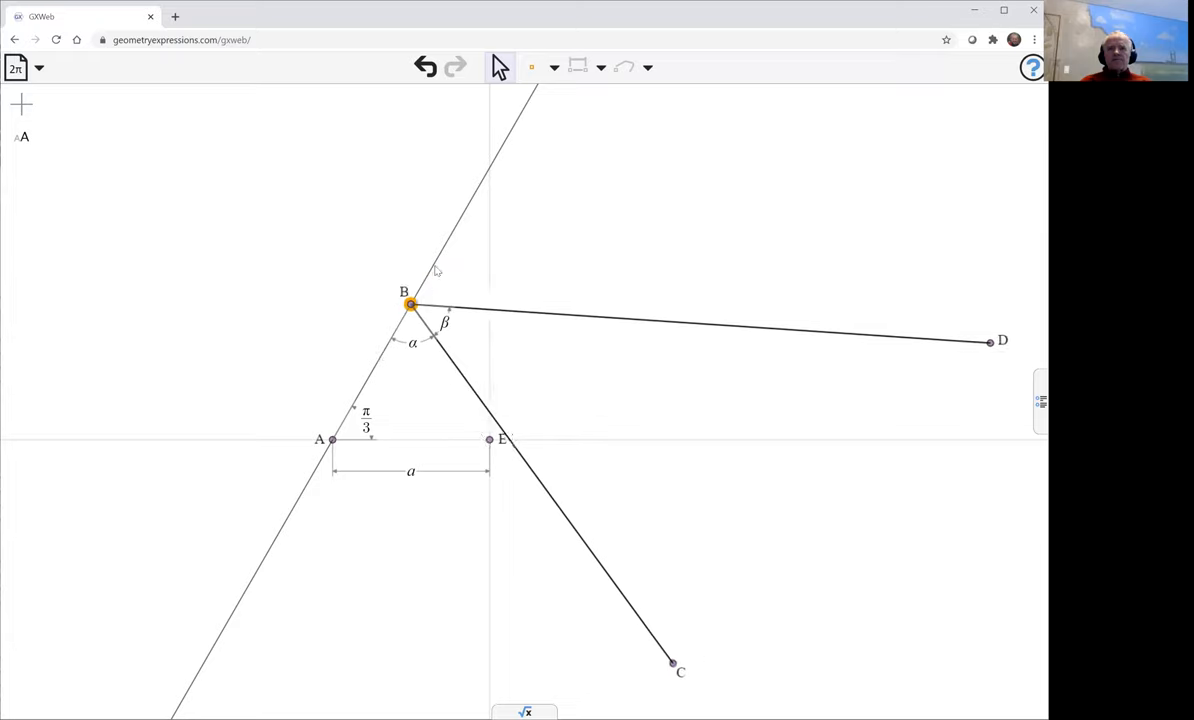
drag(411, 307, 475, 192)
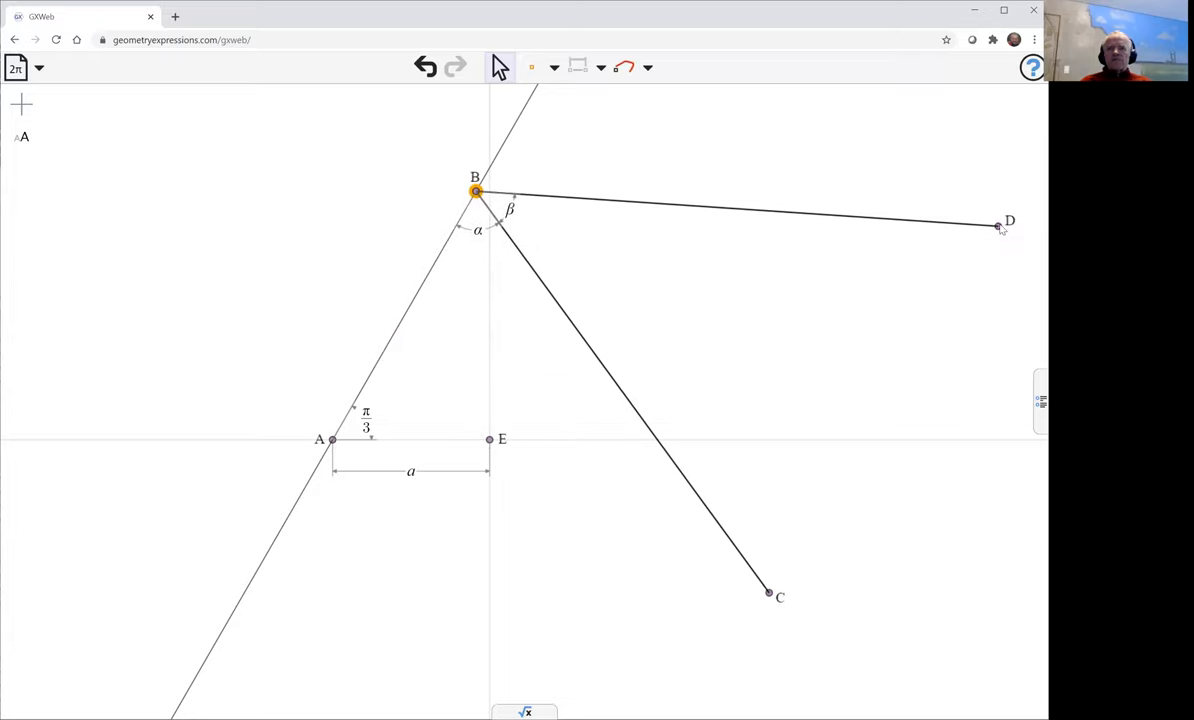
Place point F on segment BD and draw the line through E and F.
click(998, 225)
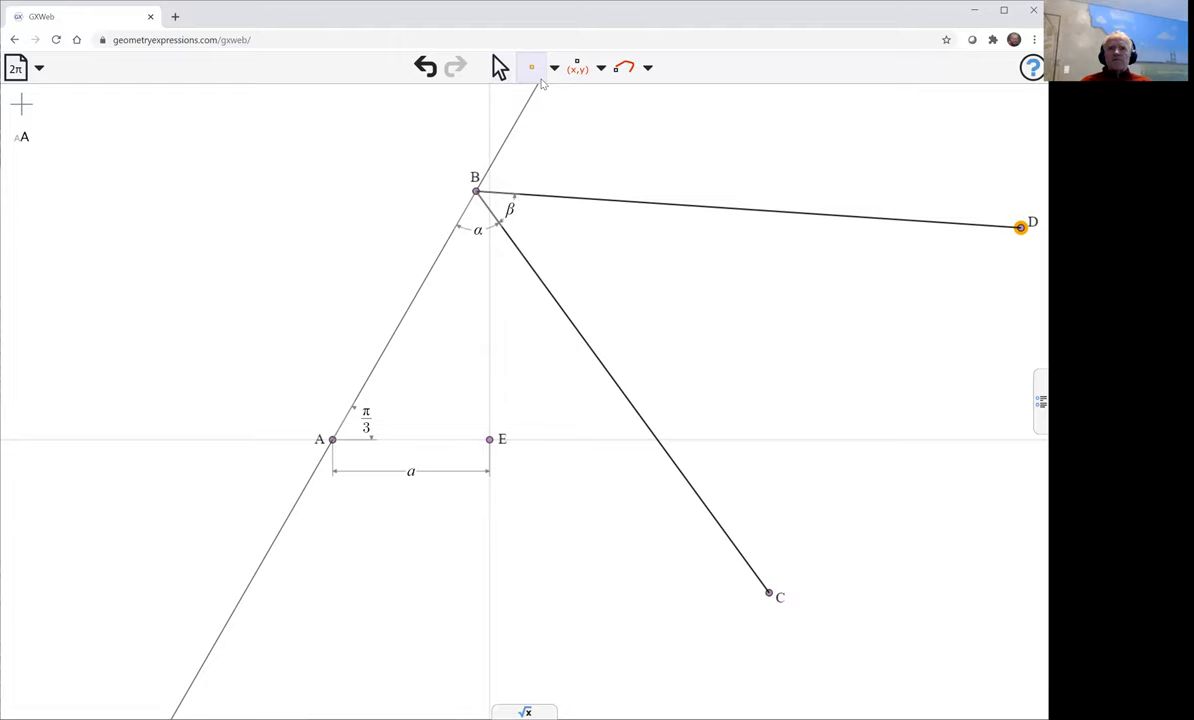
mouse_move(703, 208)
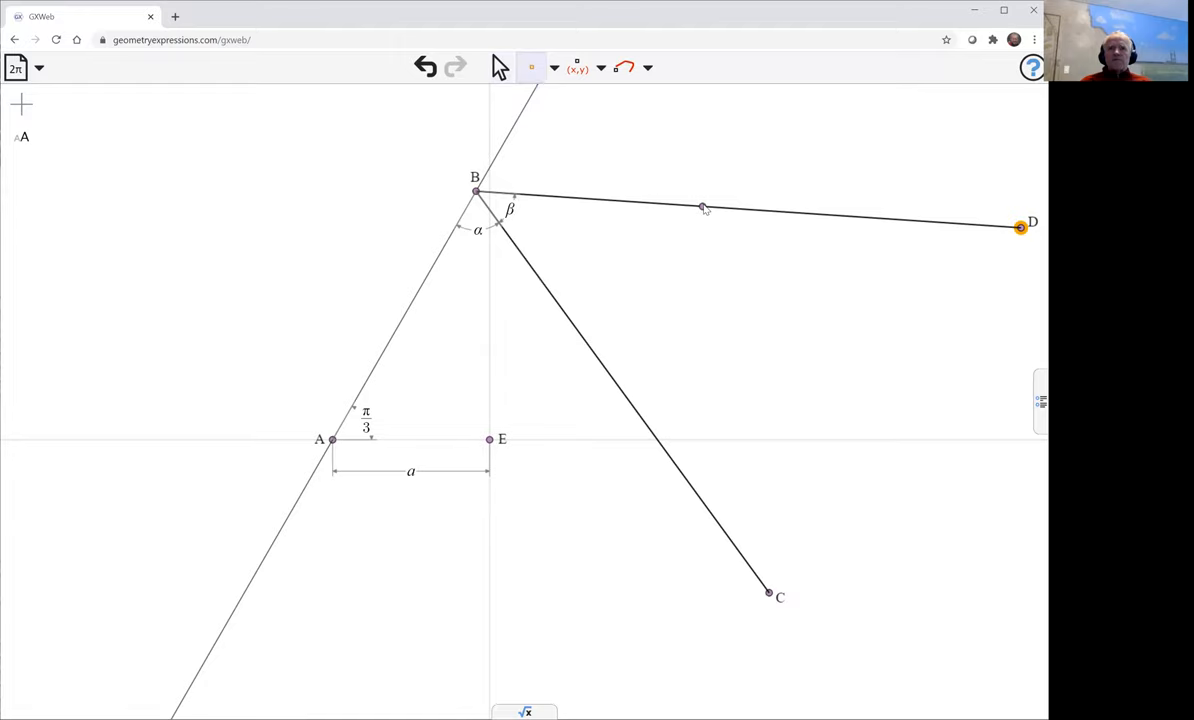
click(703, 207)
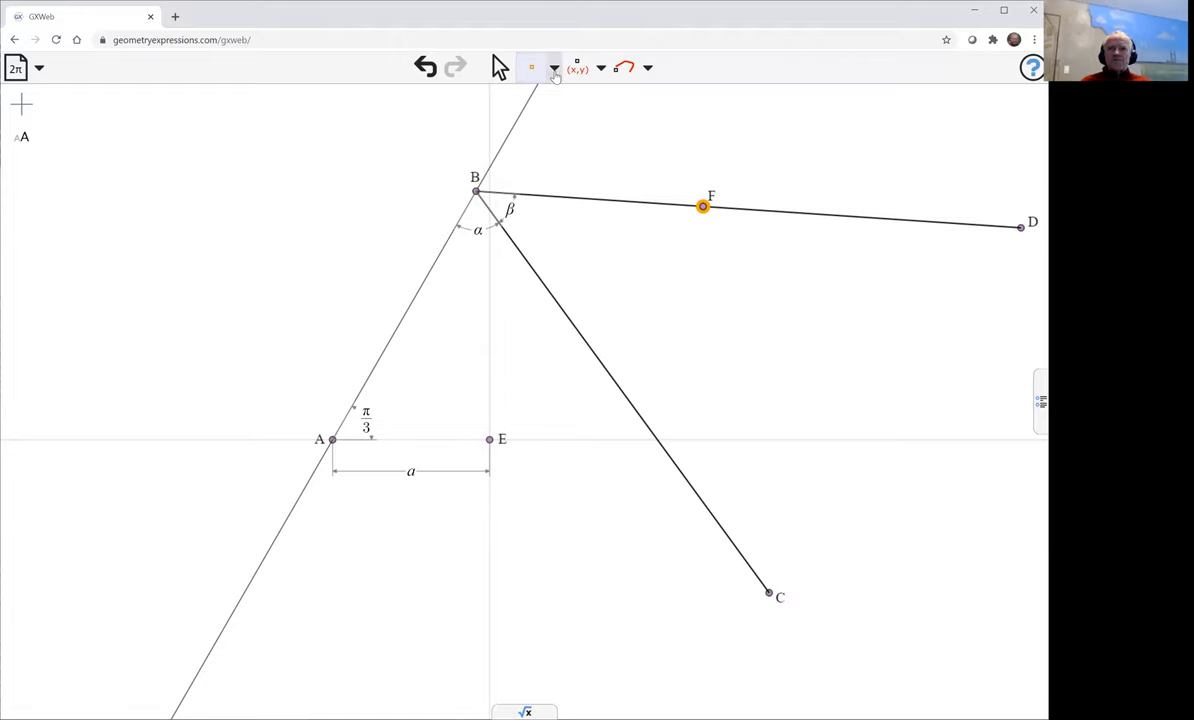
click(554, 68)
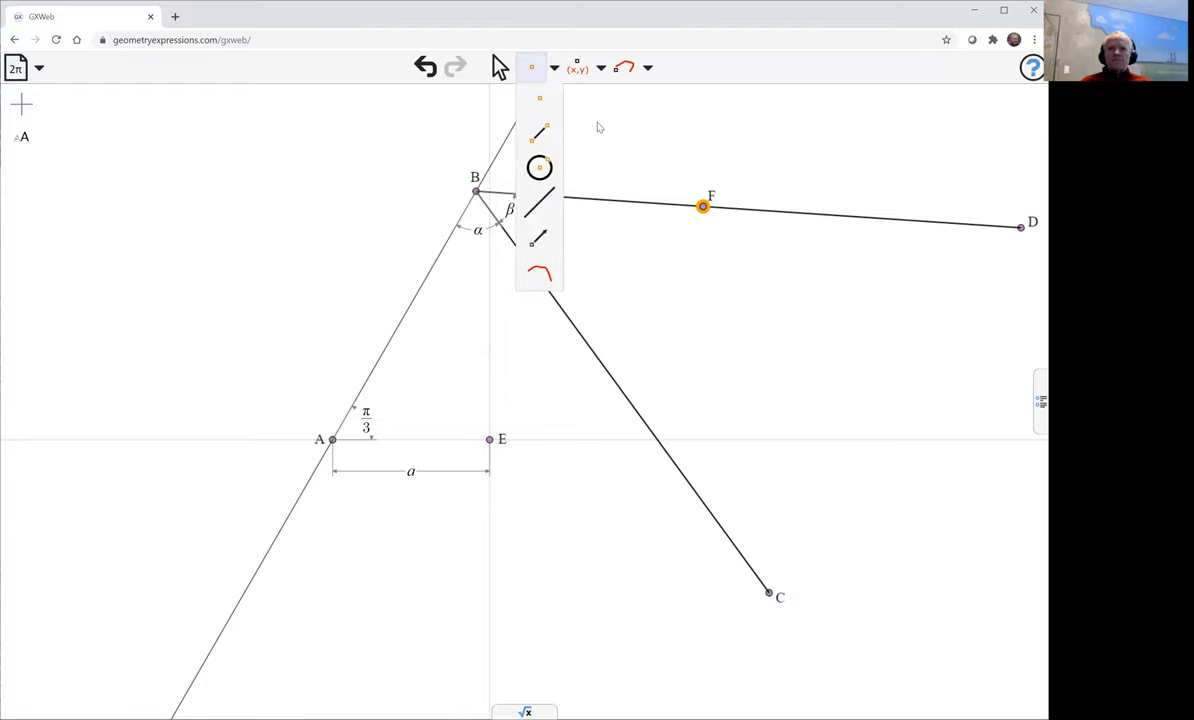
click(540, 128)
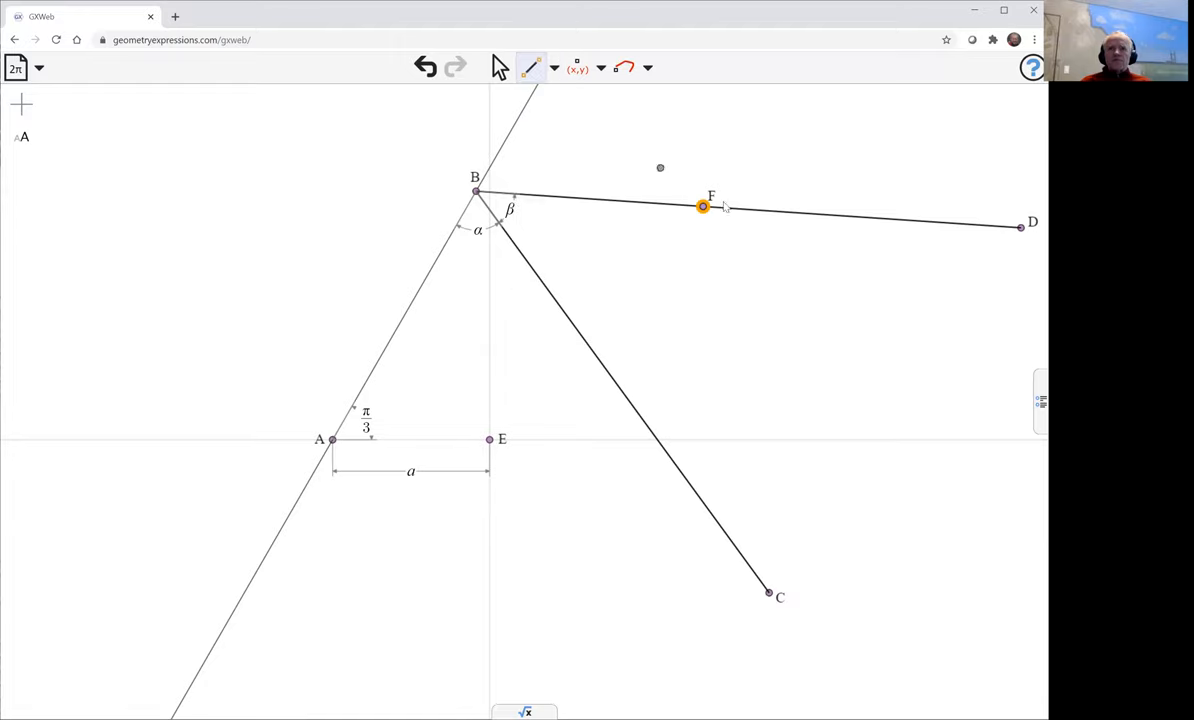
click(554, 67)
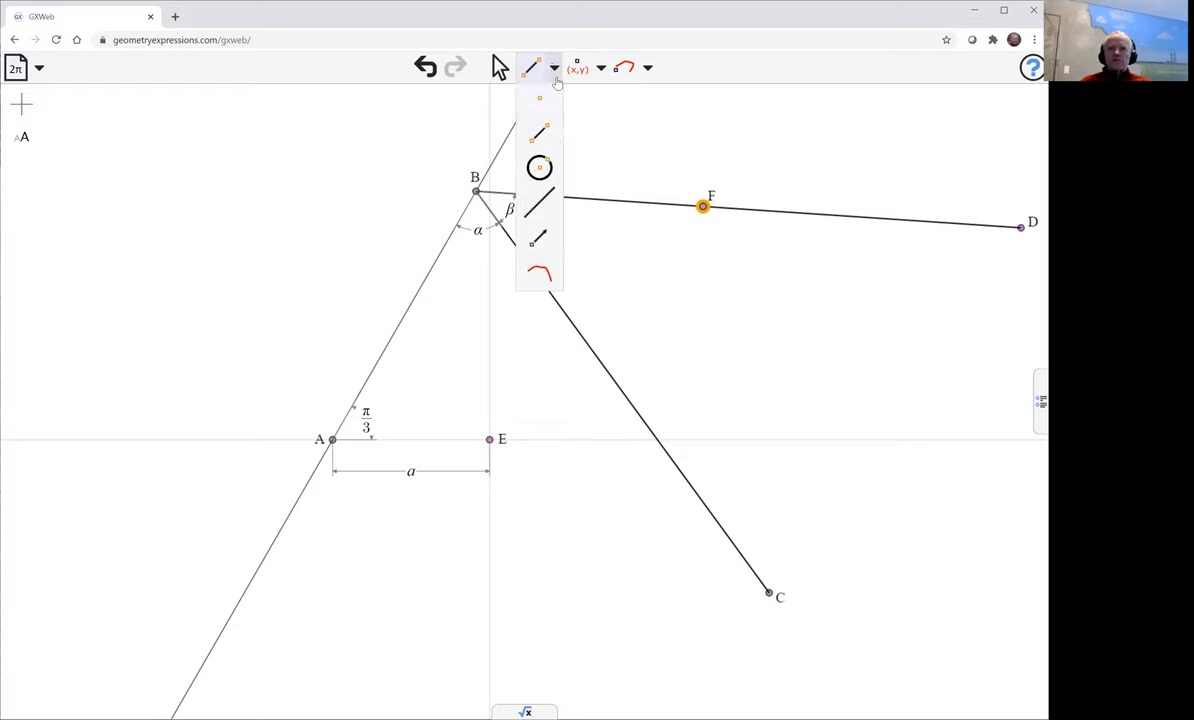
click(538, 132)
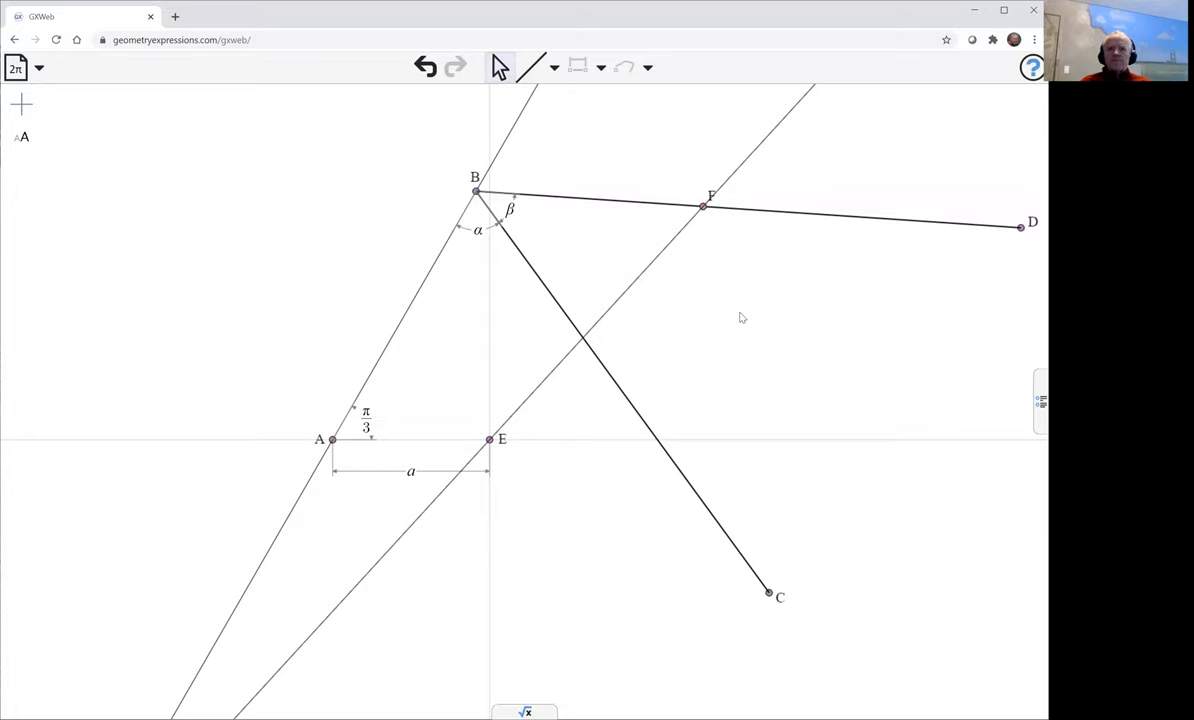
Create point G where line EF crosses BC, then drag B to flex the linkage.
click(553, 67)
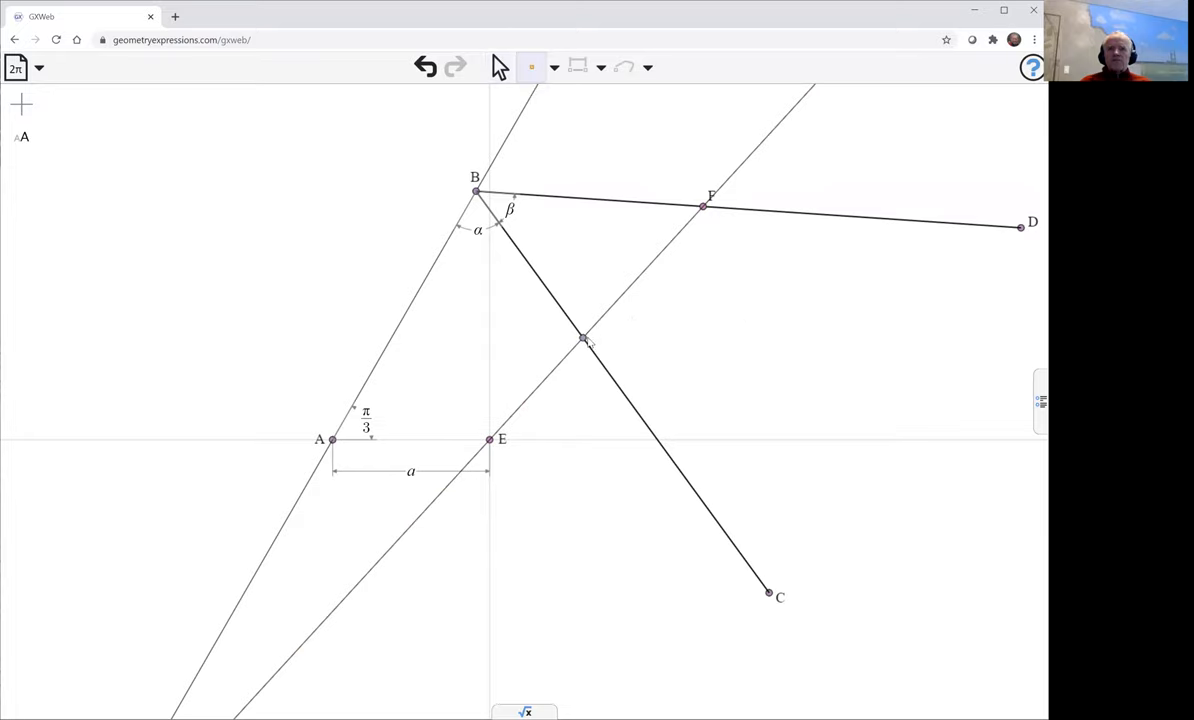
click(583, 337)
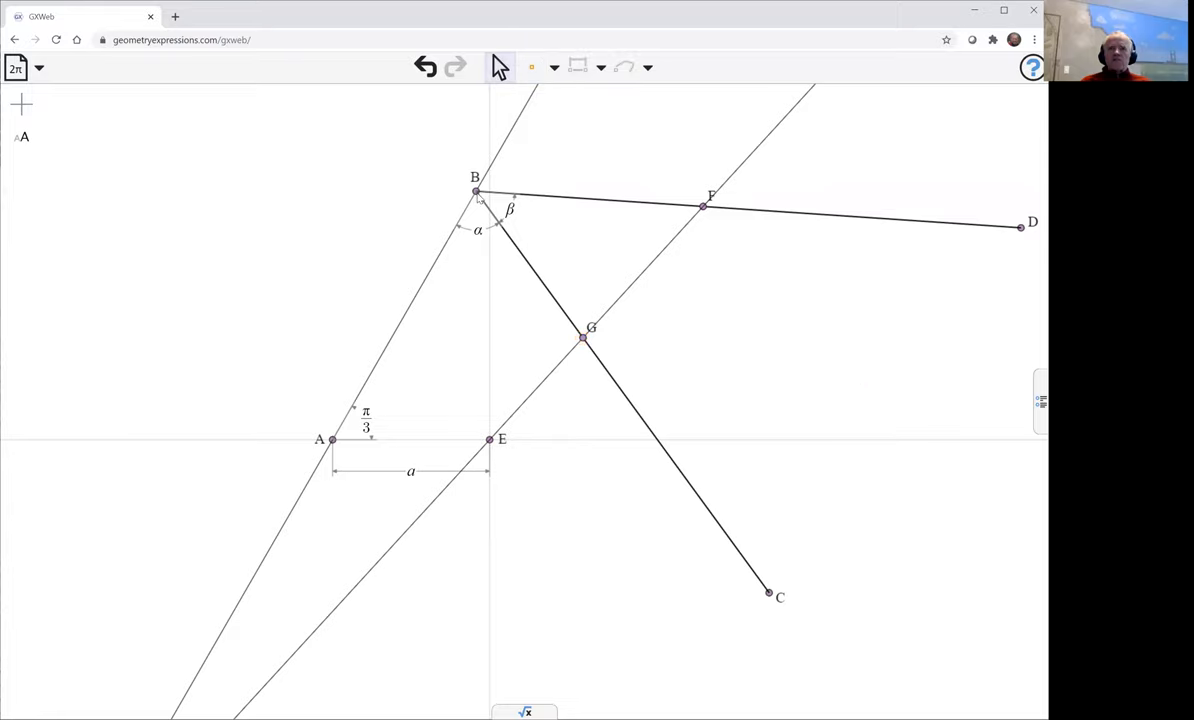
drag(476, 191, 435, 260)
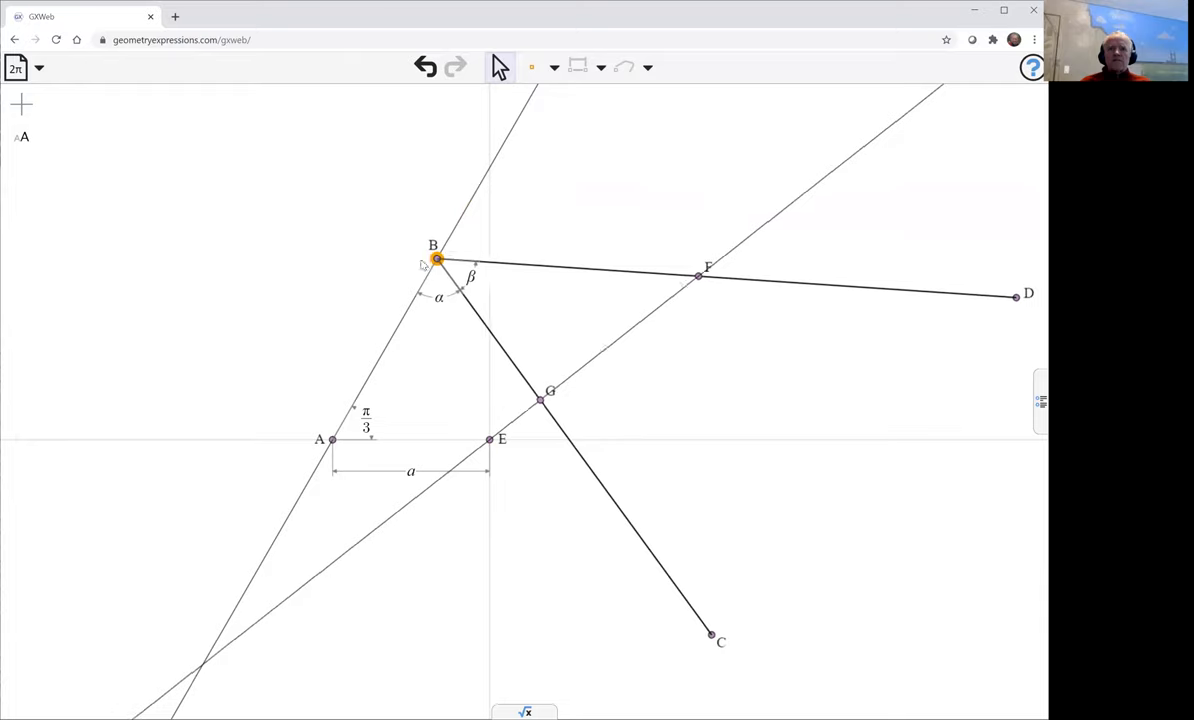
drag(435, 259, 423, 280)
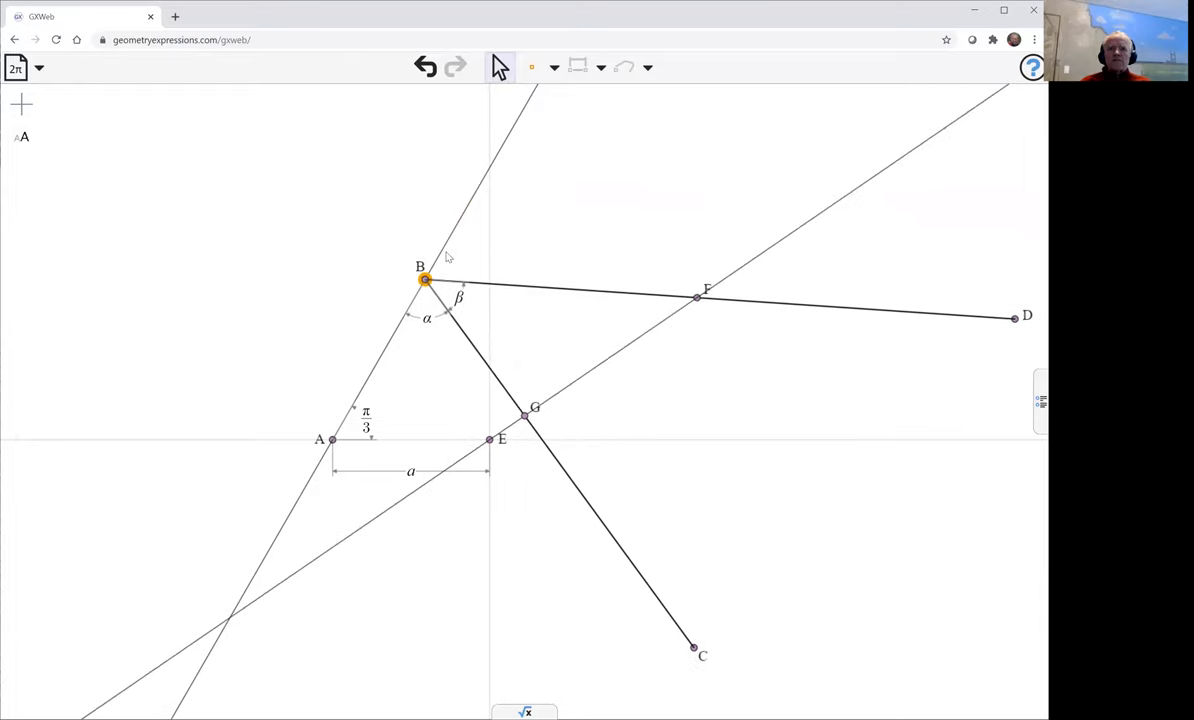
drag(422, 280, 532, 93)
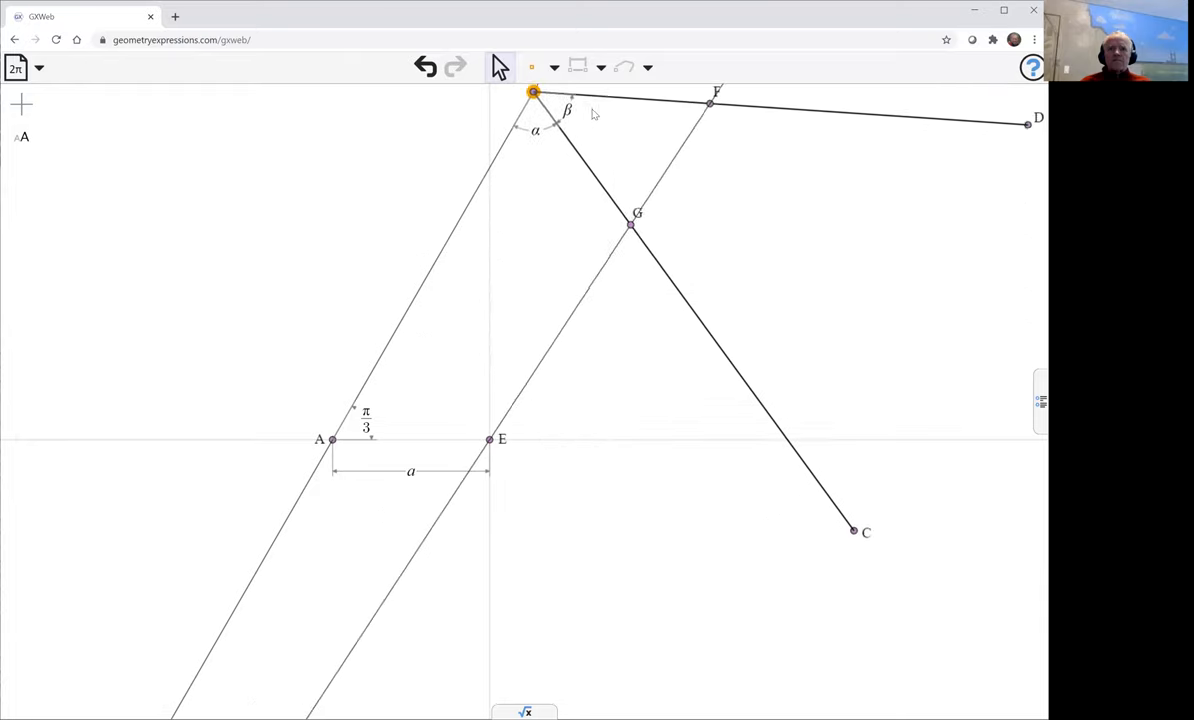
drag(533, 92, 433, 258)
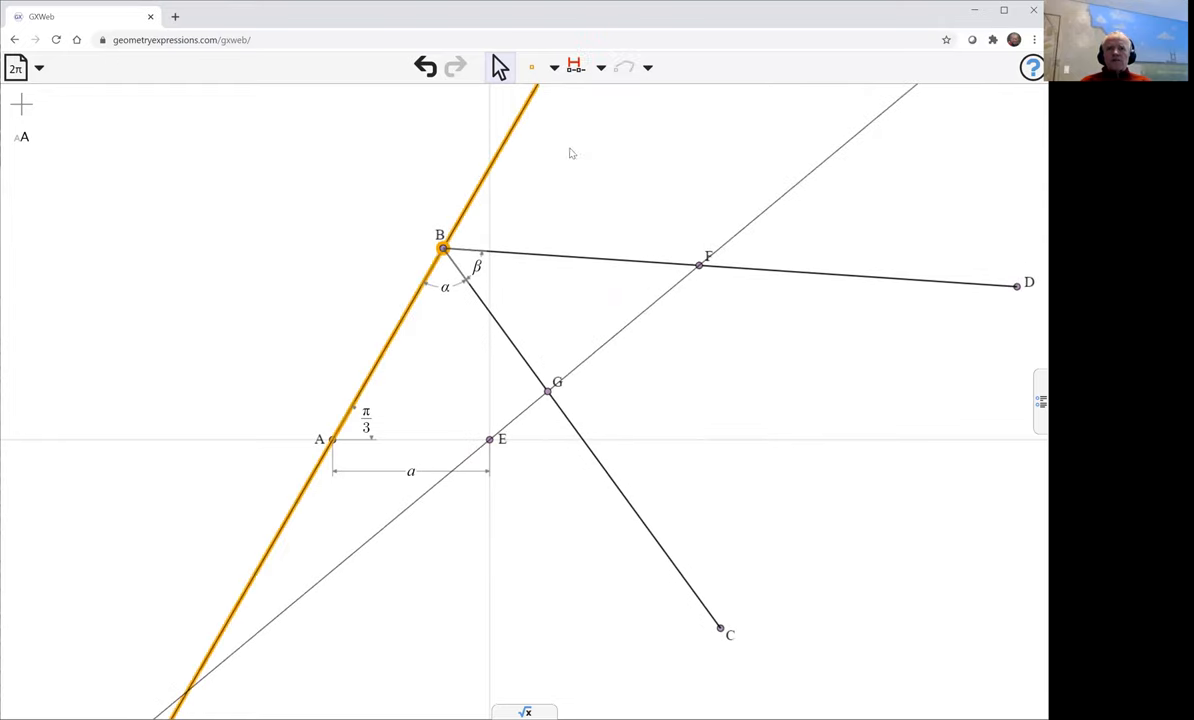
Constrain B's position along line AB with parameter t and test it by dragging.
click(441, 249)
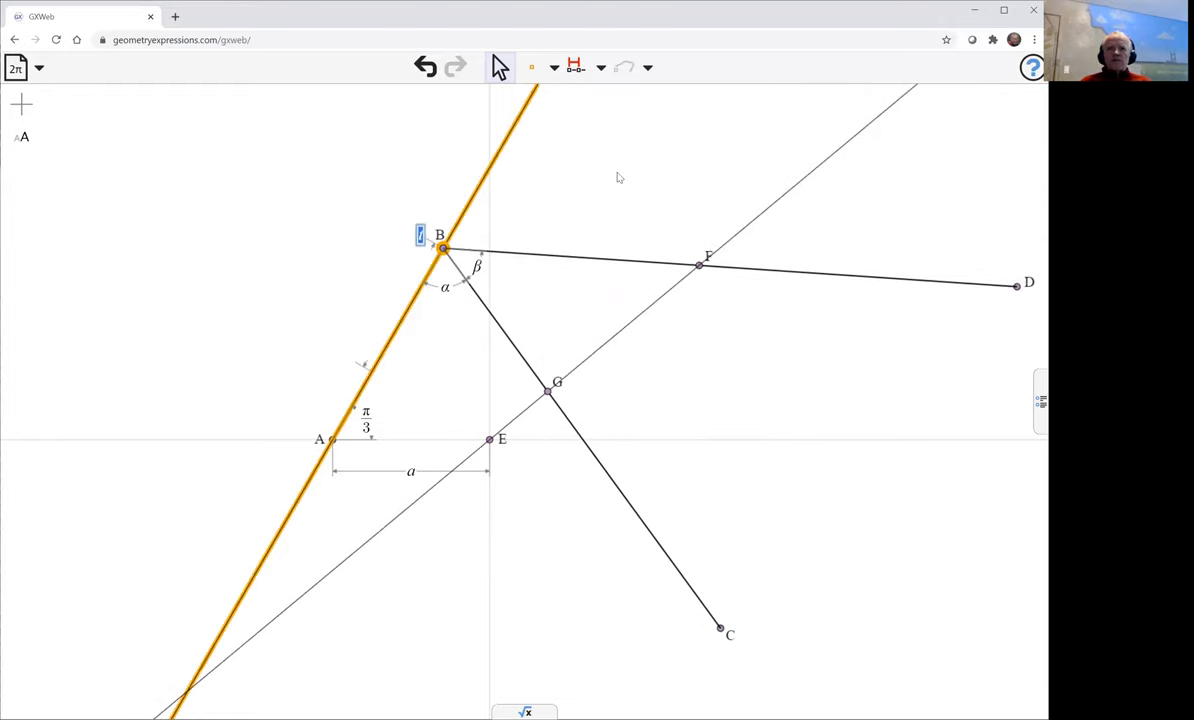
drag(443, 249, 463, 211)
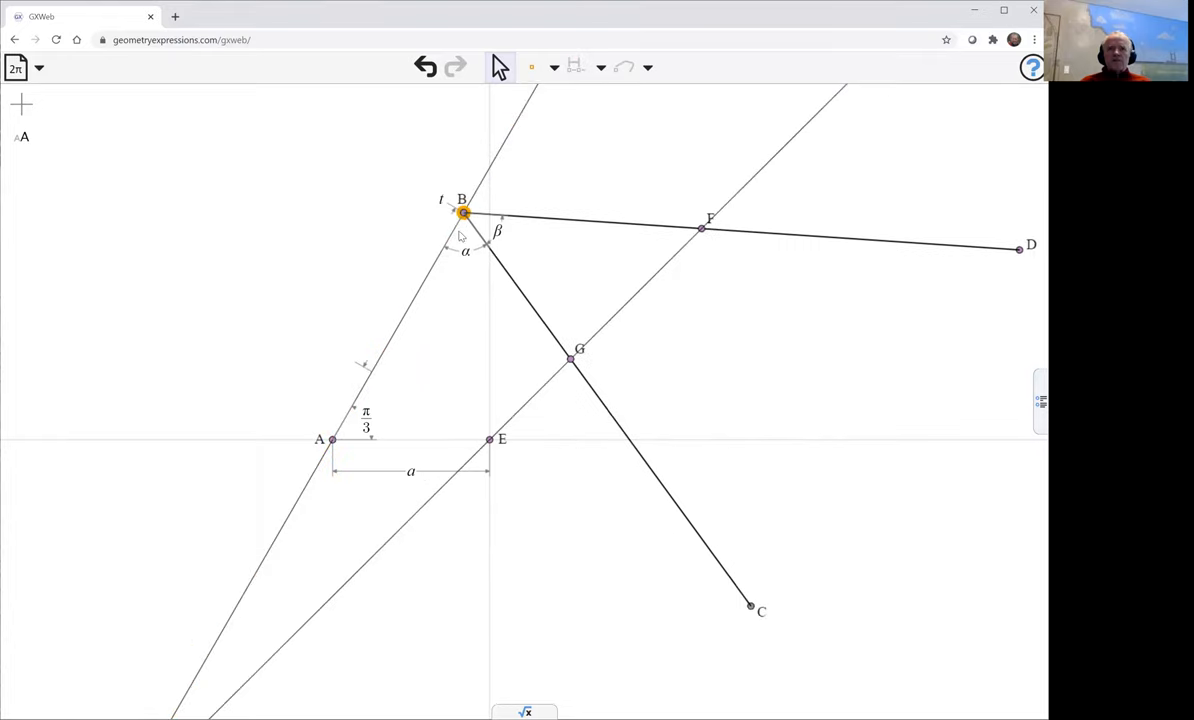
drag(462, 212, 448, 235)
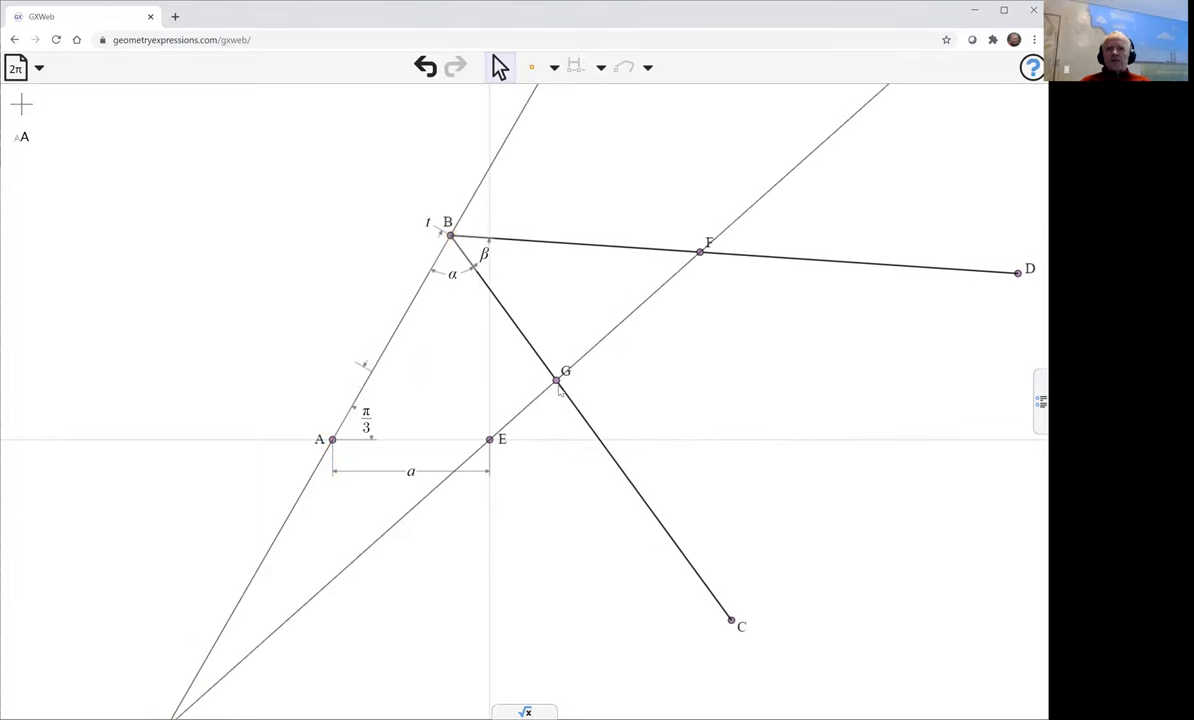
Trace the locus of point G from the construction options.
click(556, 380)
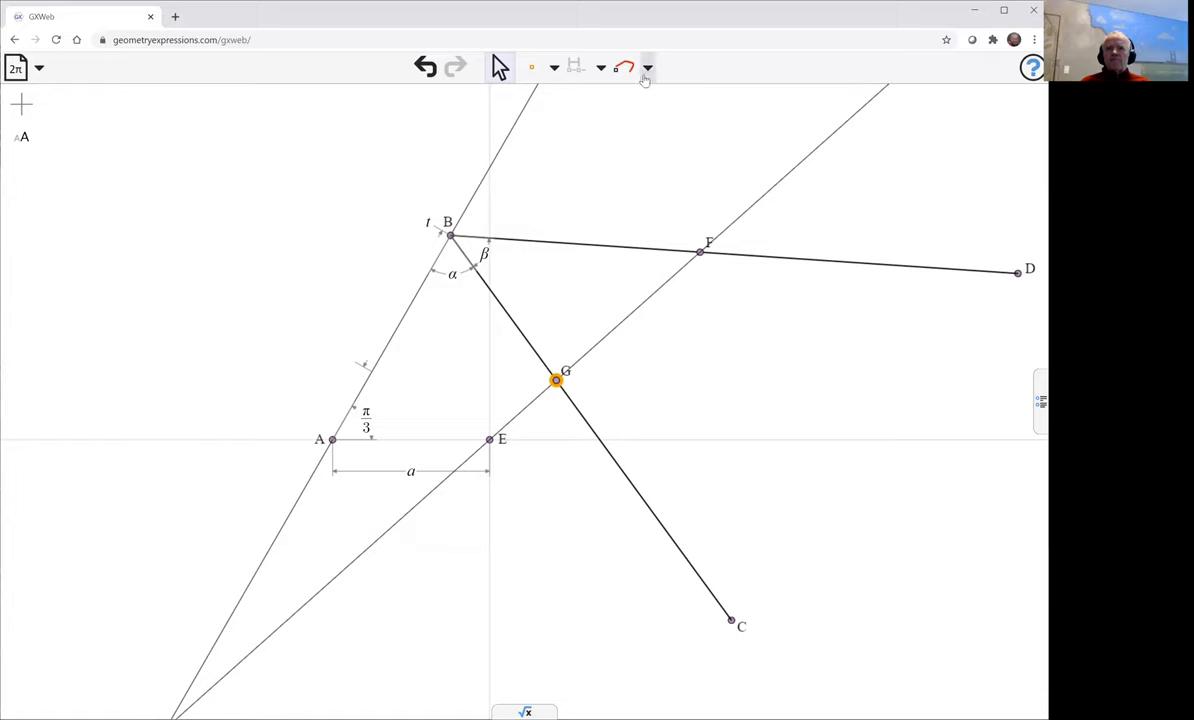
click(625, 67)
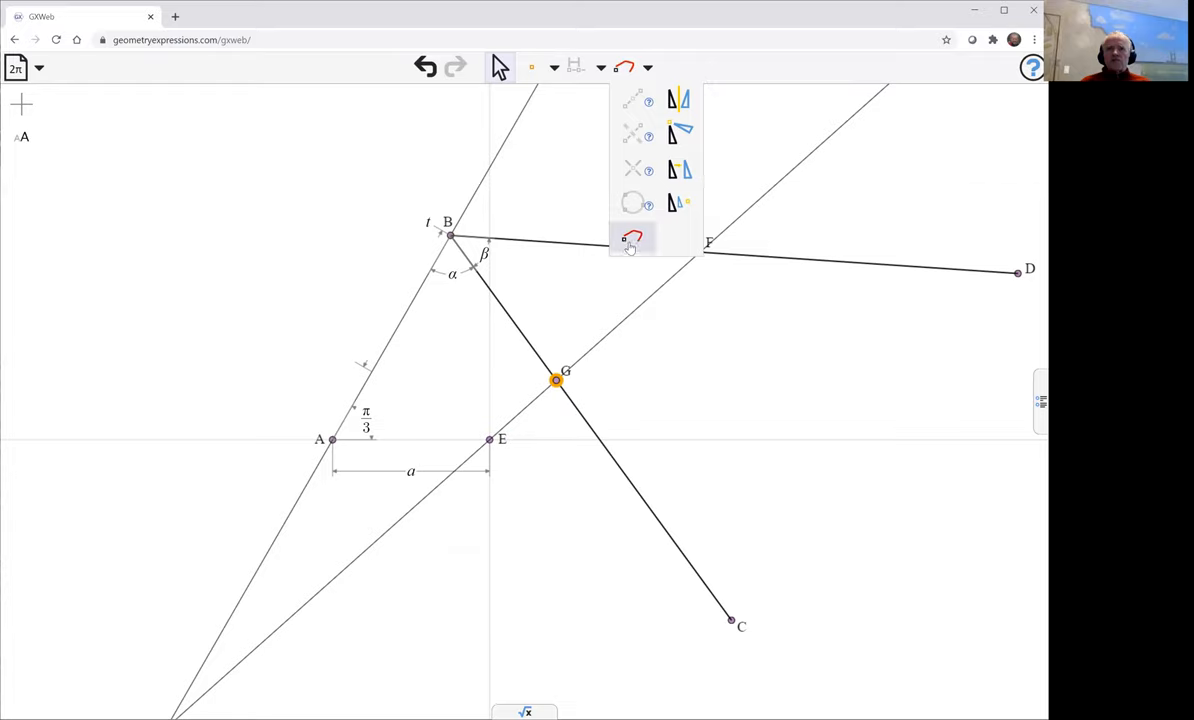
click(672, 248)
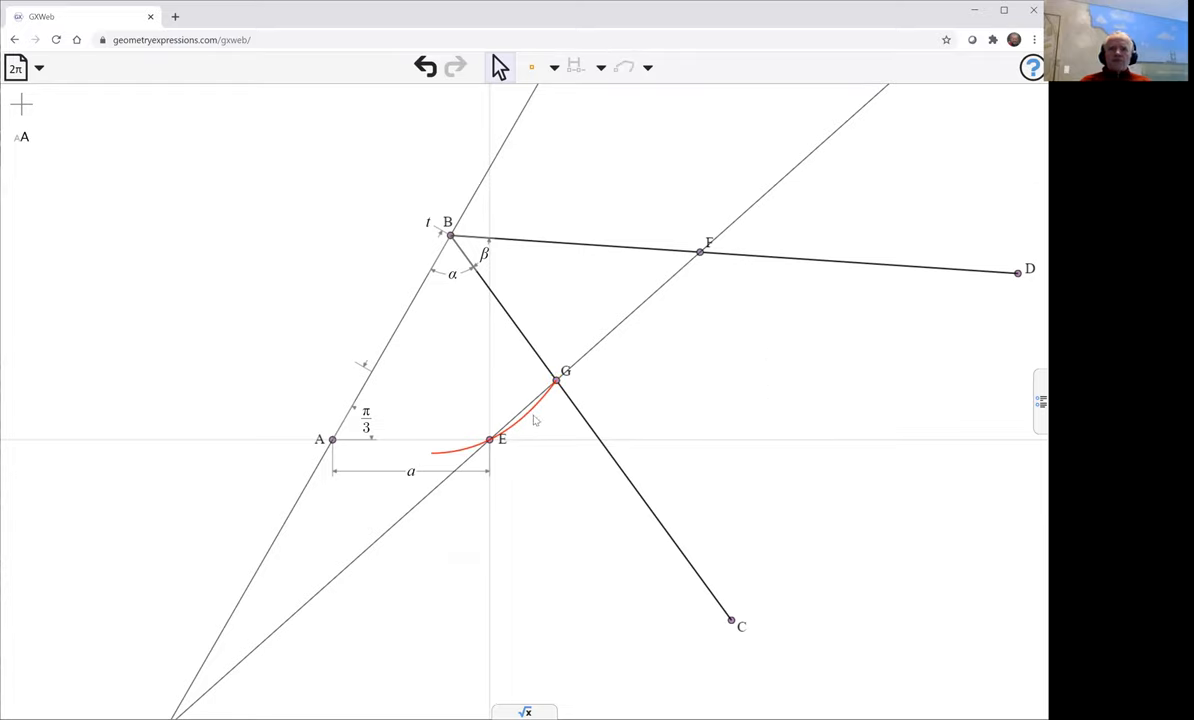
mouse_move(954, 416)
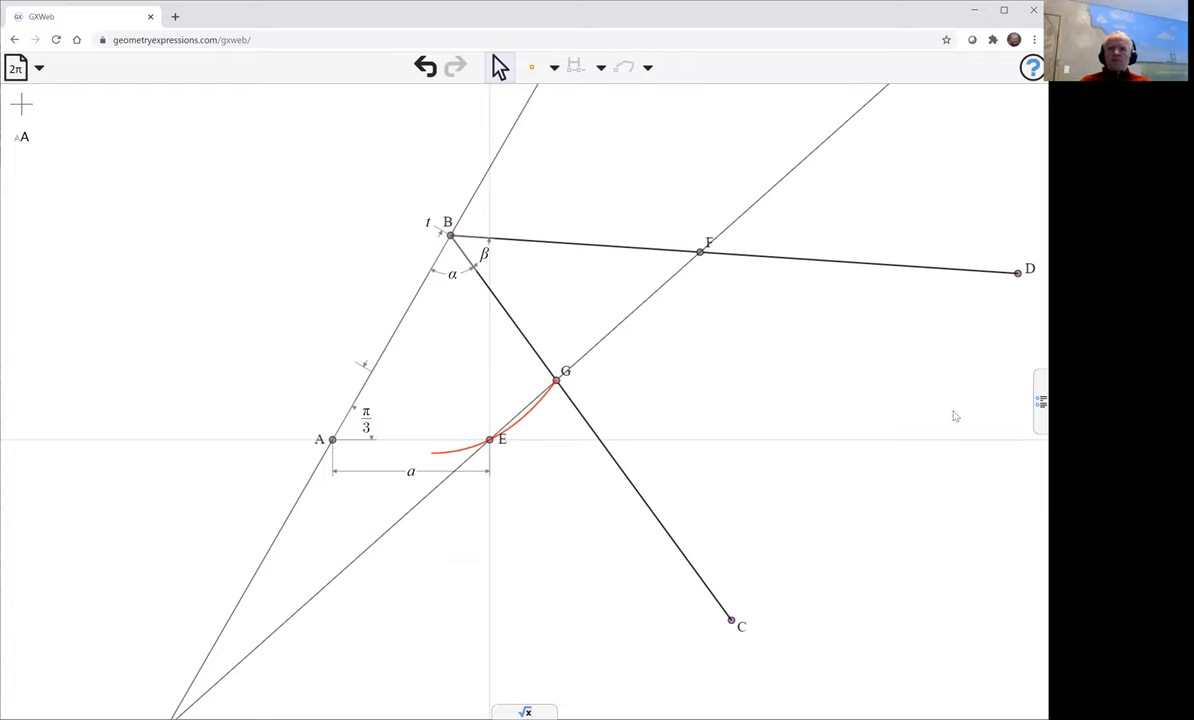
Drag the t slider in the Variables panel until t reads about 5.72.
click(1040, 401)
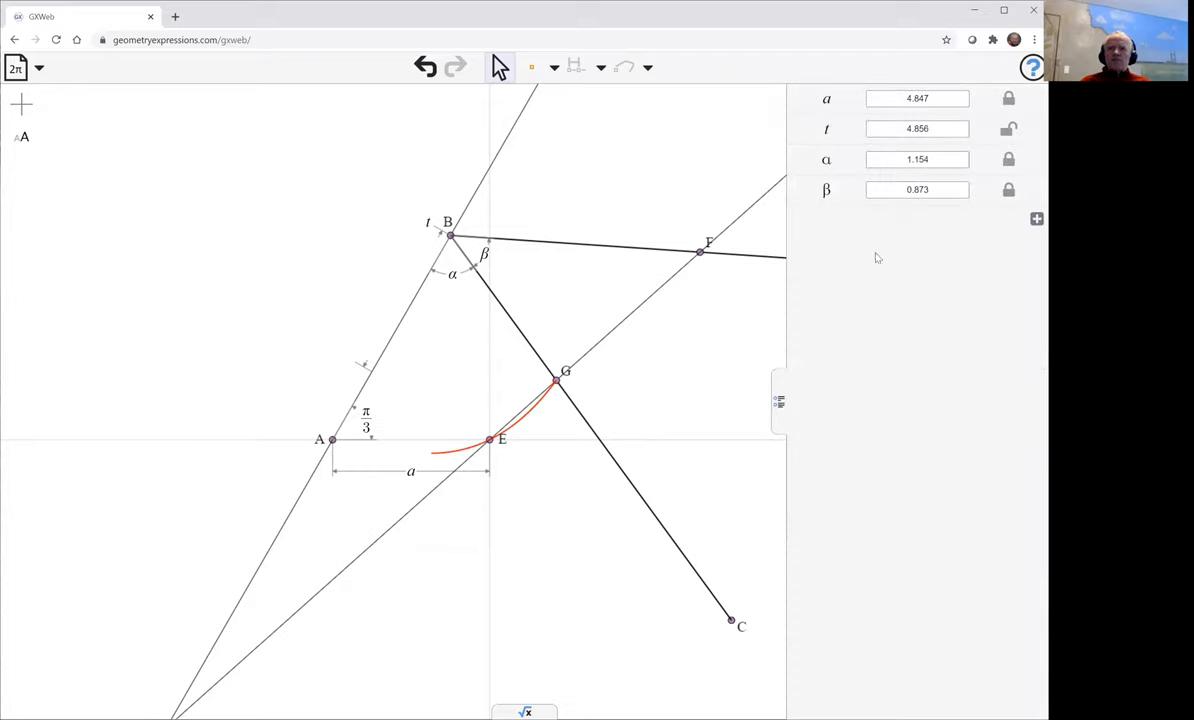
click(1008, 128)
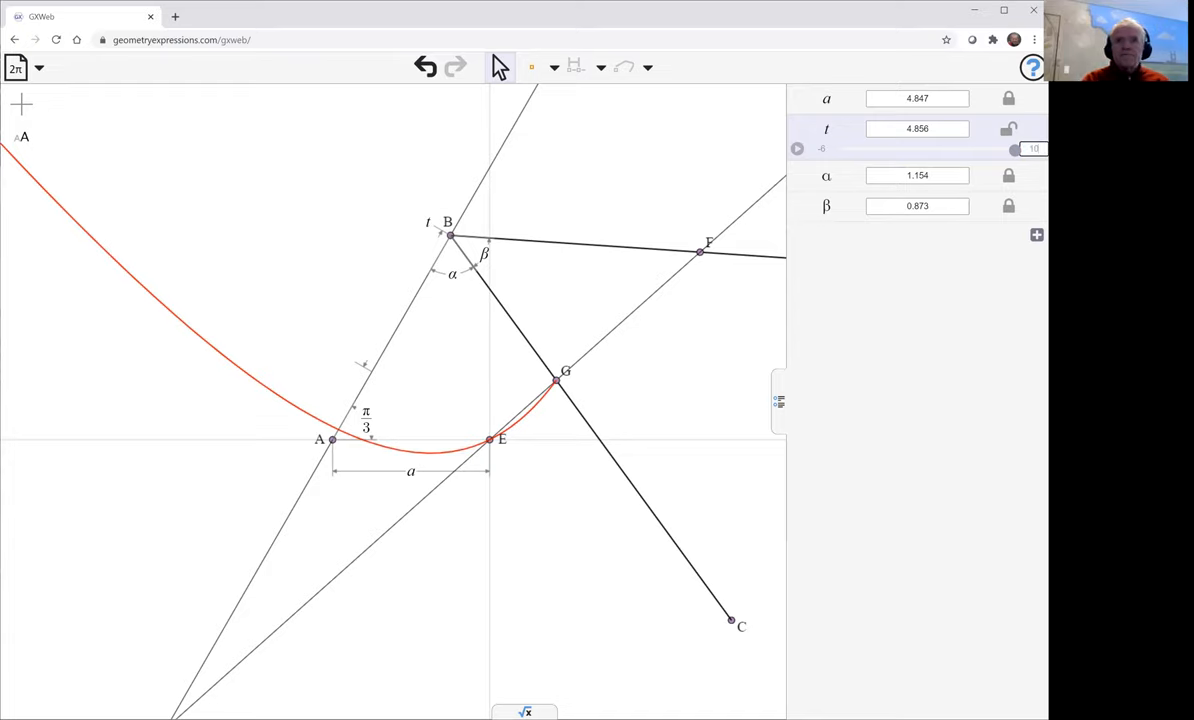
drag(1015, 149, 958, 149)
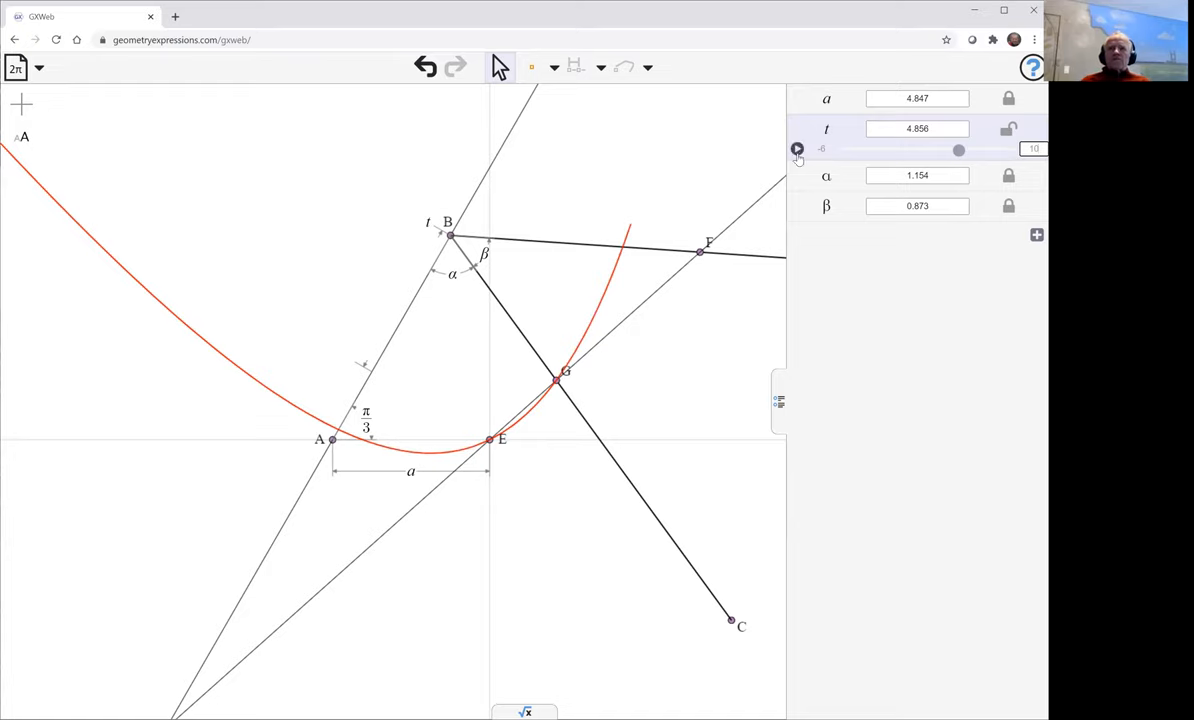
drag(958, 149, 1008, 149)
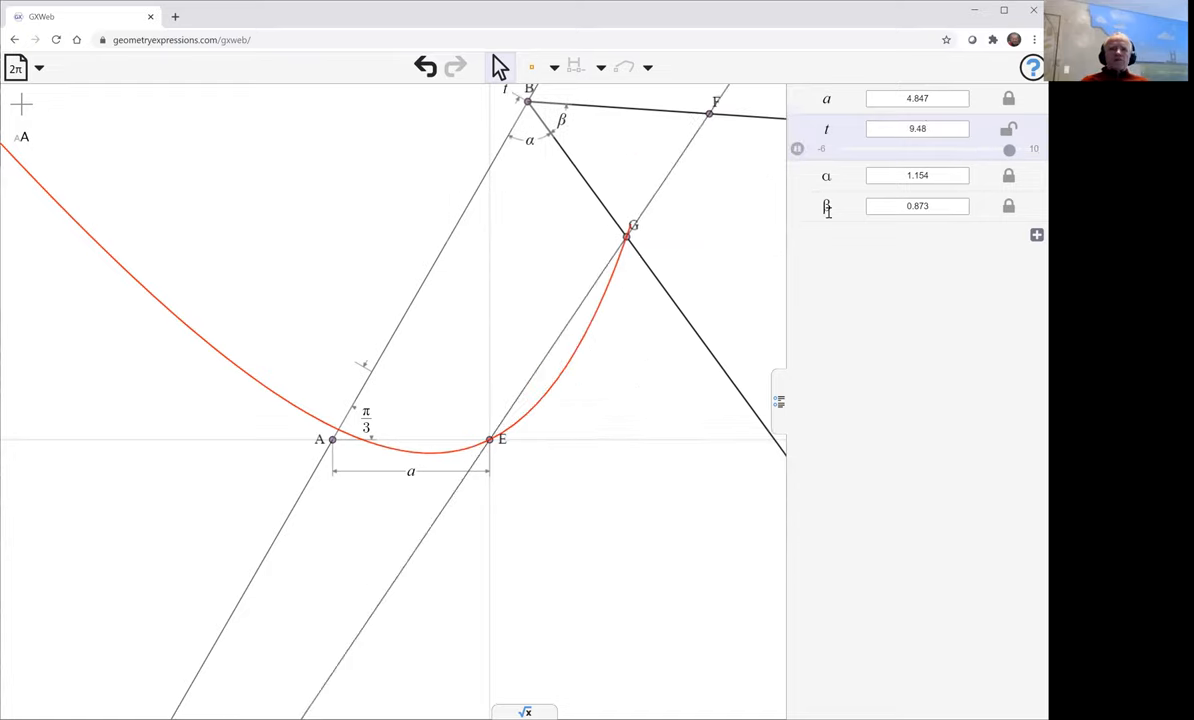
drag(1008, 149, 909, 149)
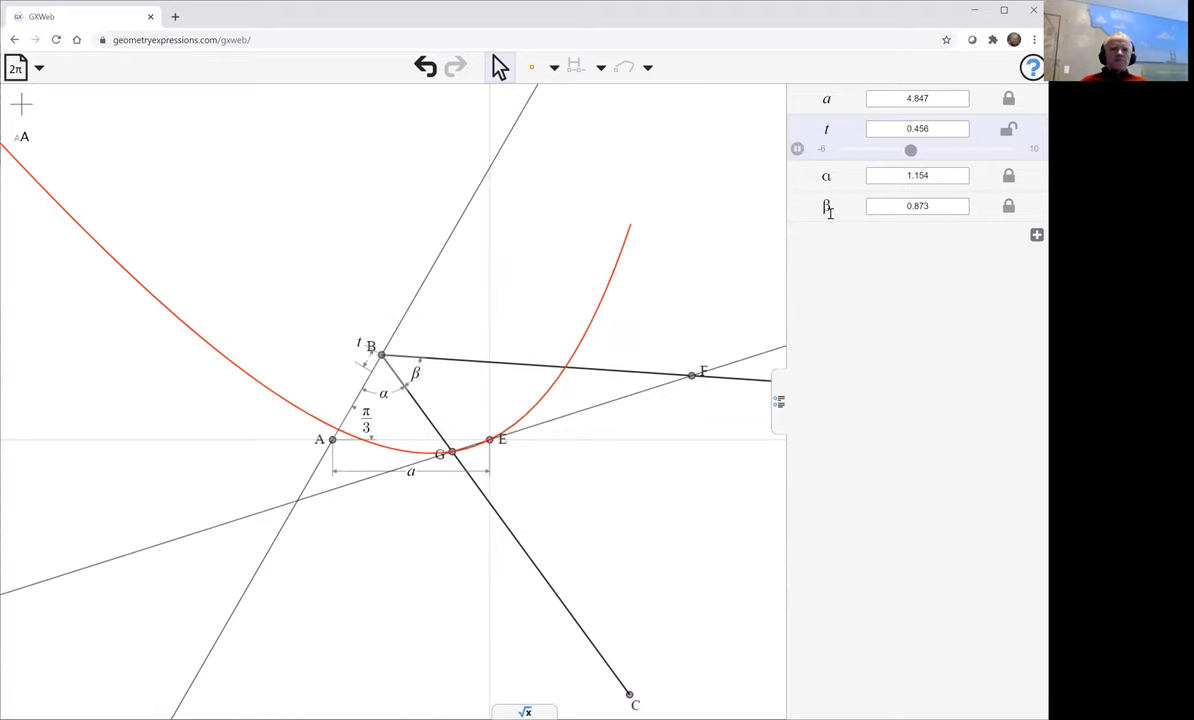
drag(910, 150, 869, 150)
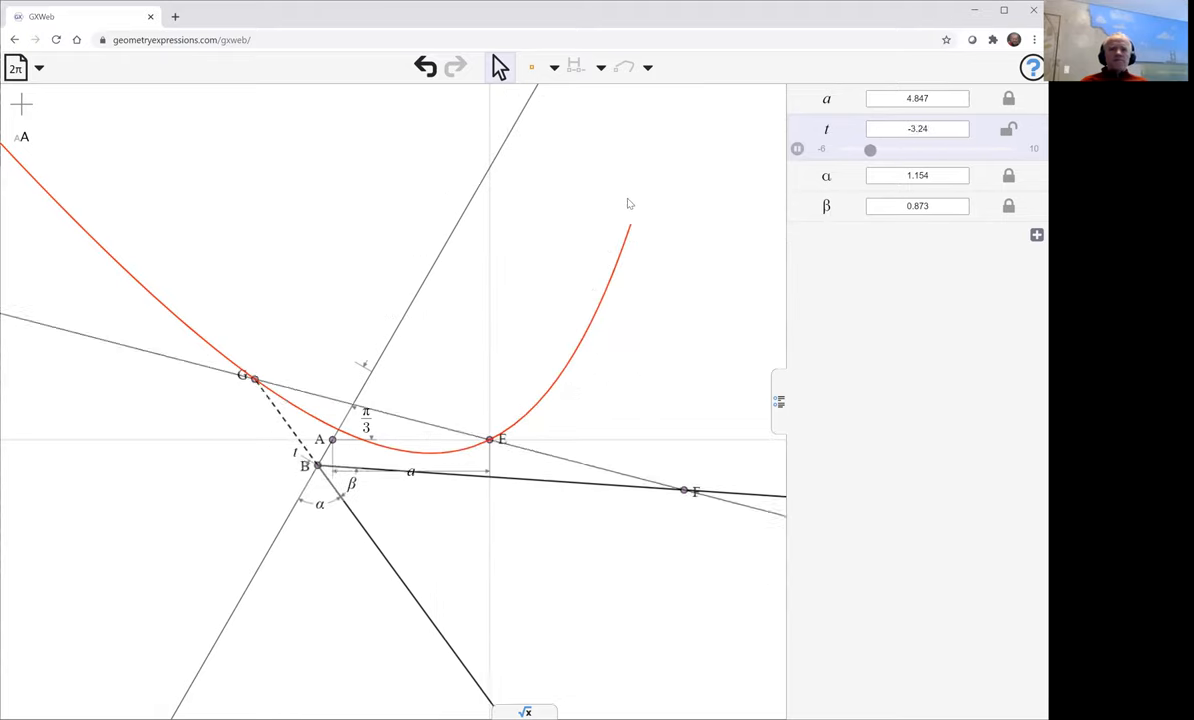
drag(870, 149, 978, 149)
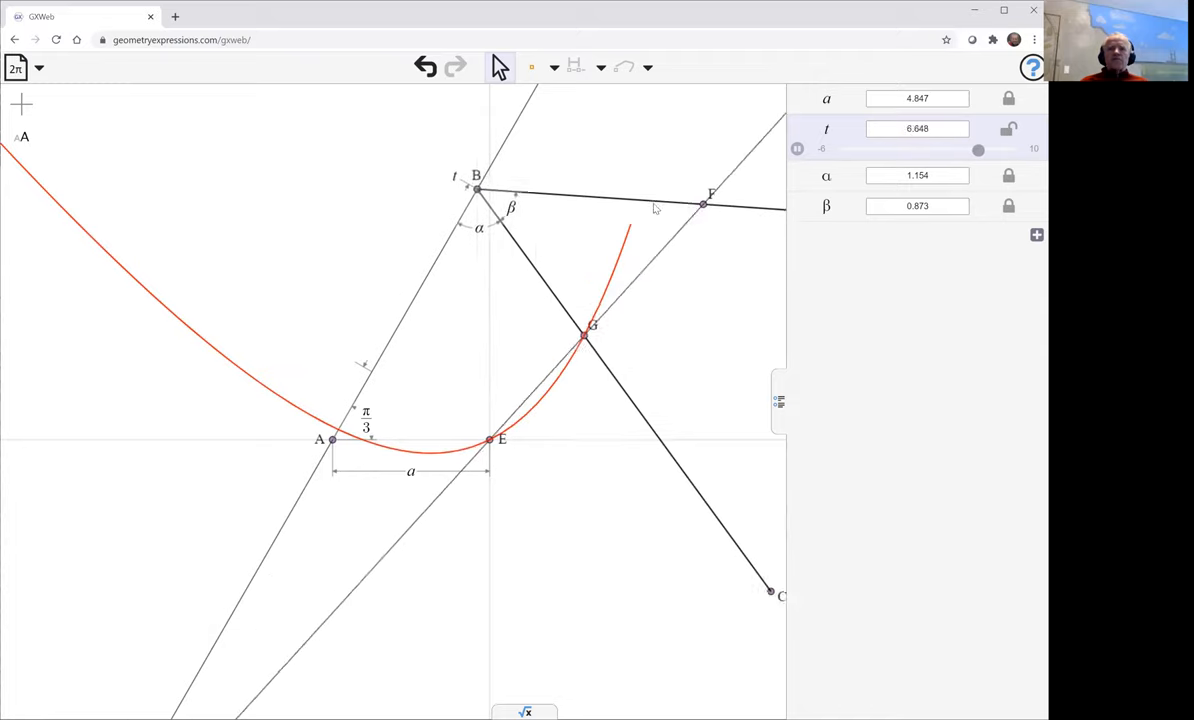
drag(978, 149, 946, 149)
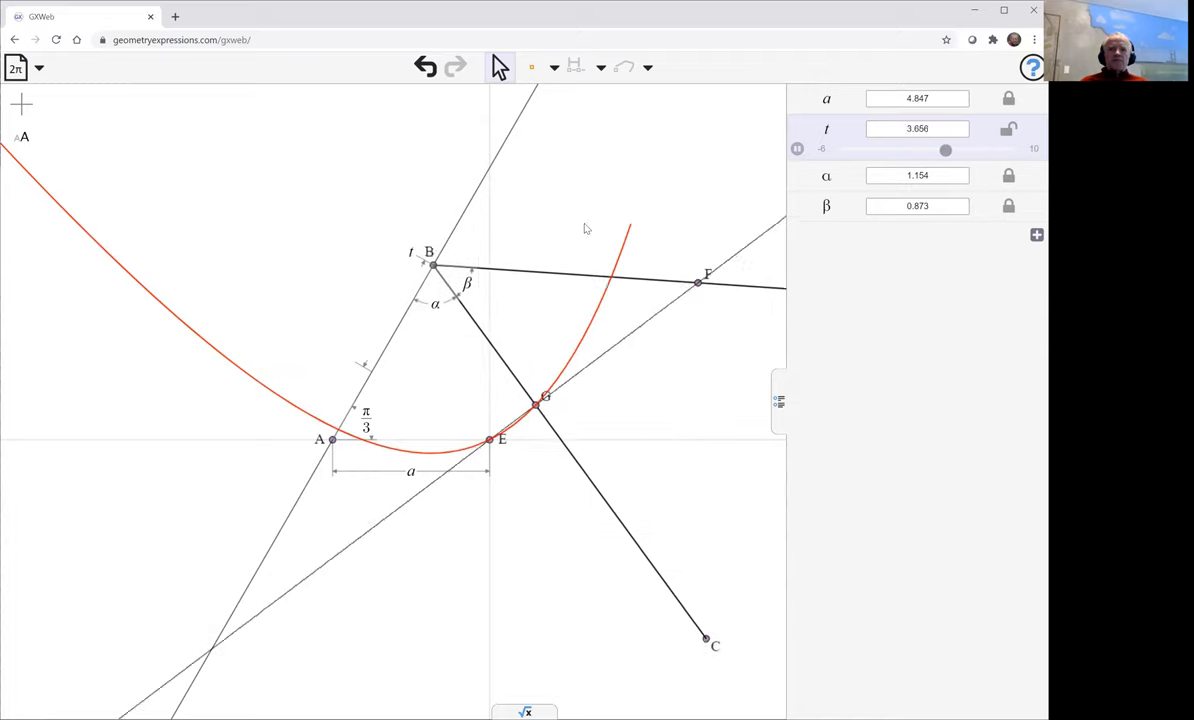
drag(946, 149, 845, 149)
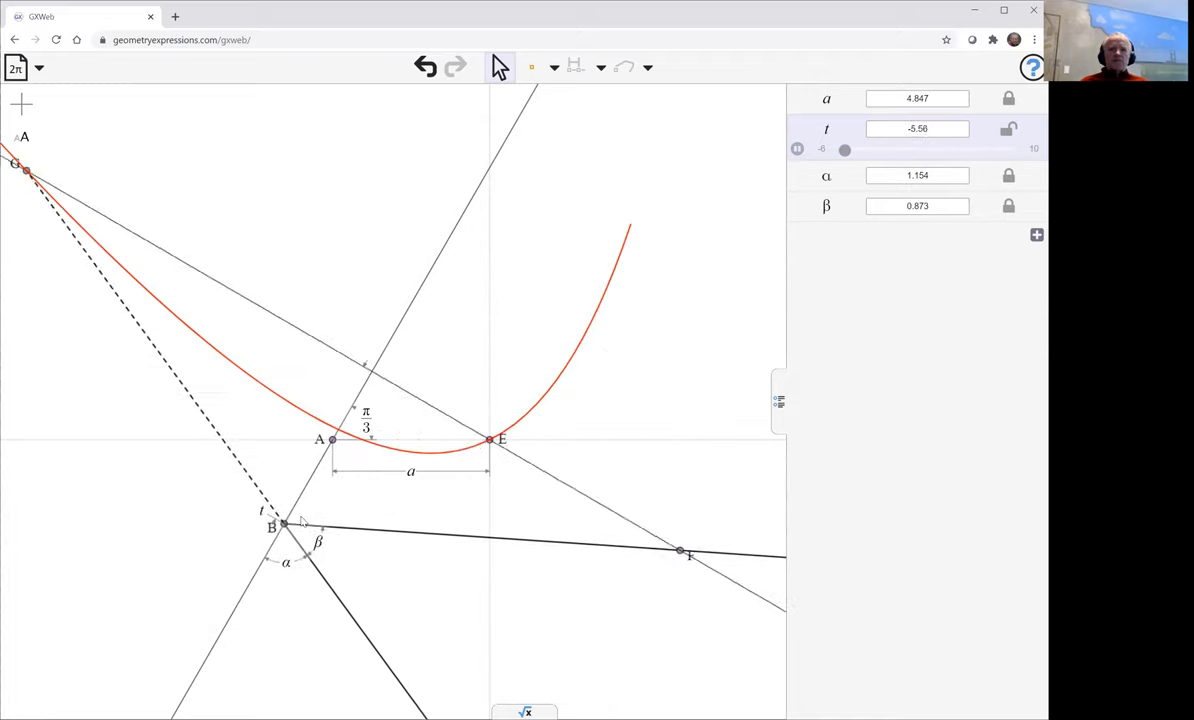
drag(844, 150, 932, 150)
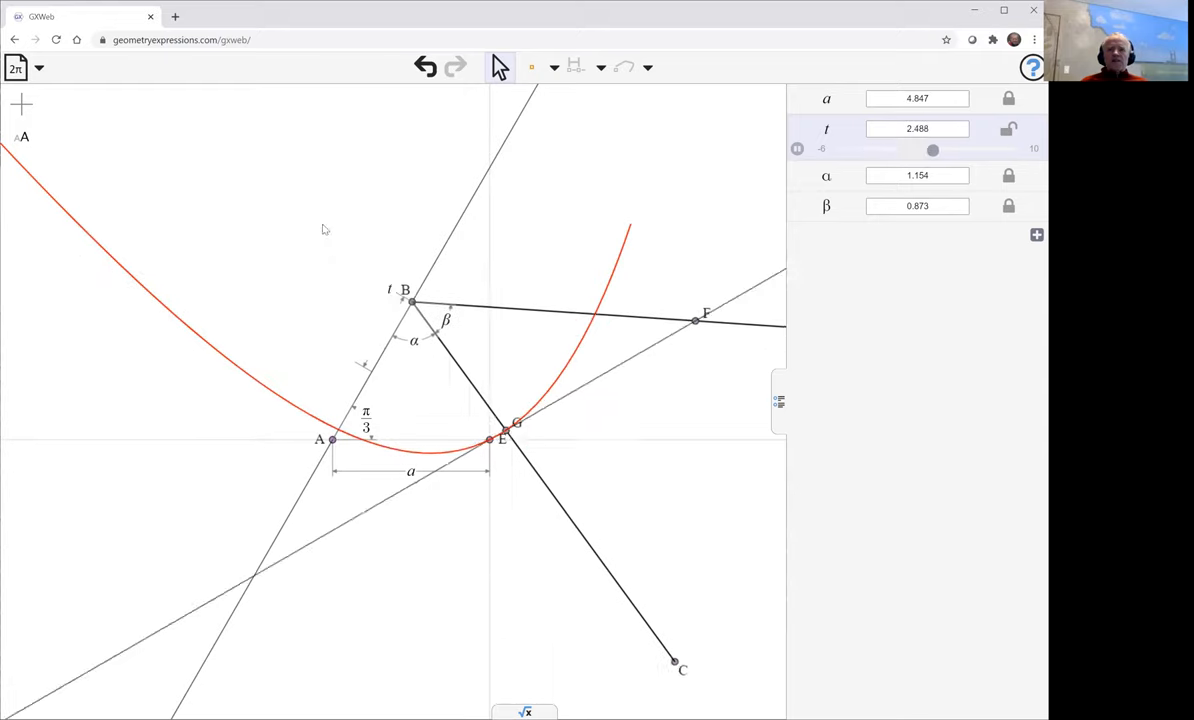
drag(932, 149, 996, 149)
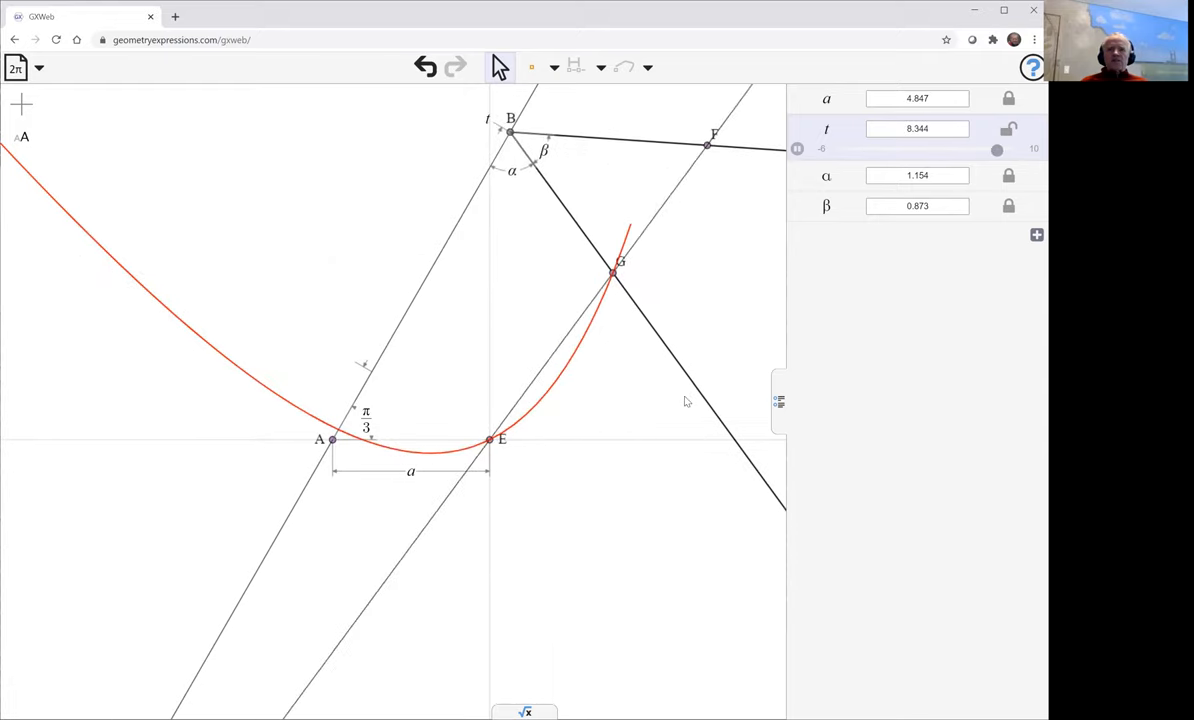
drag(997, 149, 893, 150)
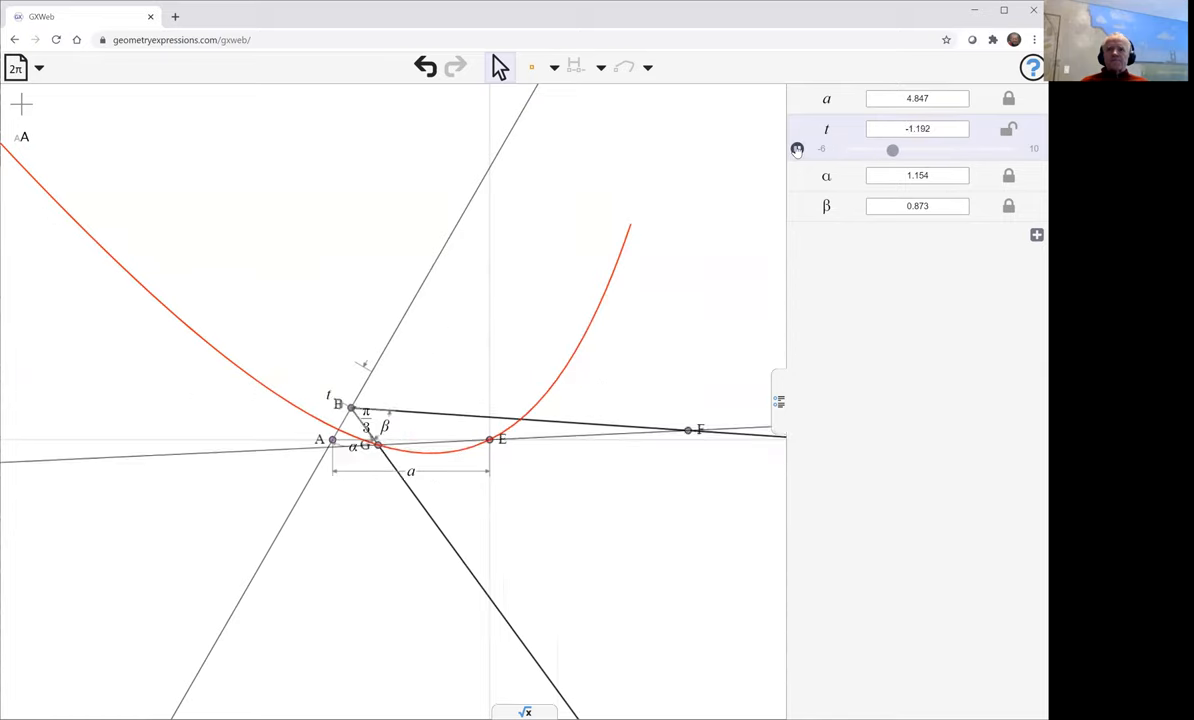
drag(892, 149, 967, 149)
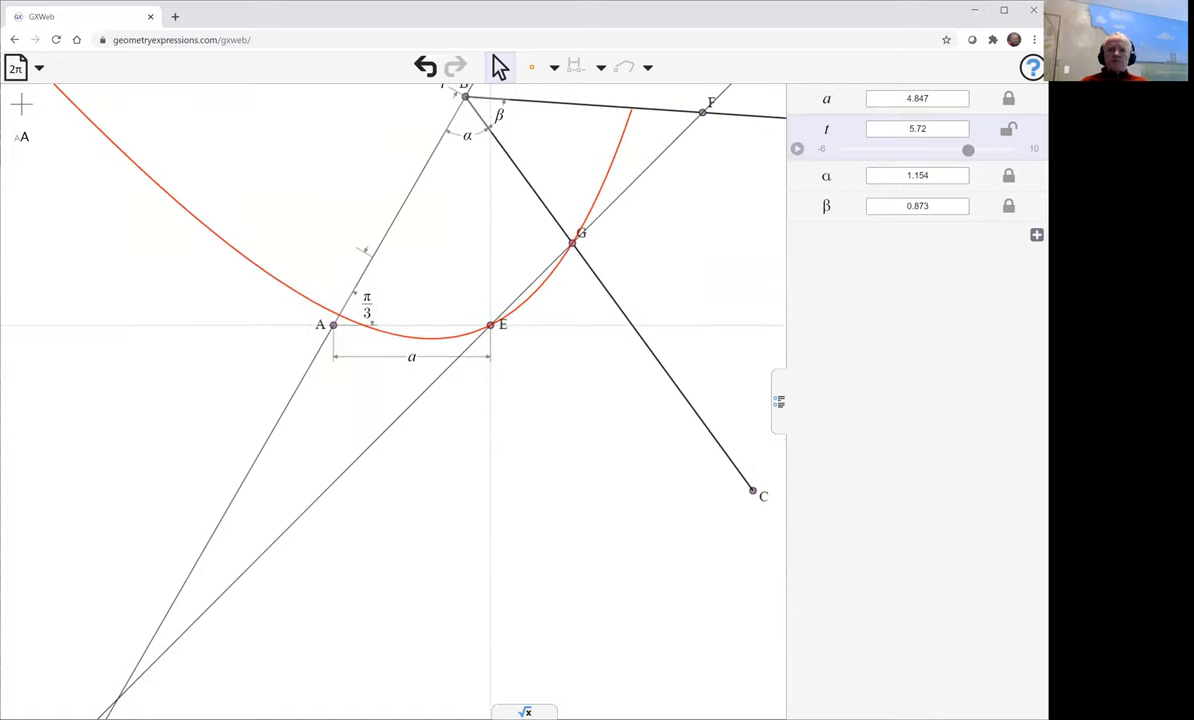
Request equation(K0) for the orange locus curve in the calculation panel.
click(526, 711)
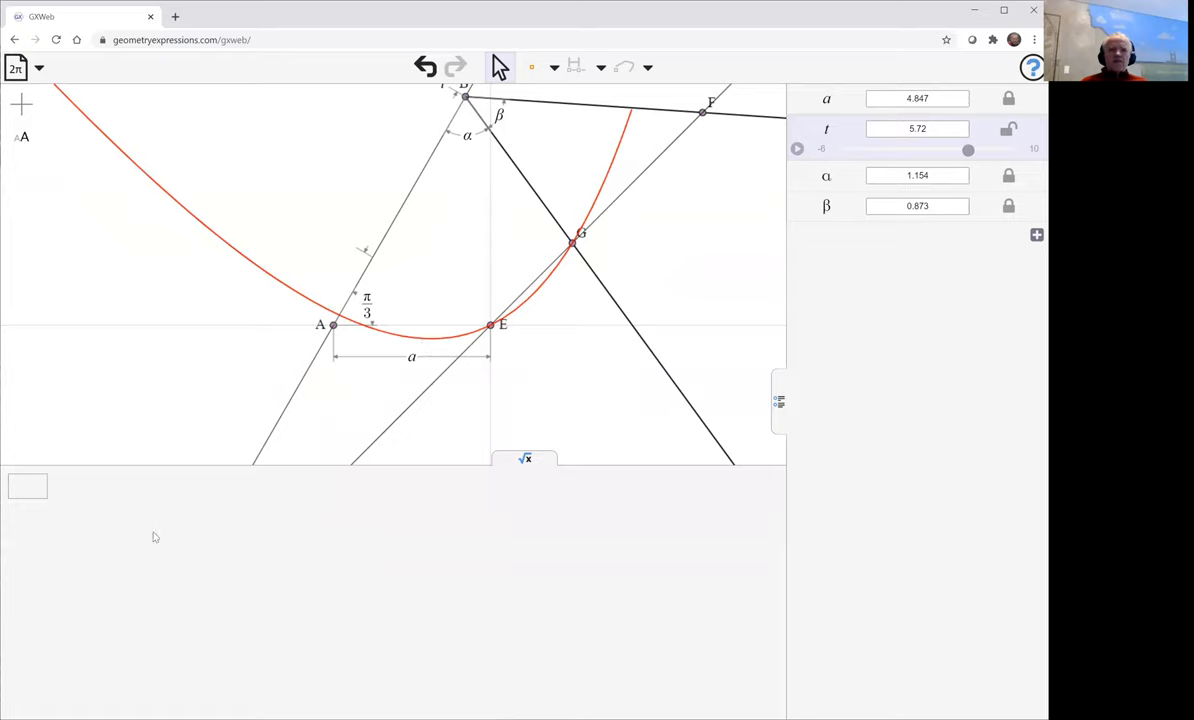
click(27, 486)
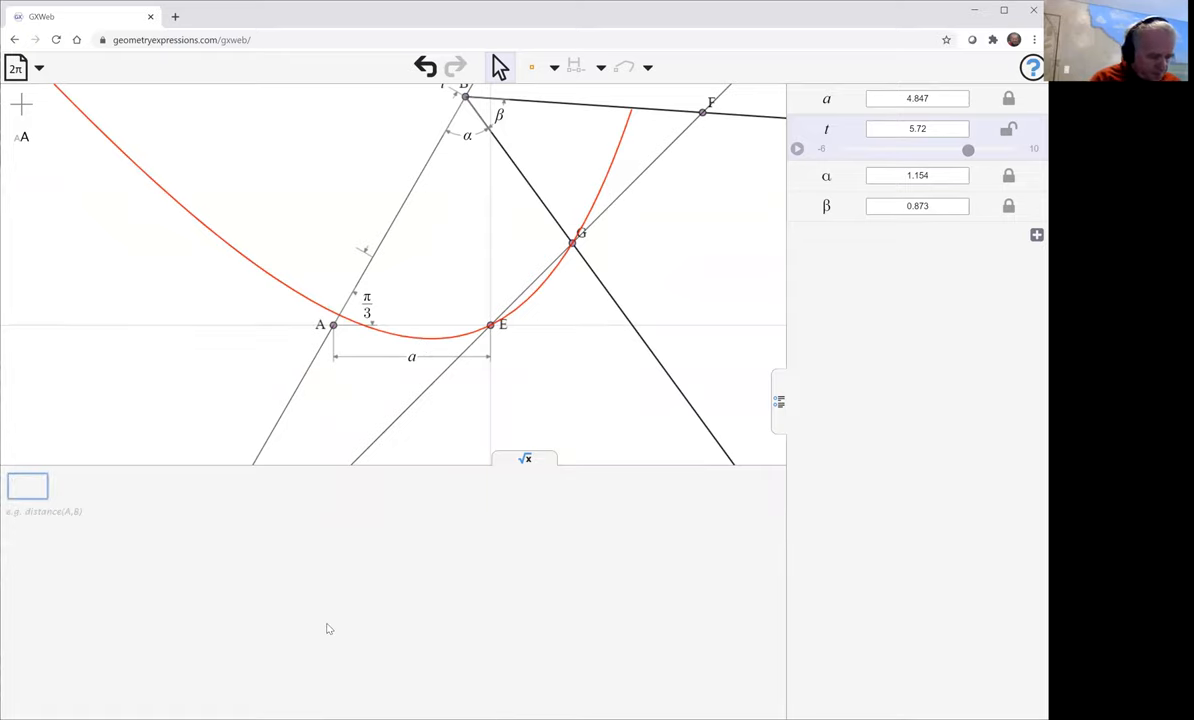
text(equatio)
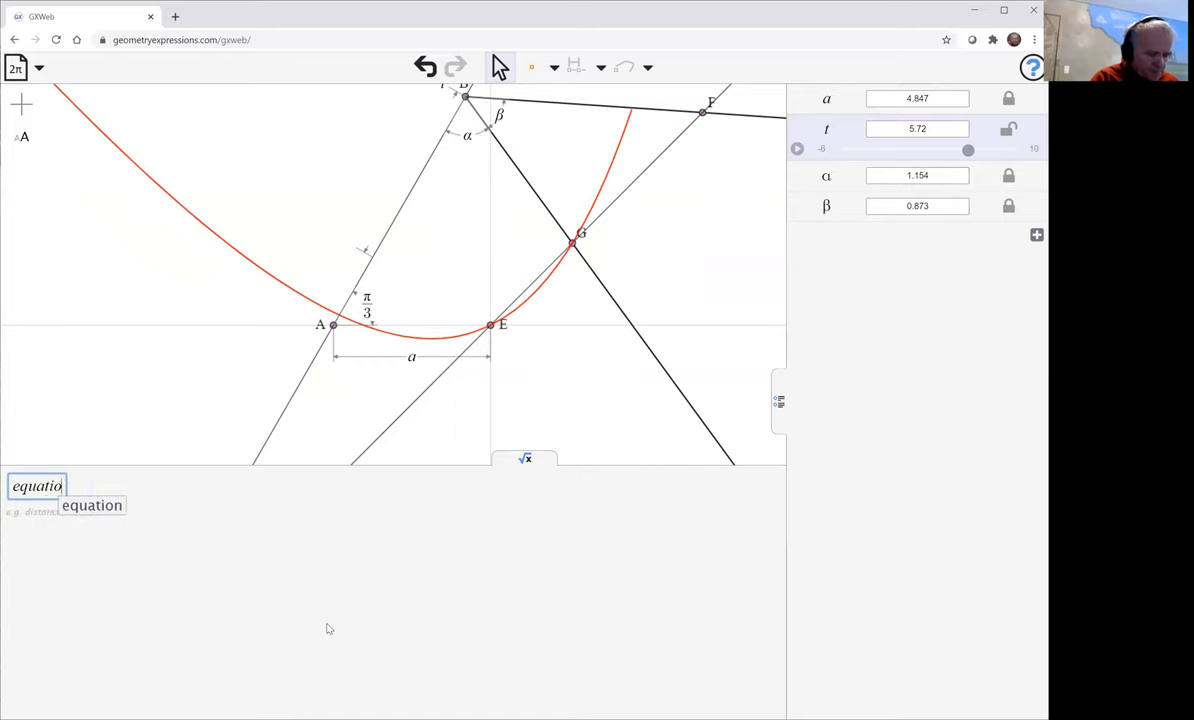
click(91, 505)
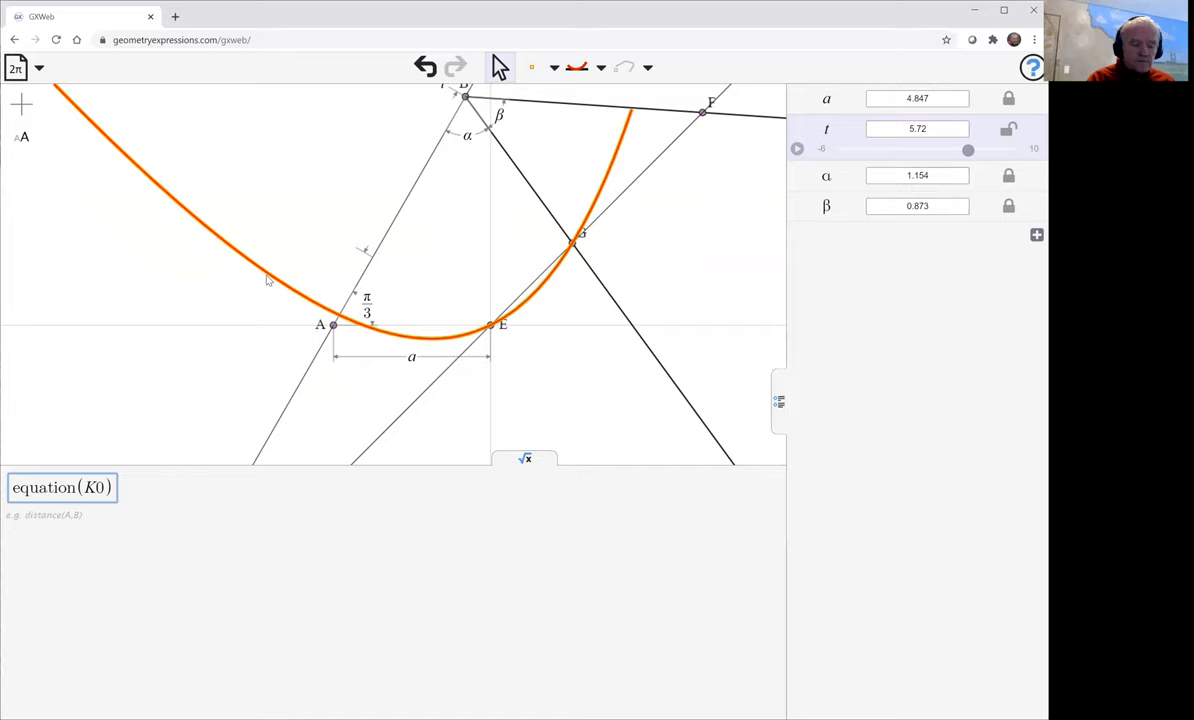
click(62, 487)
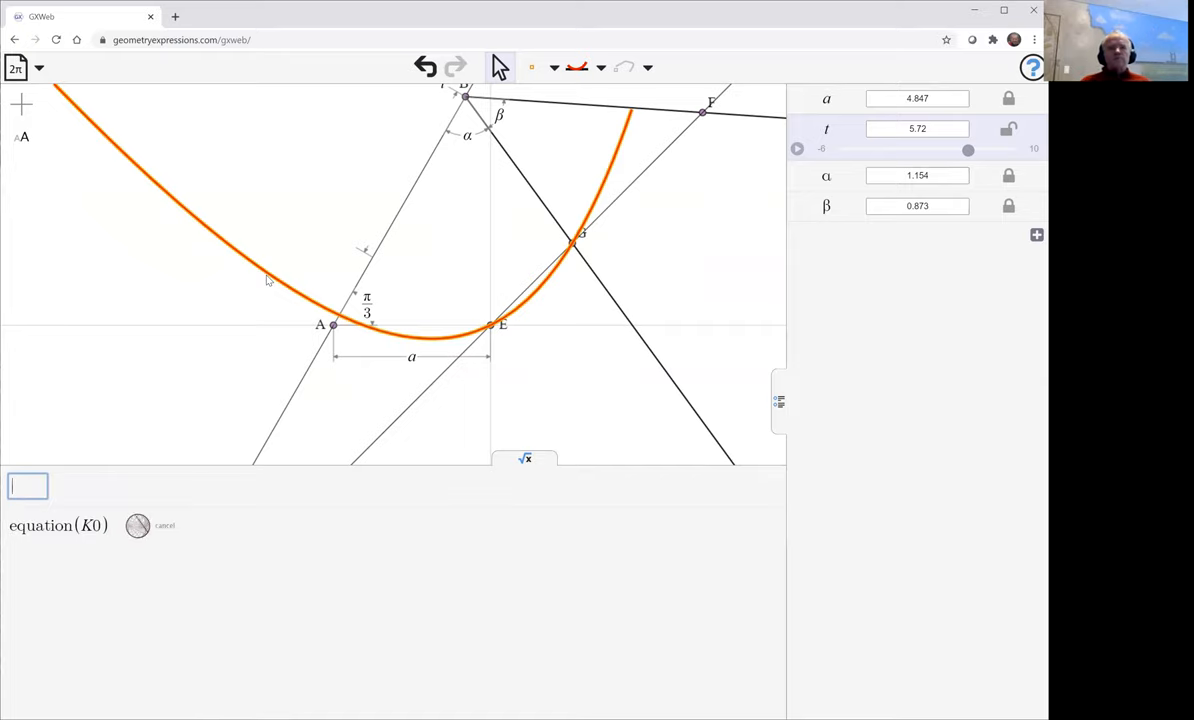
mouse_move(293, 281)
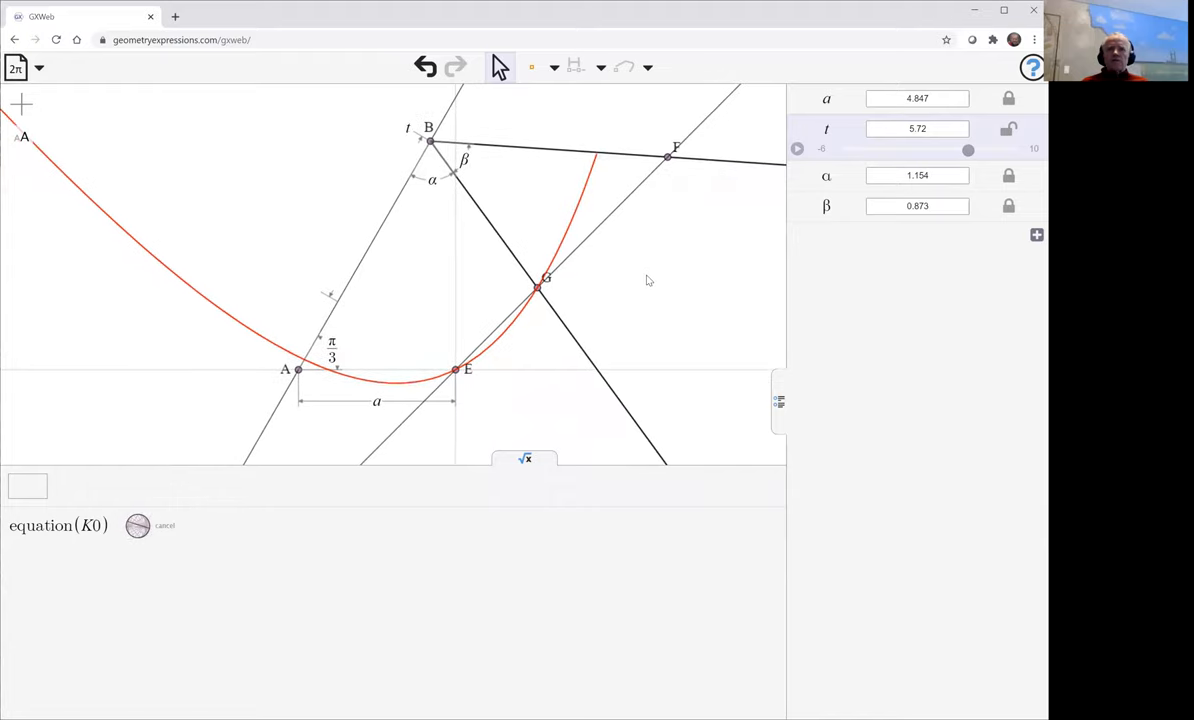
mouse_move(540, 188)
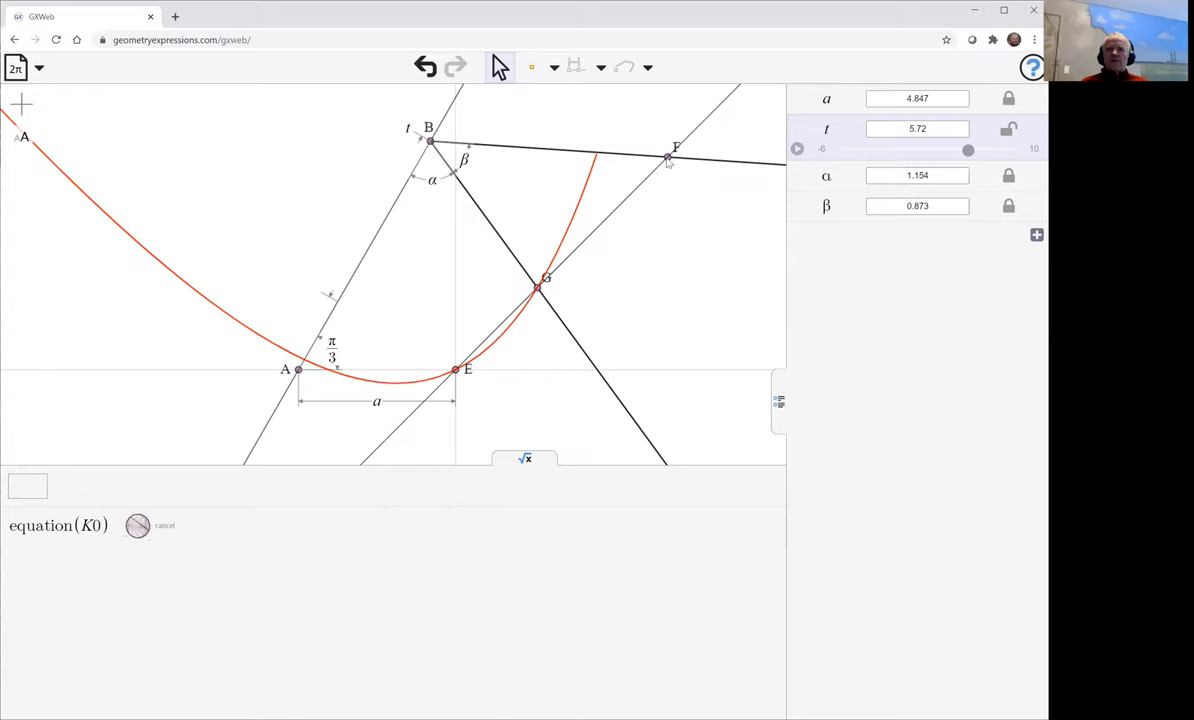
Dimension the distance between F and B as b (7.337).
click(668, 157)
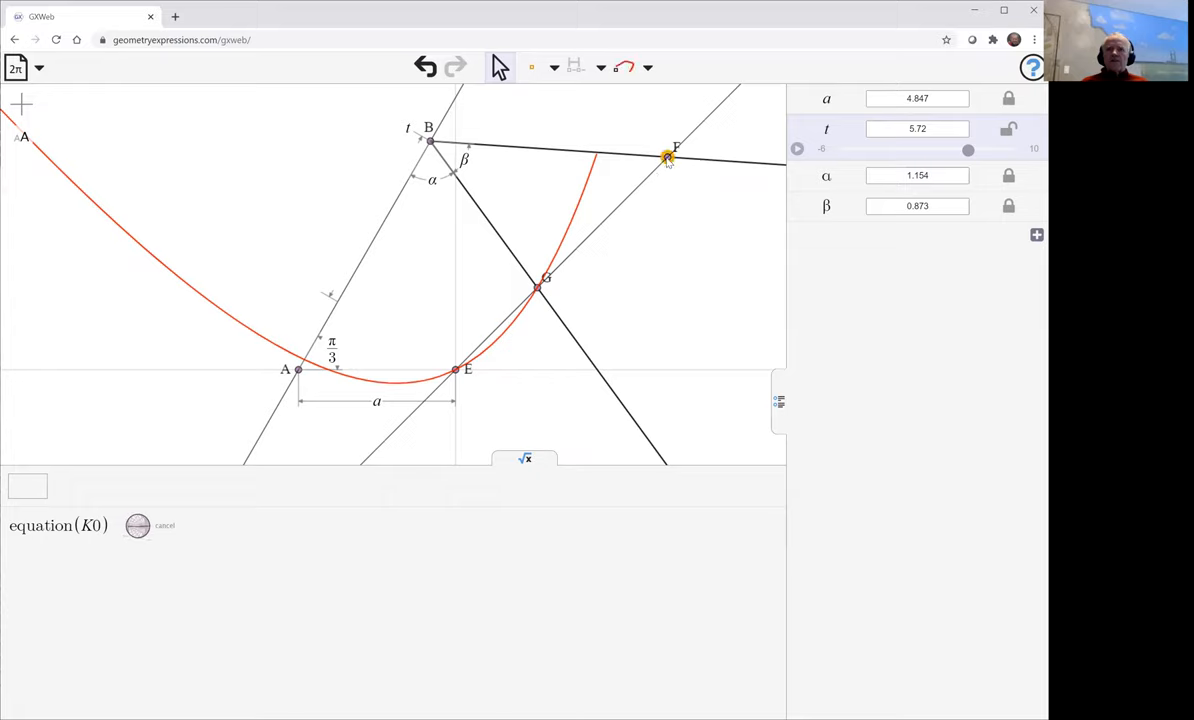
click(430, 141)
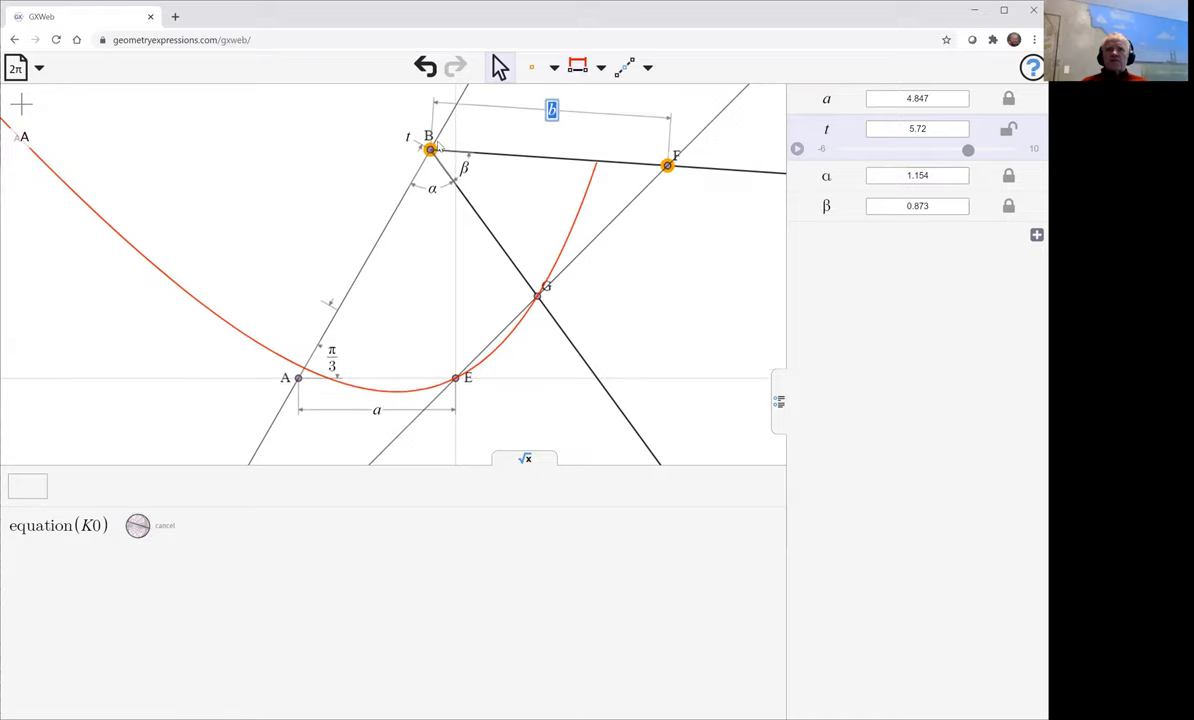
mouse_move(280, 148)
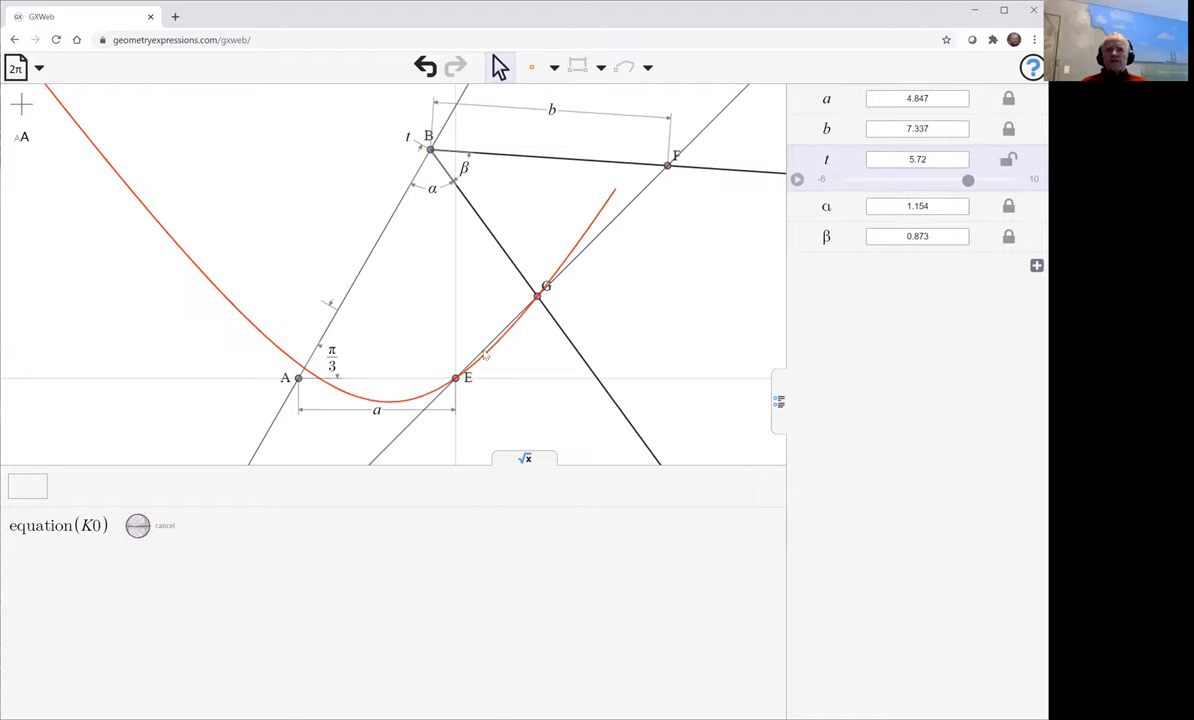
mouse_move(178, 510)
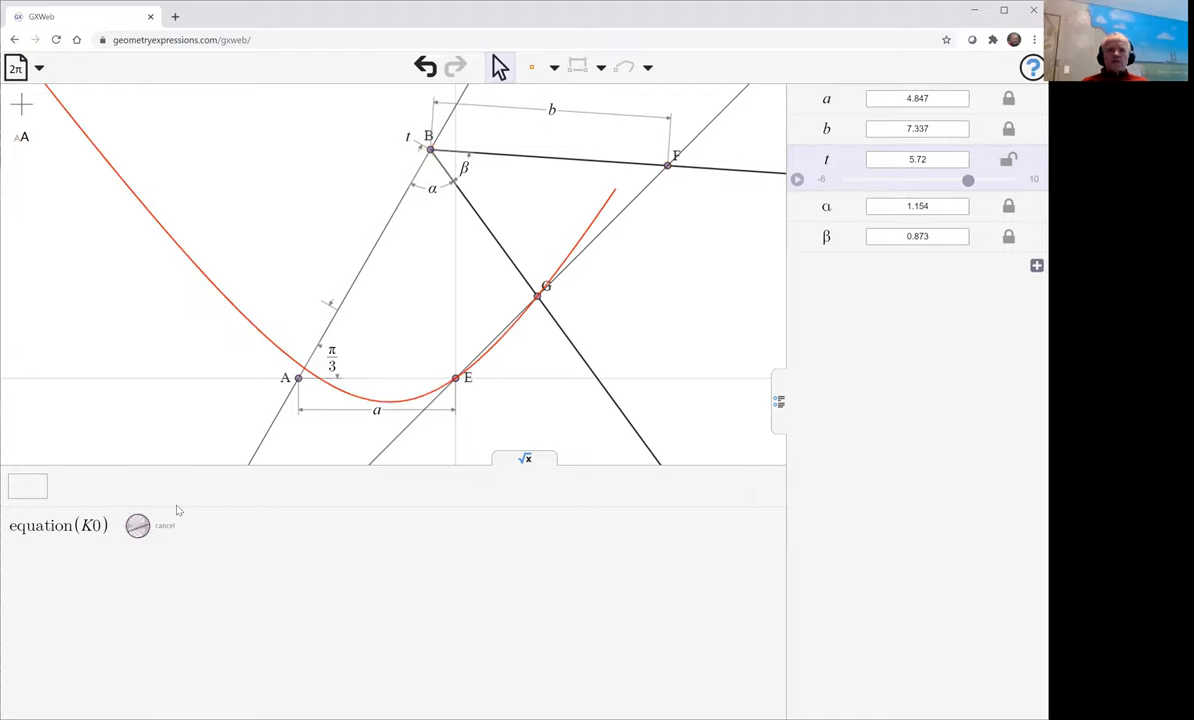
Cancel the equation(K0) computation and sweep t to animate the linkage along the locus.
click(137, 527)
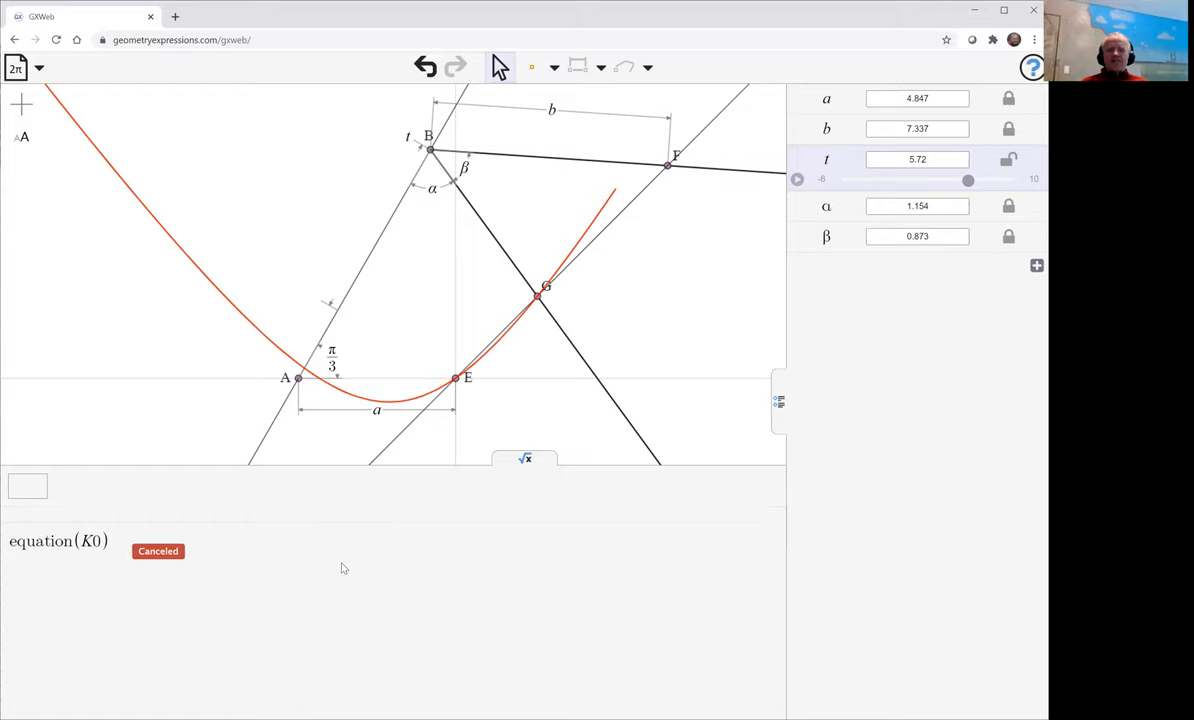
mouse_move(617, 283)
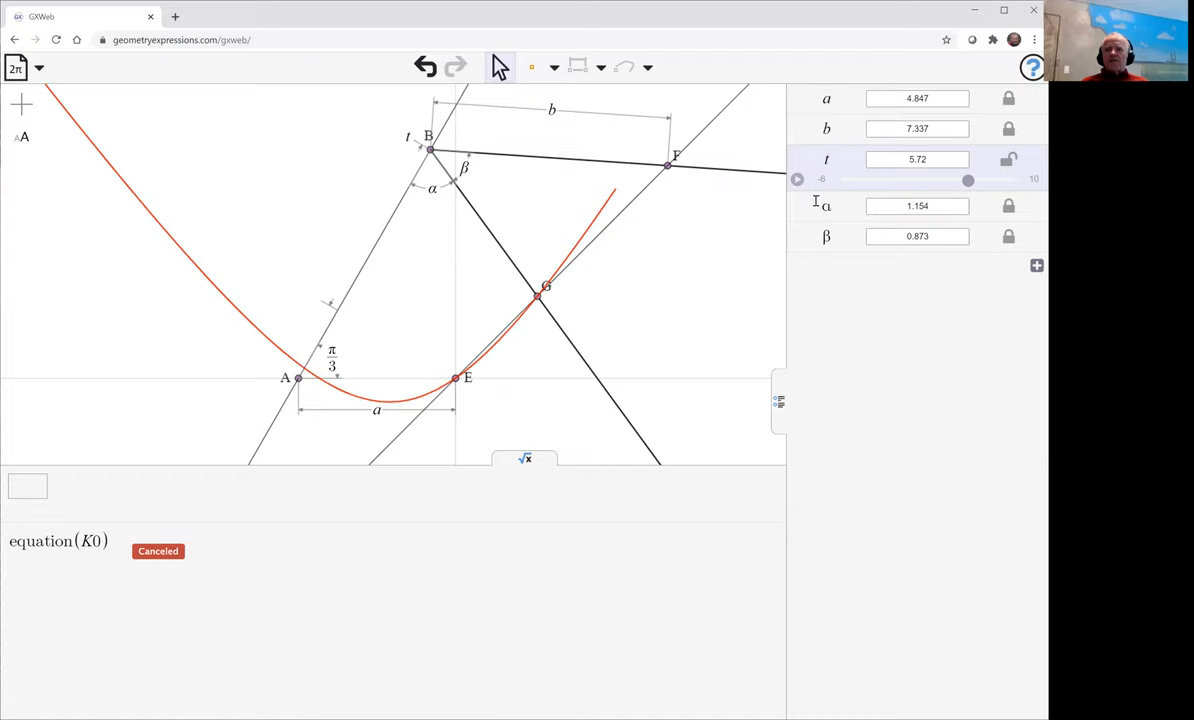
drag(968, 180, 1004, 180)
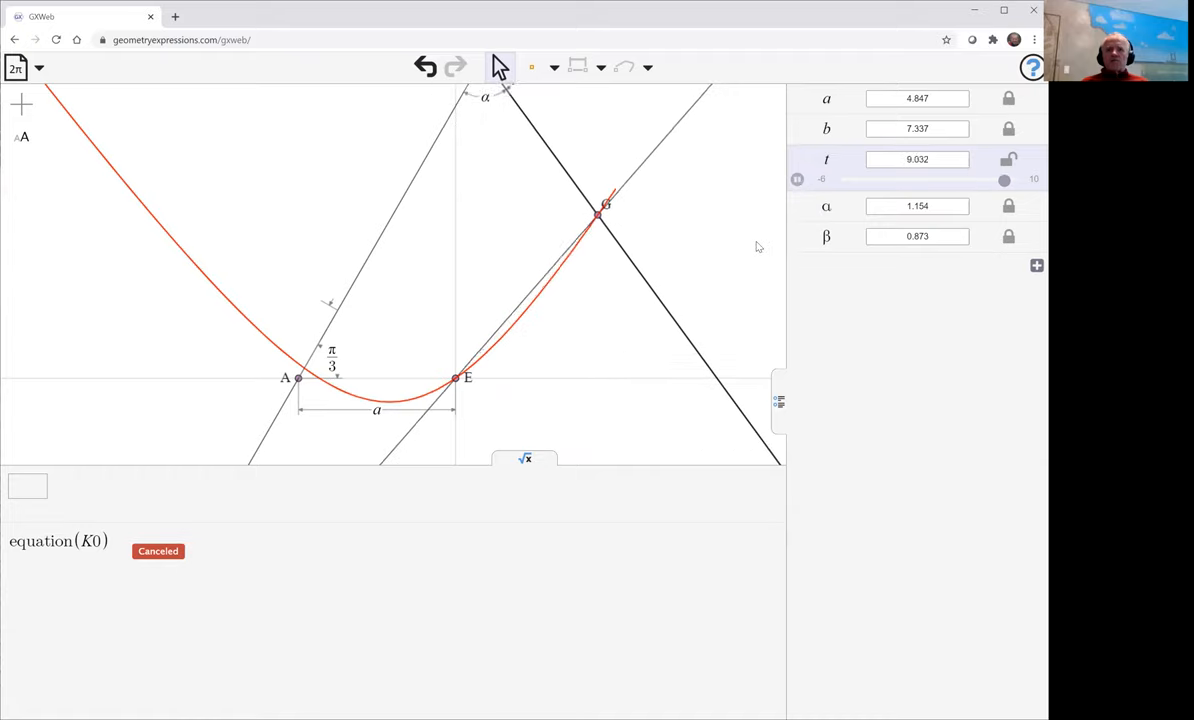
drag(1004, 179, 935, 179)
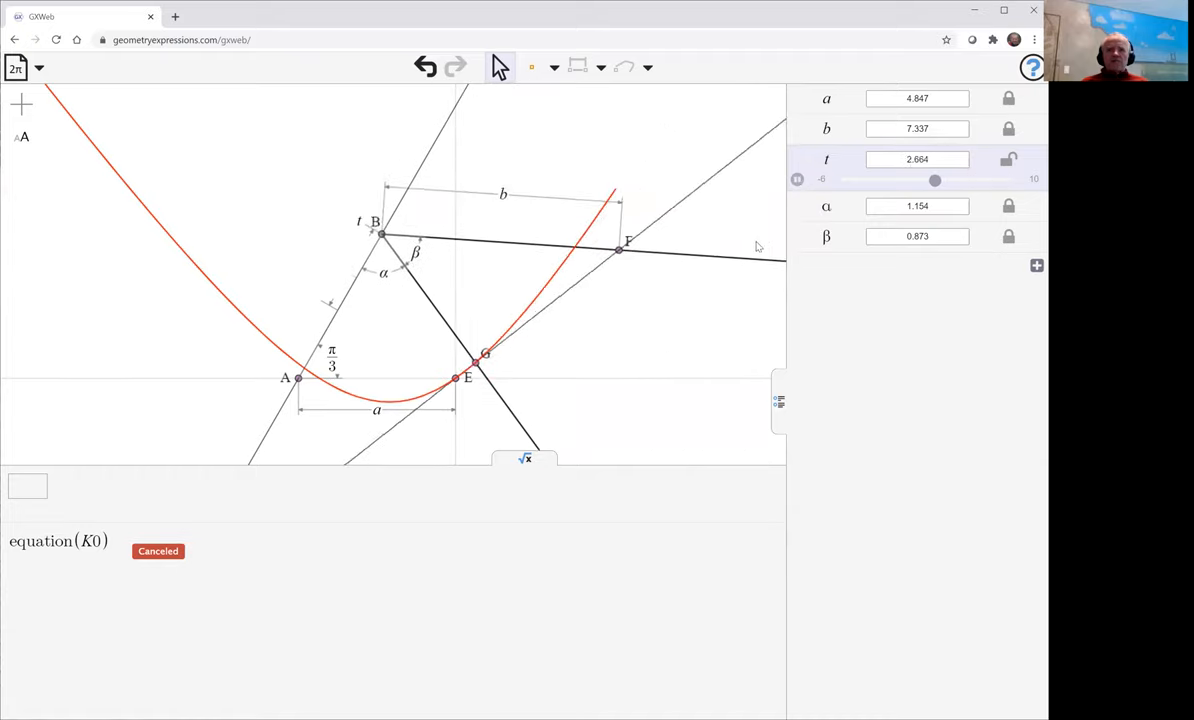
drag(934, 180, 843, 180)
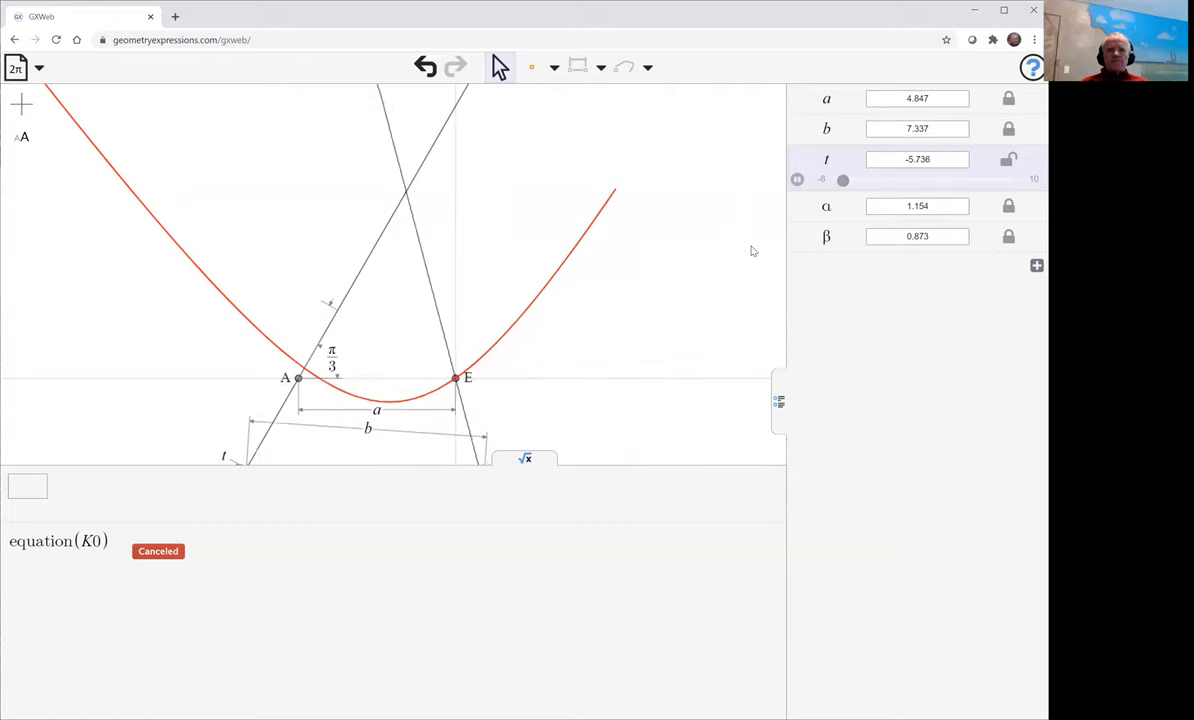
drag(843, 180, 917, 180)
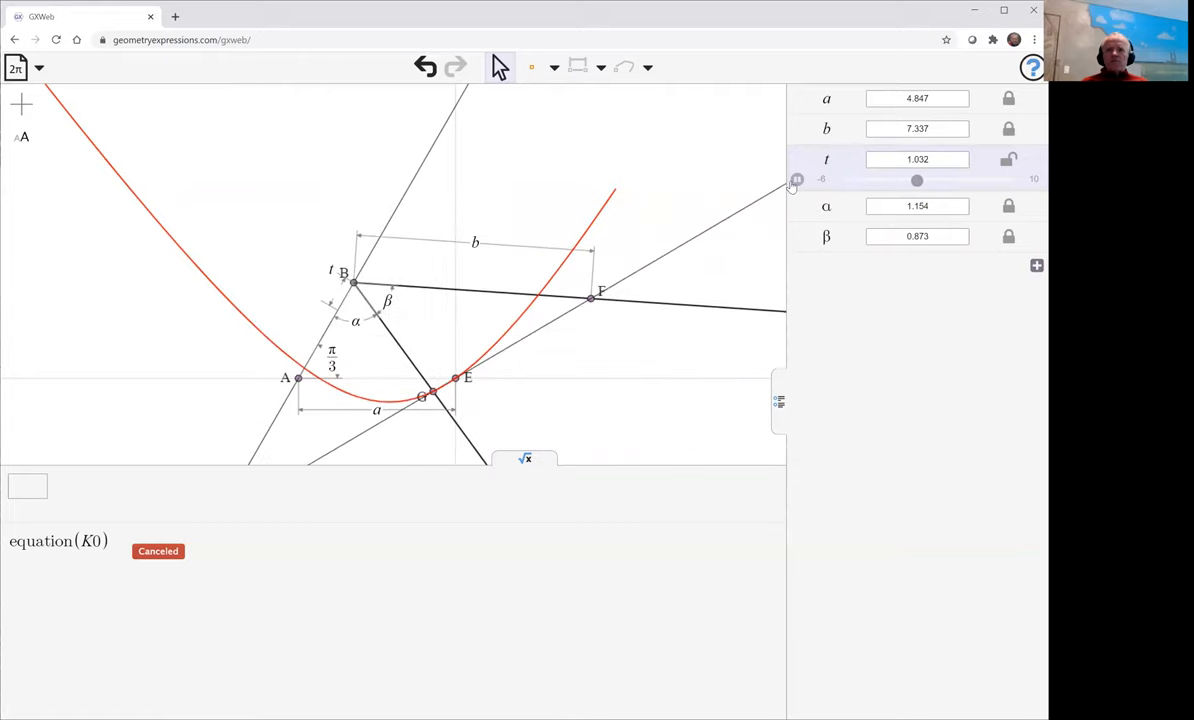
Drag the t slider to stop the animation at t = 4.344.
drag(917, 180, 952, 180)
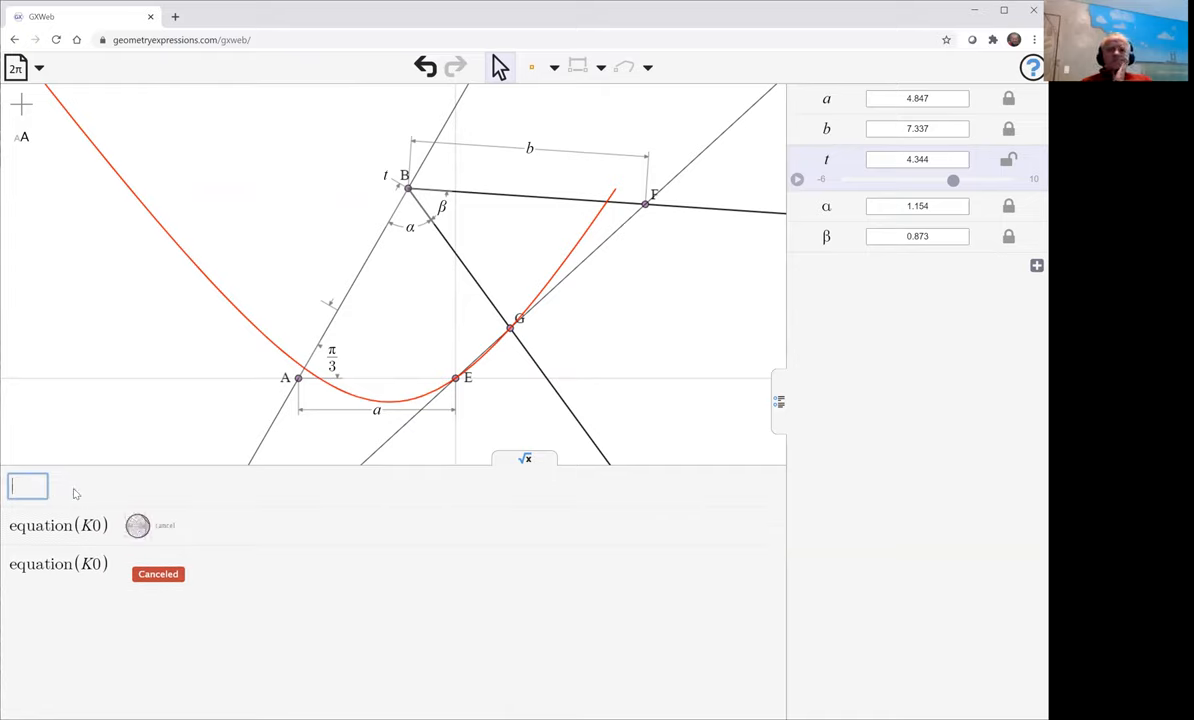
mouse_move(117, 474)
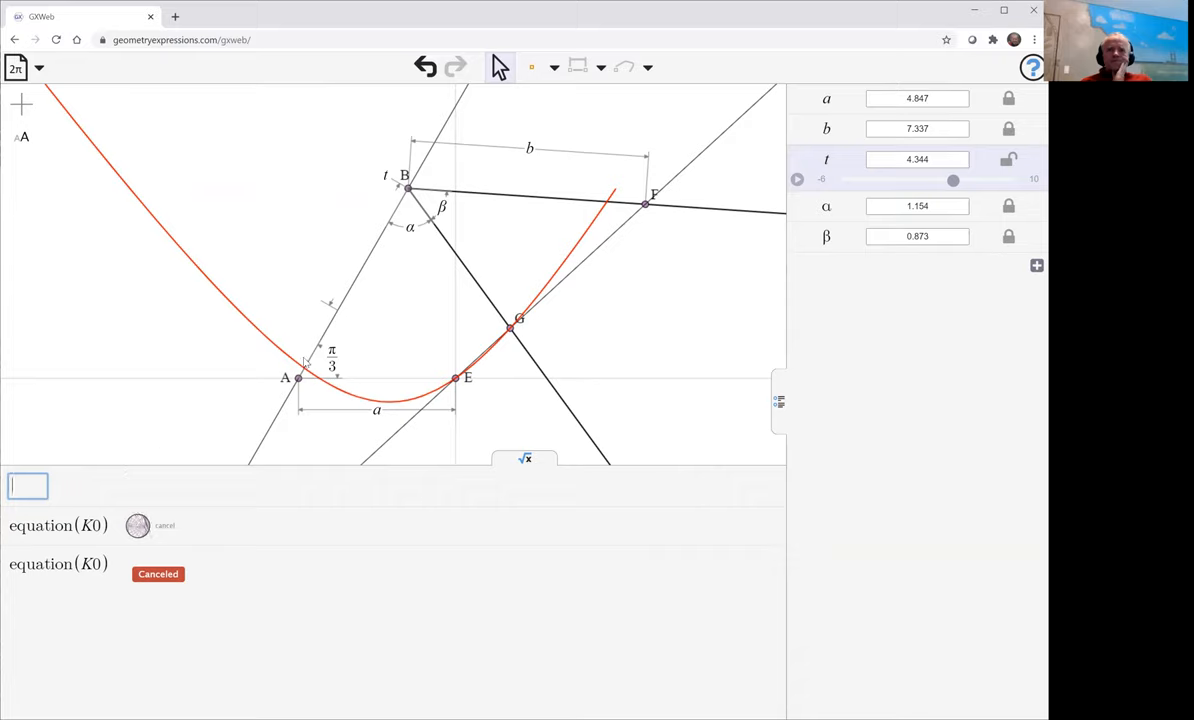
mouse_move(409, 286)
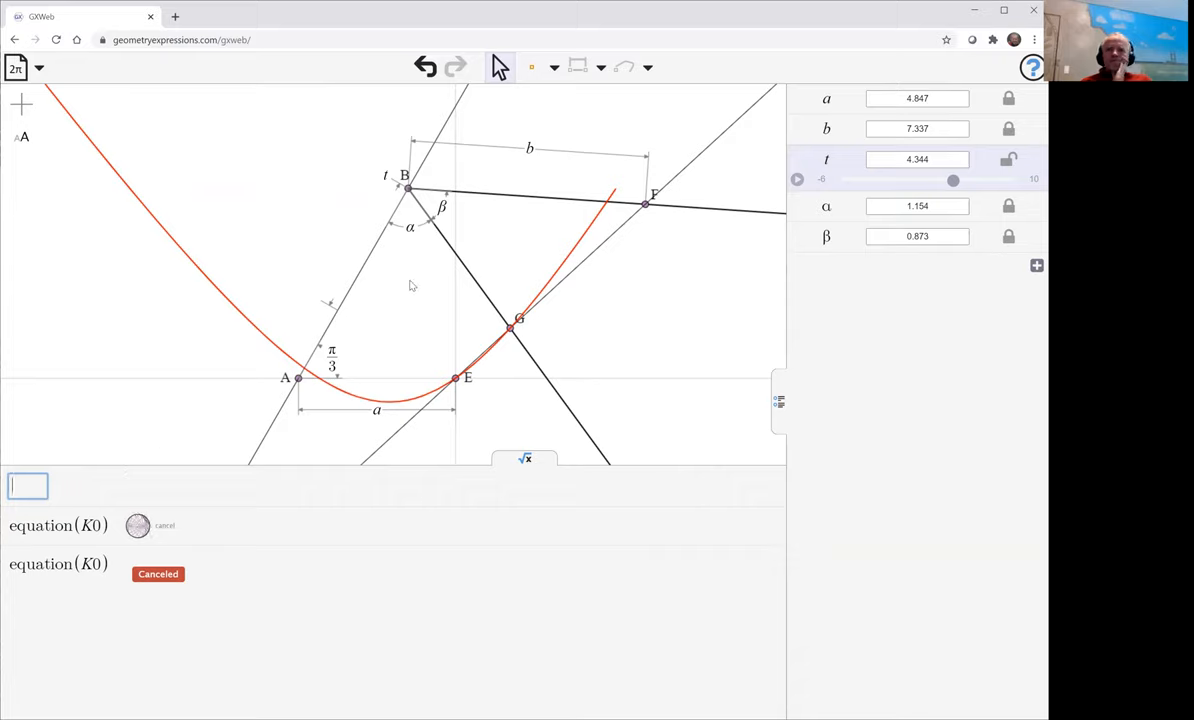
mouse_move(378, 427)
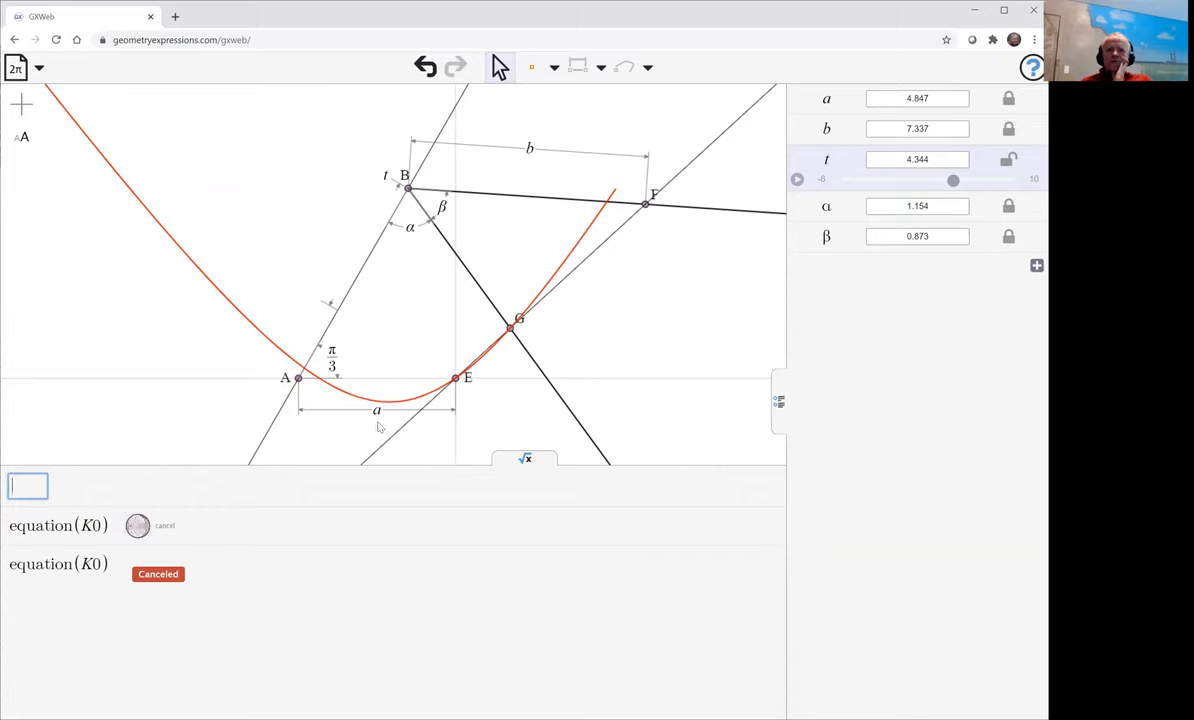
mouse_move(458, 229)
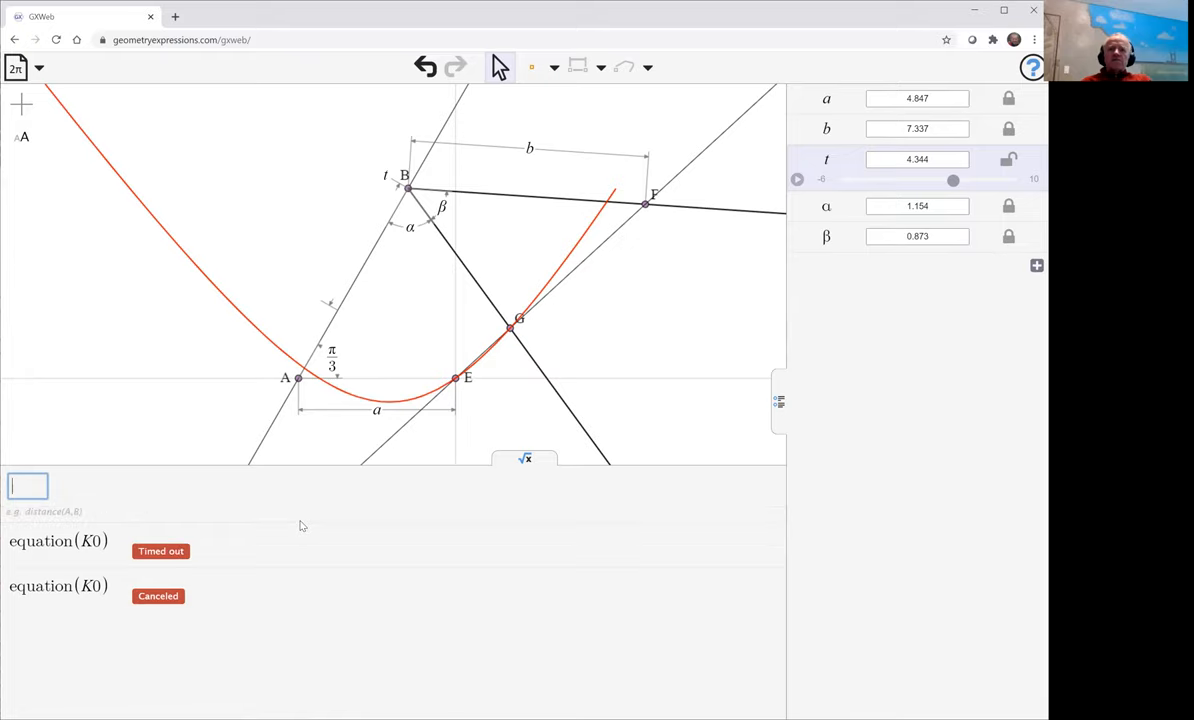
mouse_move(301, 551)
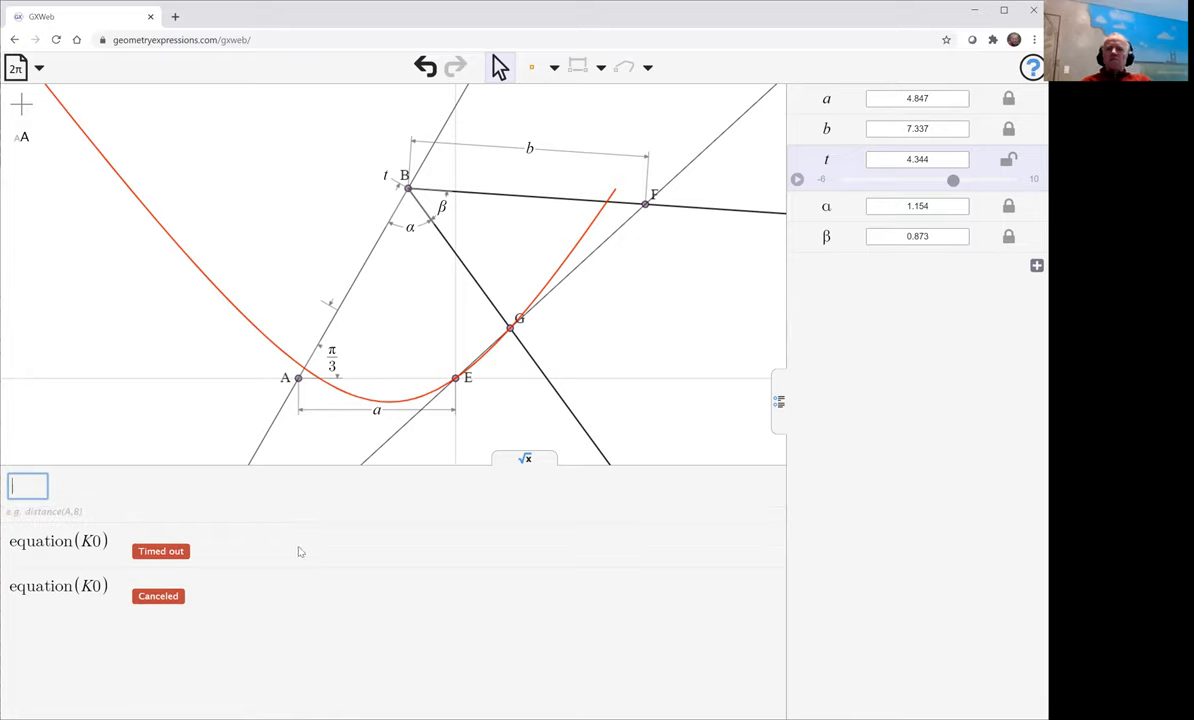
mouse_move(408, 235)
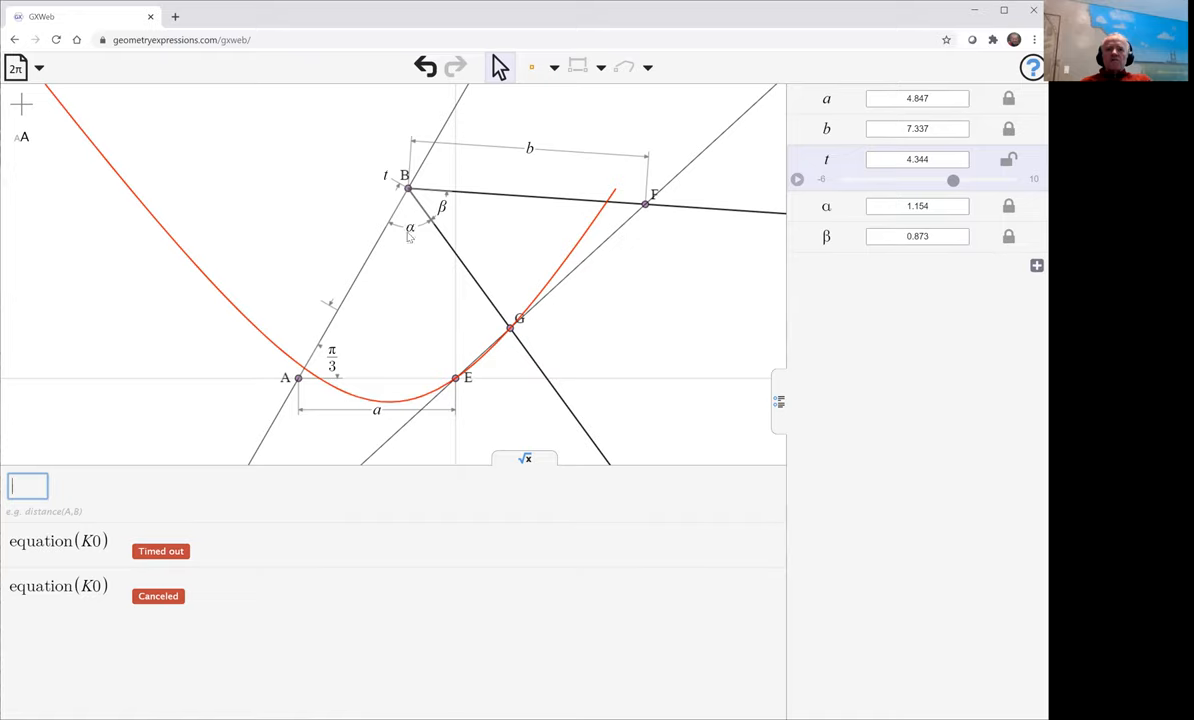
Set both angles α and β at B to π/3.
click(410, 225)
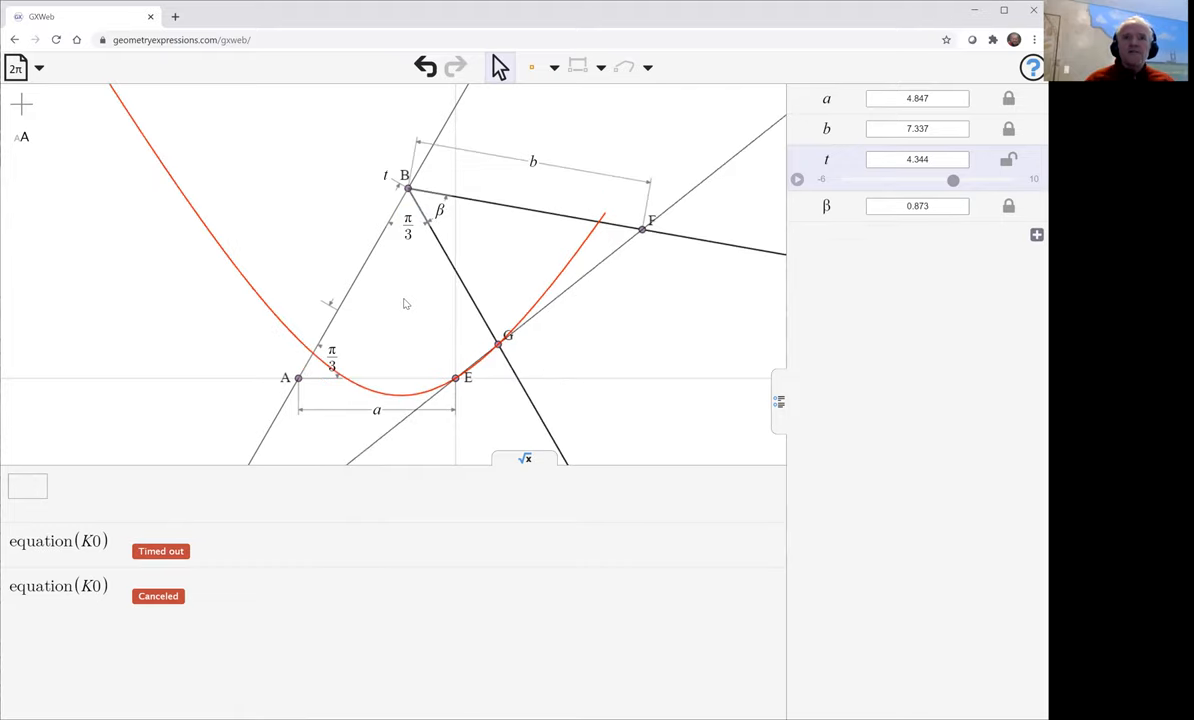
click(425, 200)
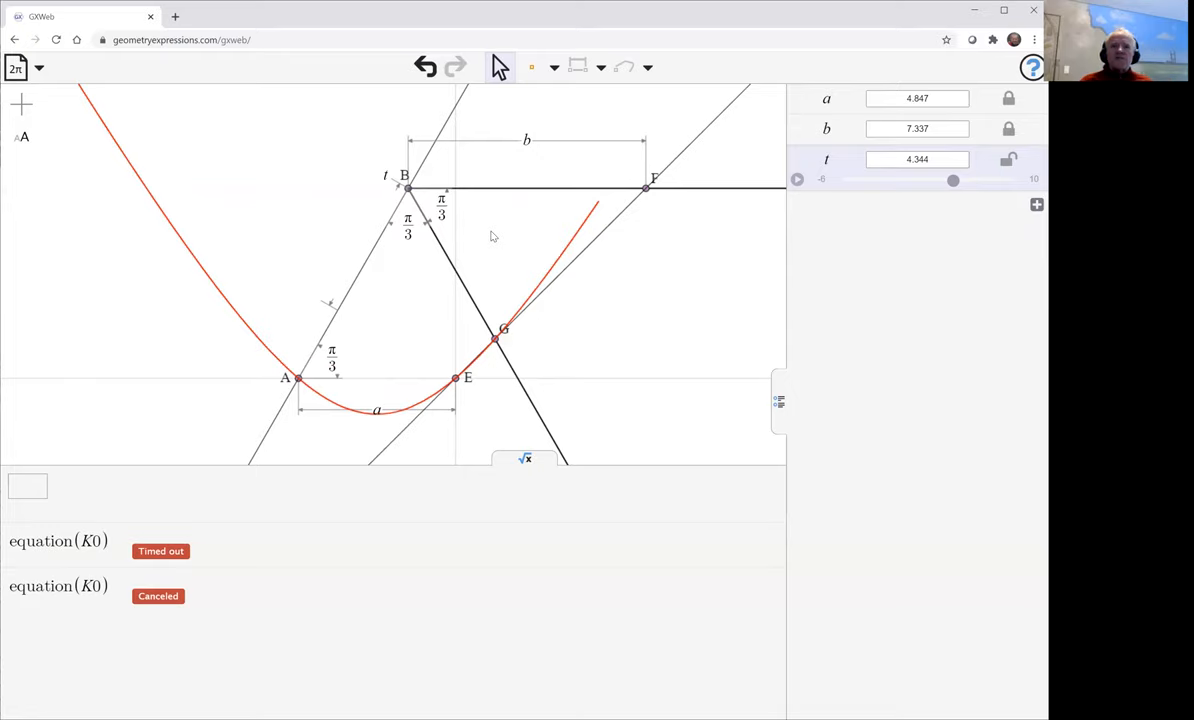
mouse_move(155, 490)
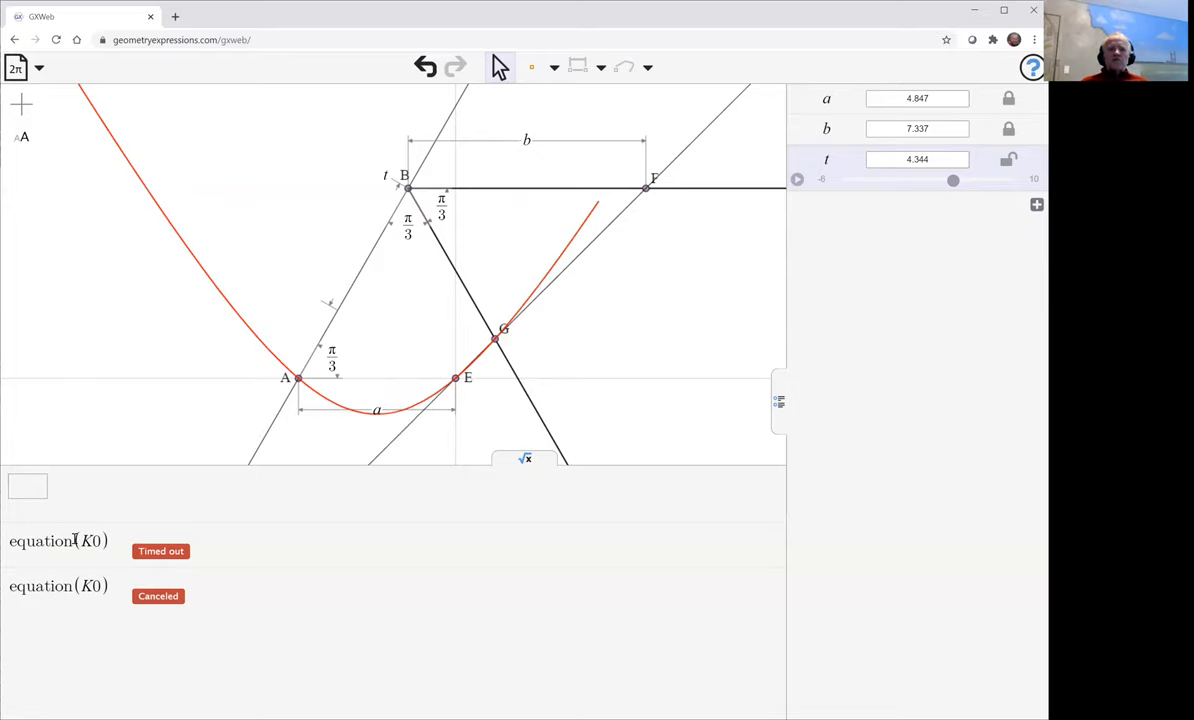
Re-evaluate the earlier equation(K0) query to get −3X² + Y² − 3Xa + … = 0.
double_click(58, 541)
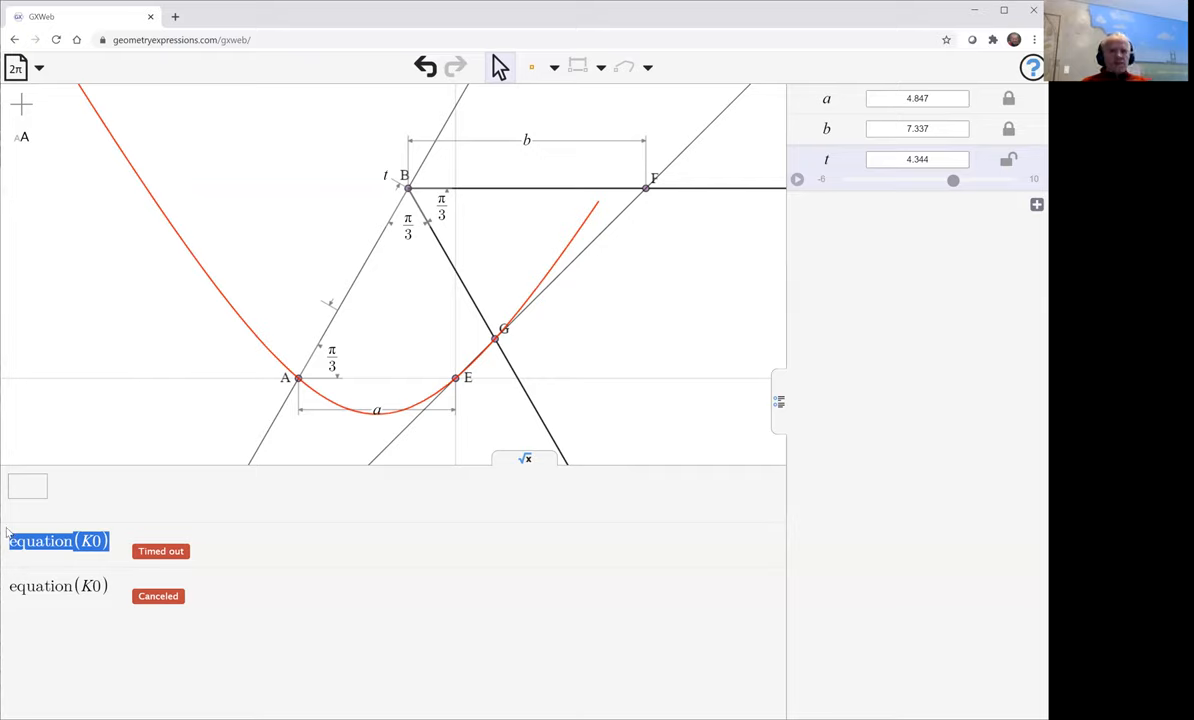
click(57, 541)
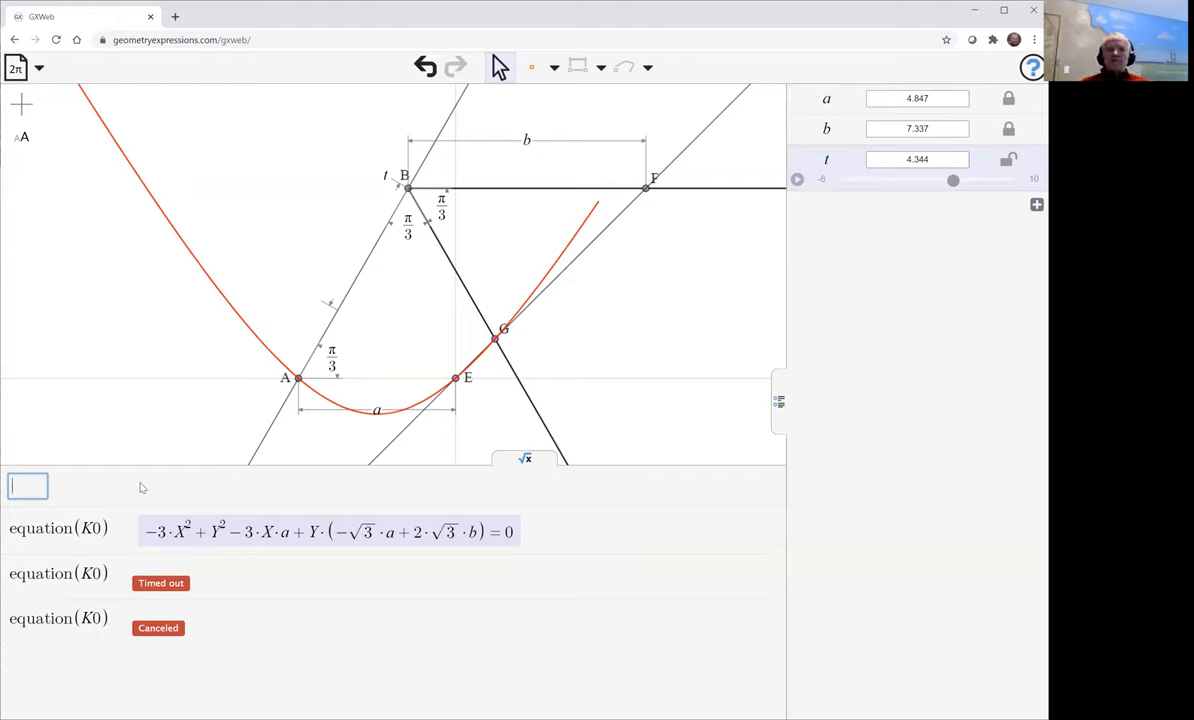
mouse_move(348, 393)
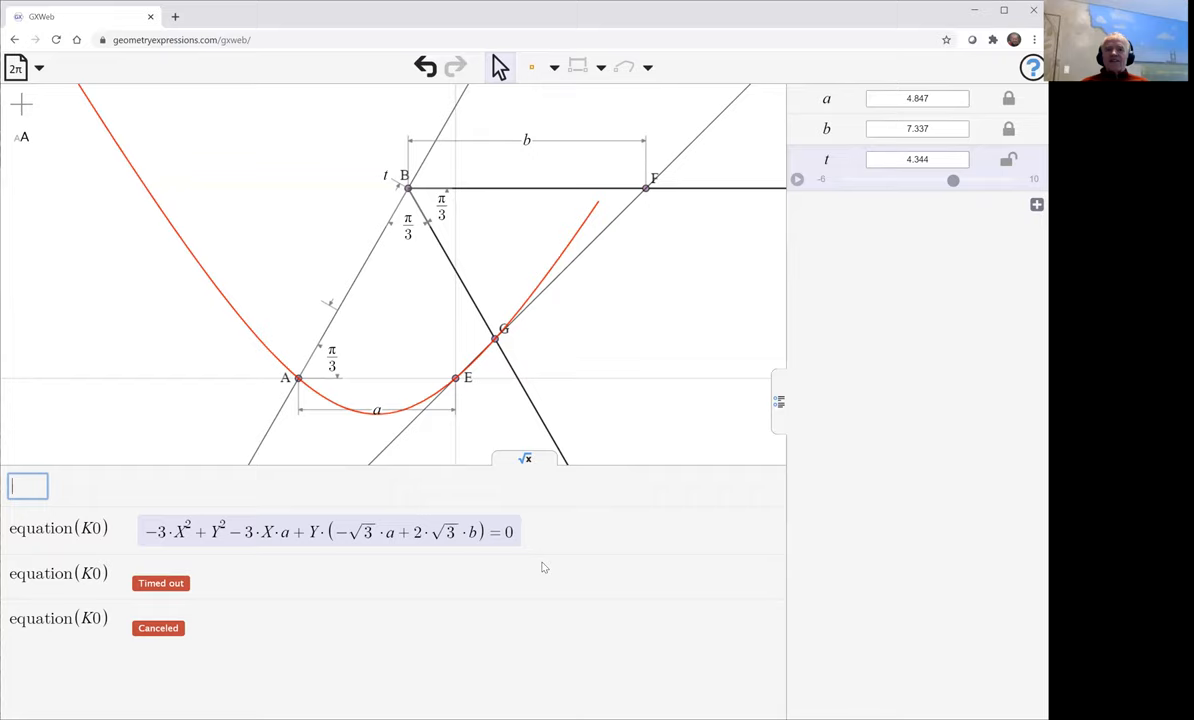
mouse_move(528, 565)
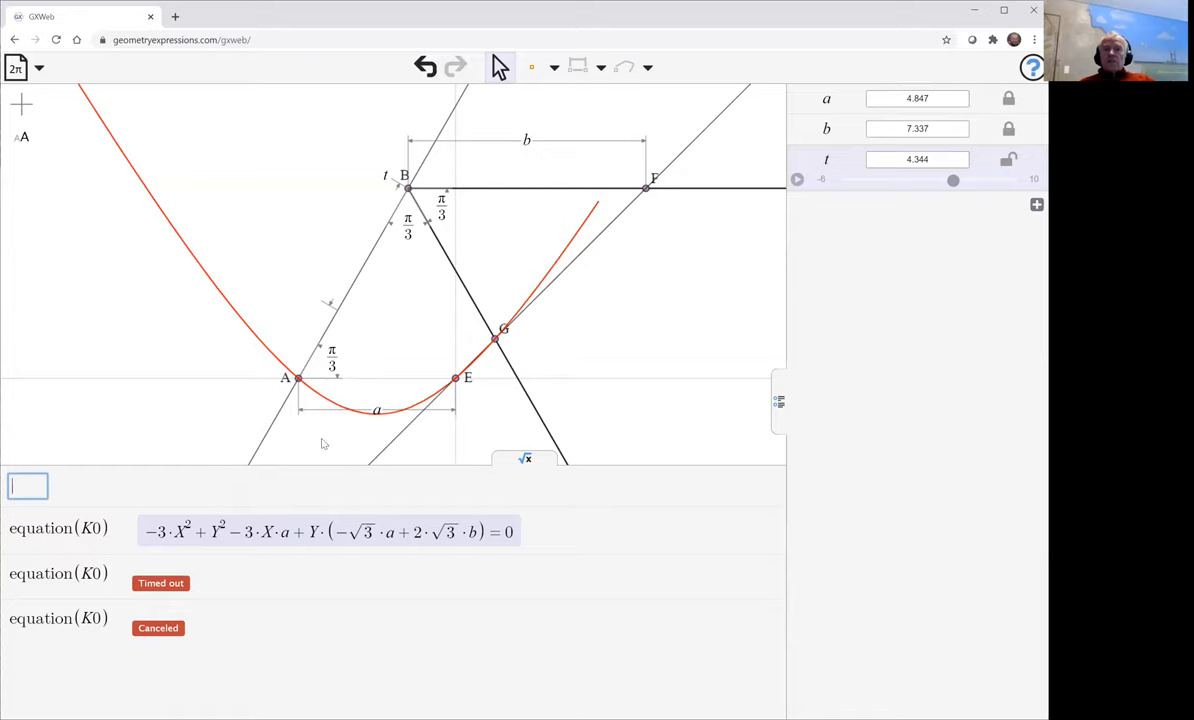
Change the angle constraint at A to π/2.
click(325, 360)
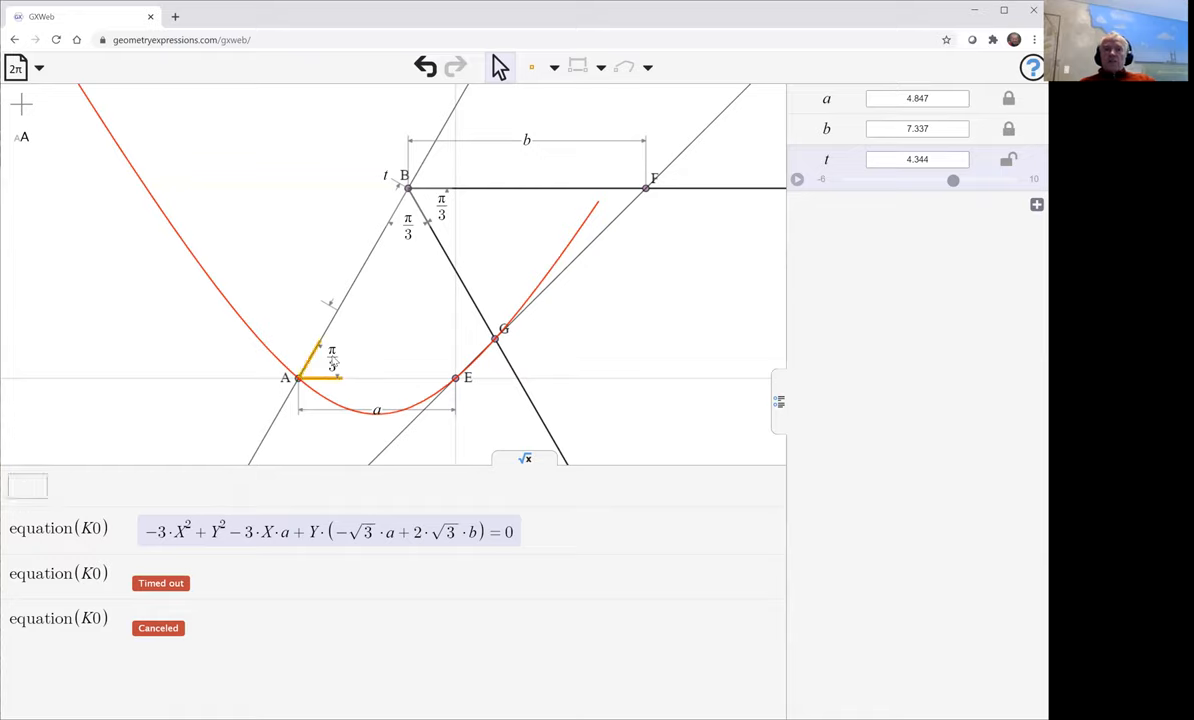
click(331, 358)
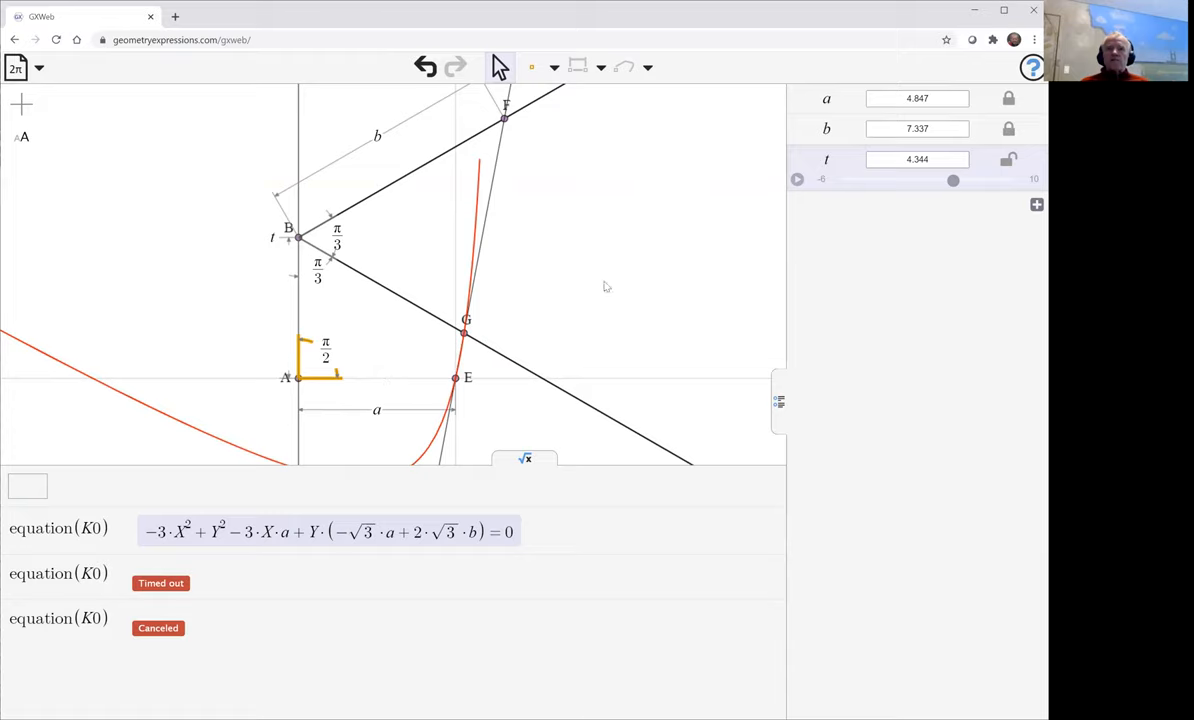
Vary the t slider down and back up to about 2.887.
drag(952, 180, 951, 181)
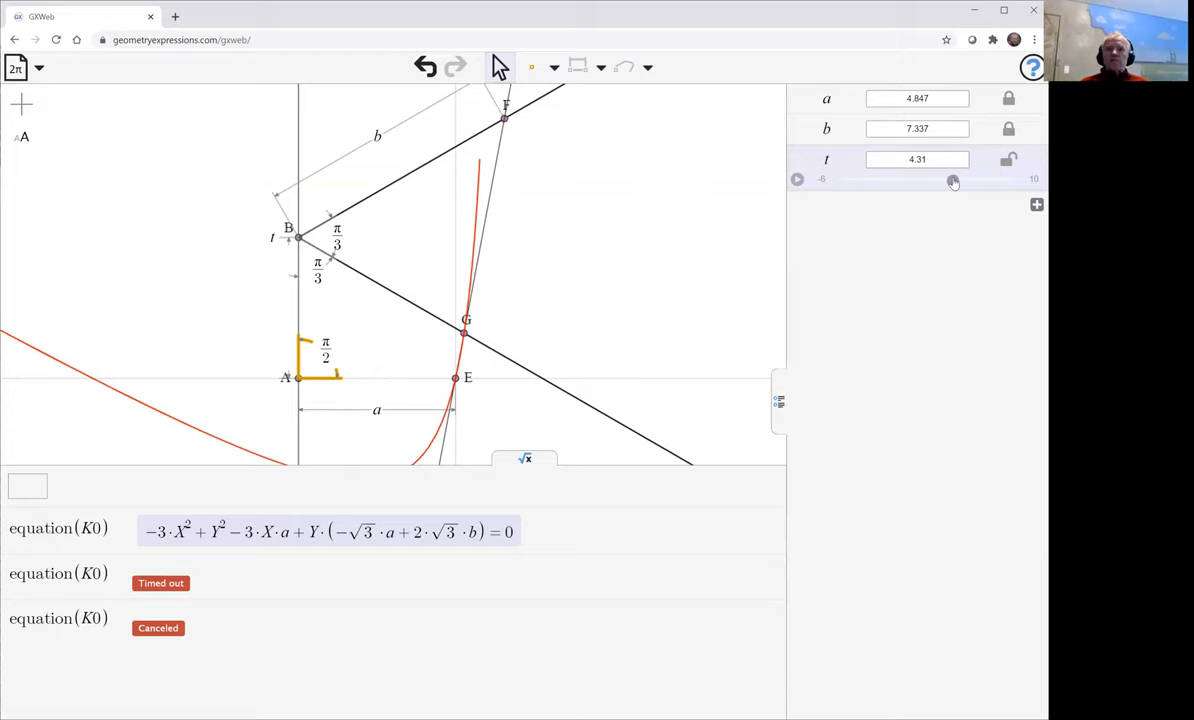
drag(953, 181, 911, 181)
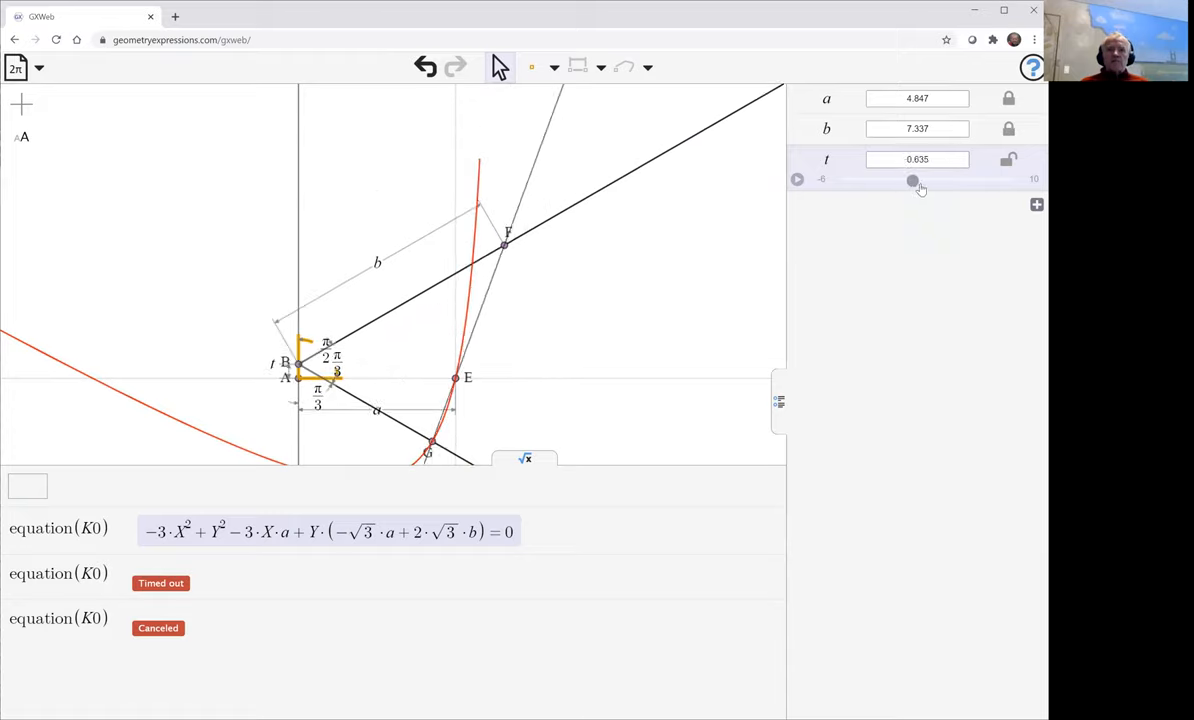
drag(911, 180, 937, 180)
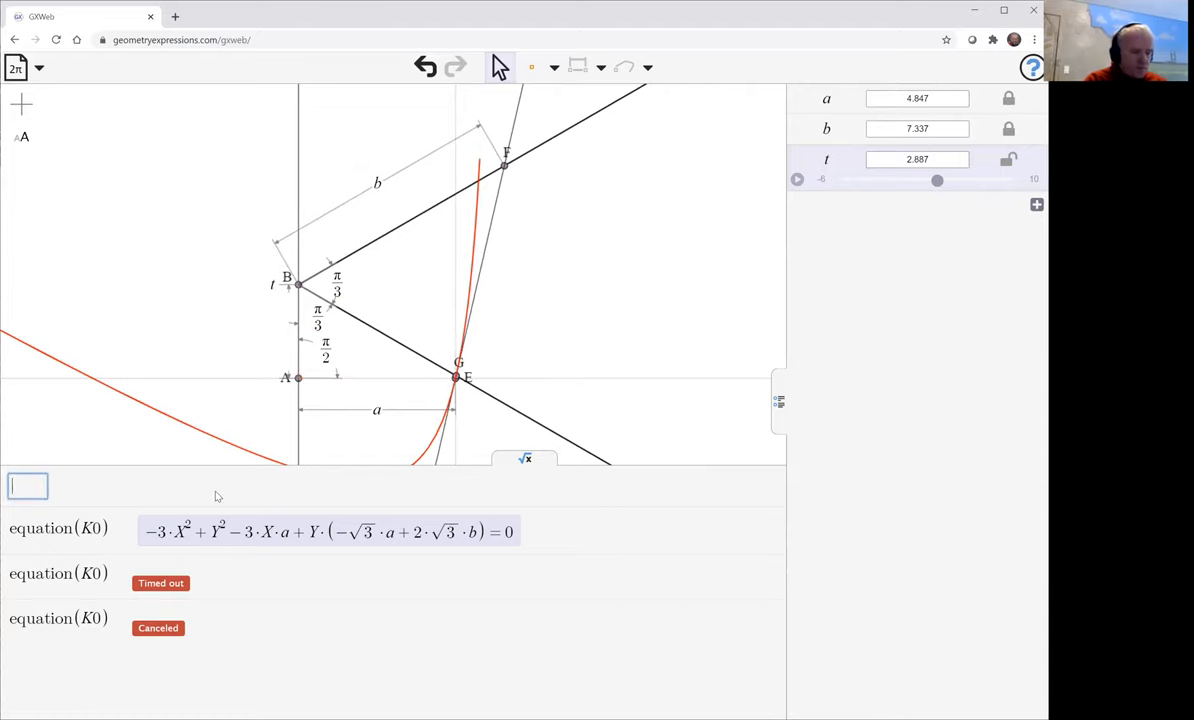
Enter equation(K0) to compute the reshaped locus equation X²·(−4a+2√3b)+… = 0.
text(equation)
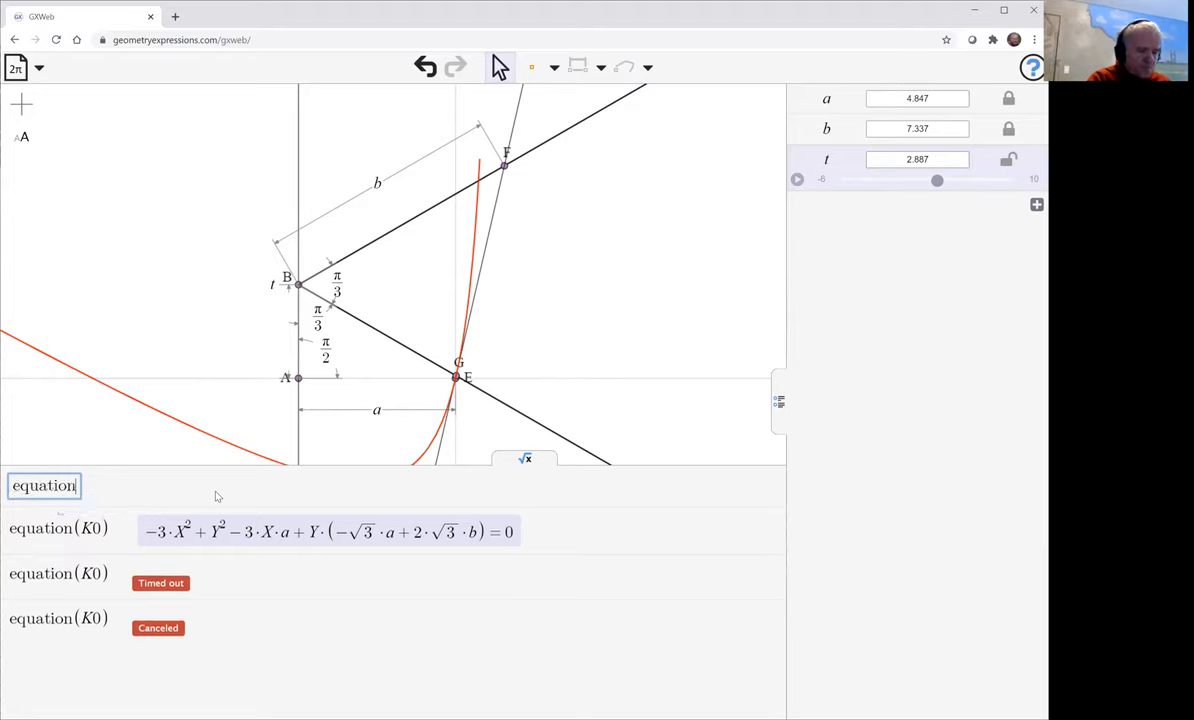
text(())
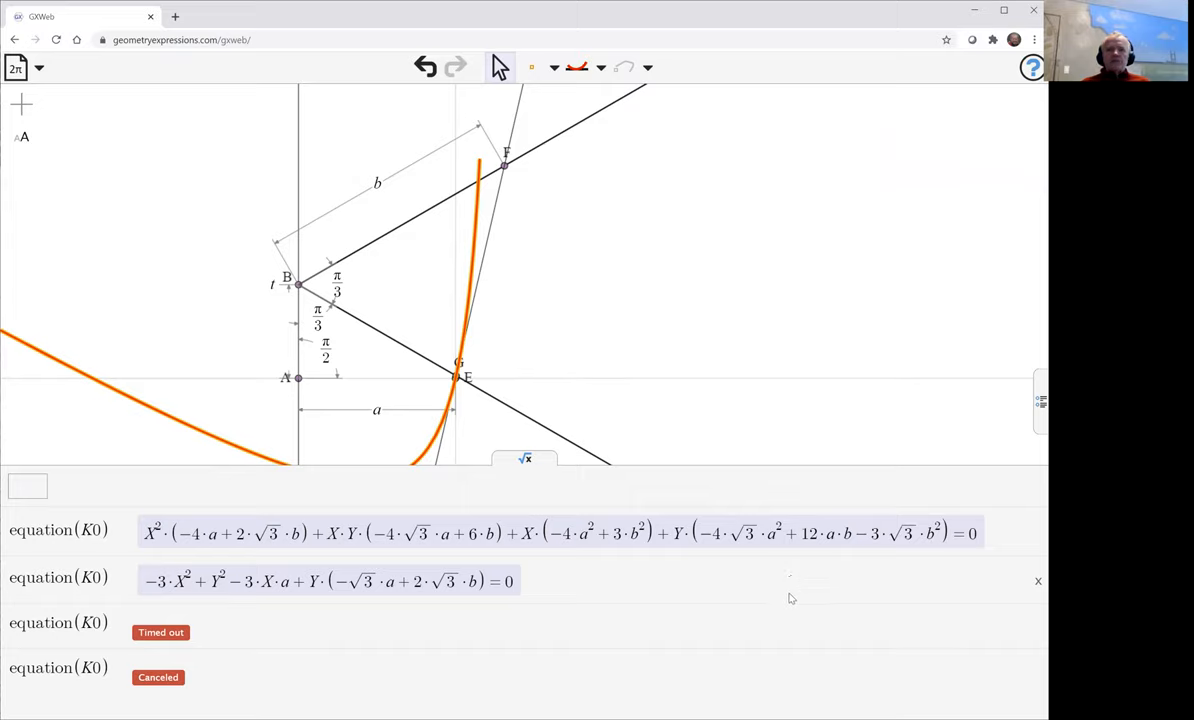
mouse_move(787, 582)
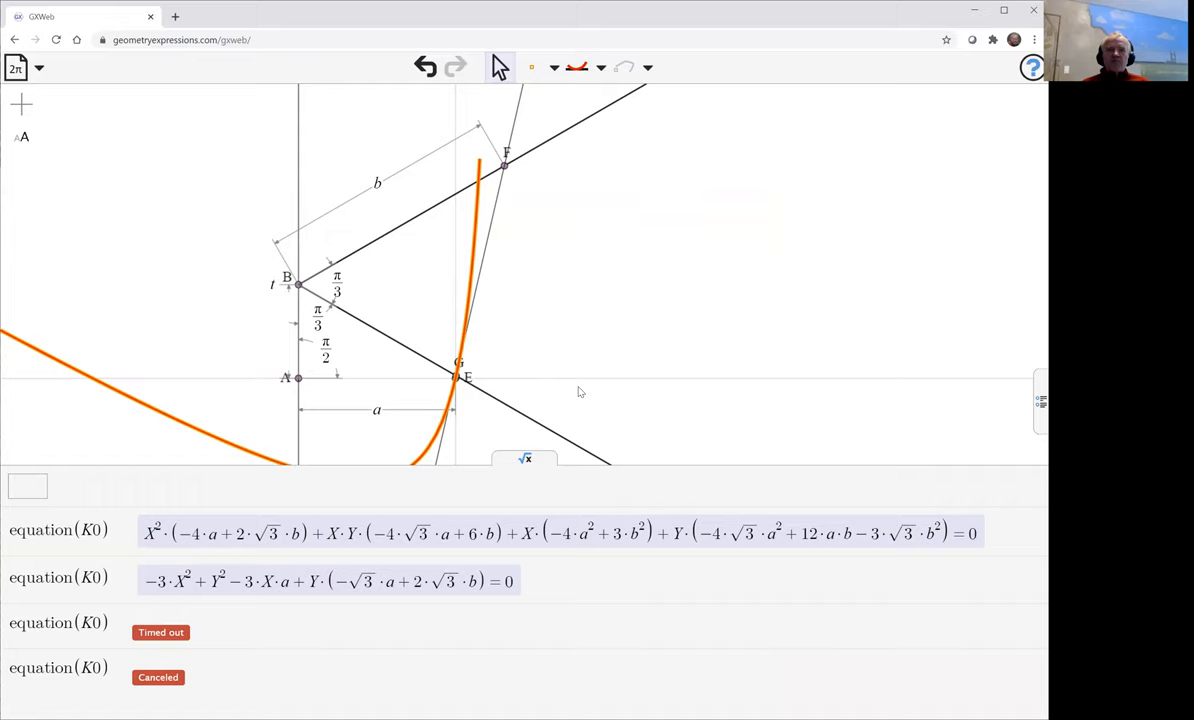
mouse_move(578, 378)
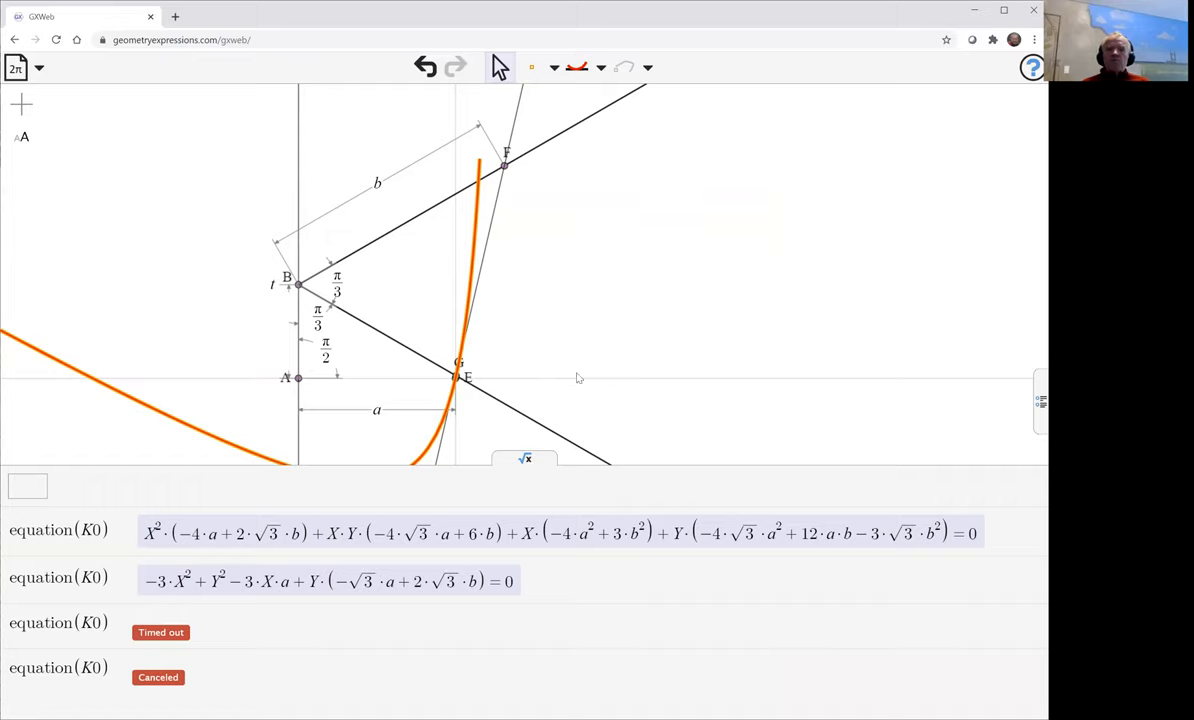
mouse_move(425, 203)
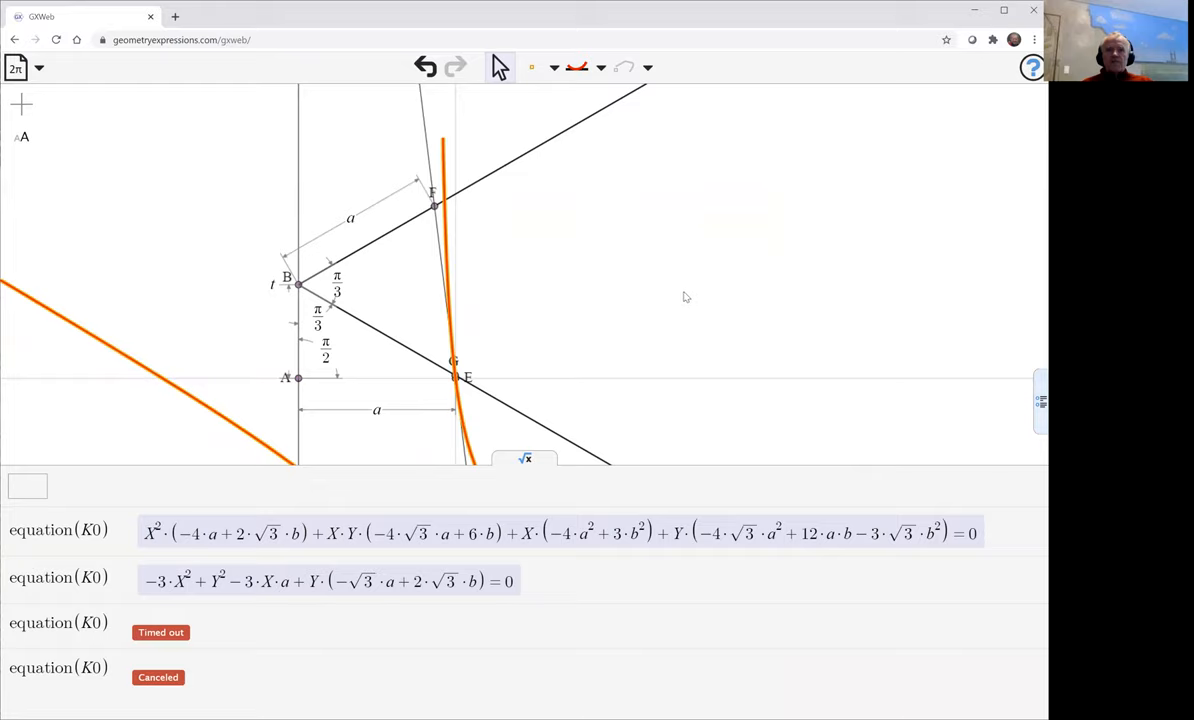
mouse_move(808, 318)
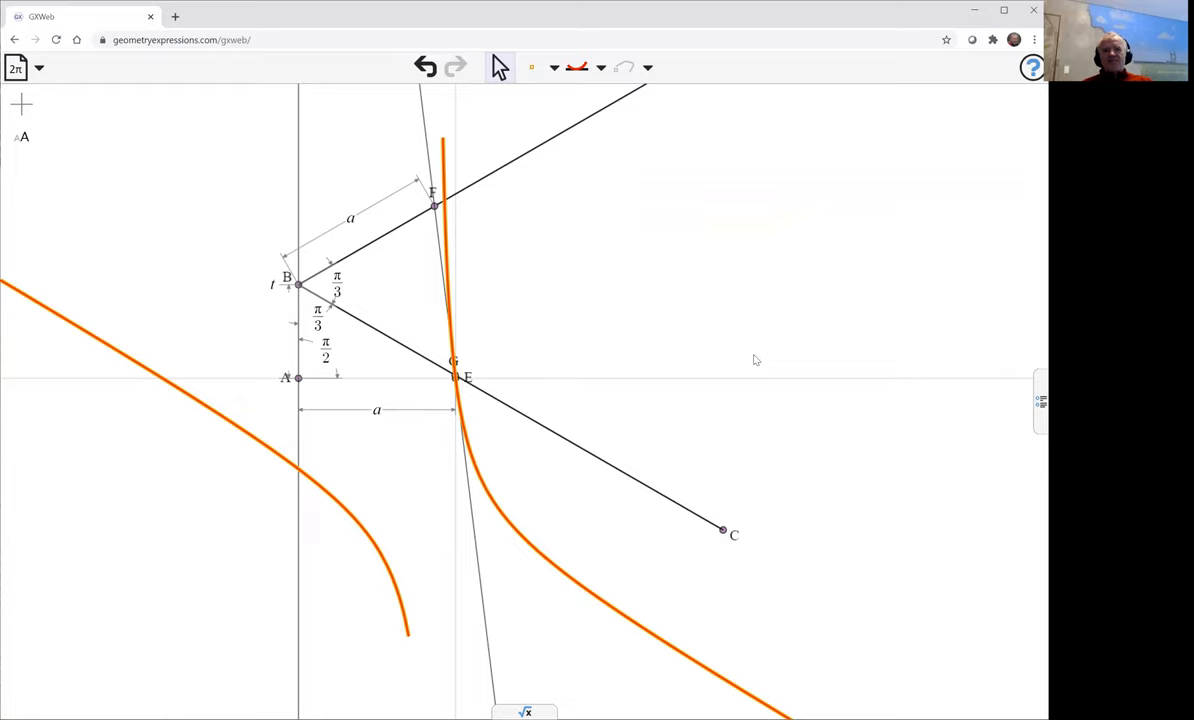
mouse_move(678, 374)
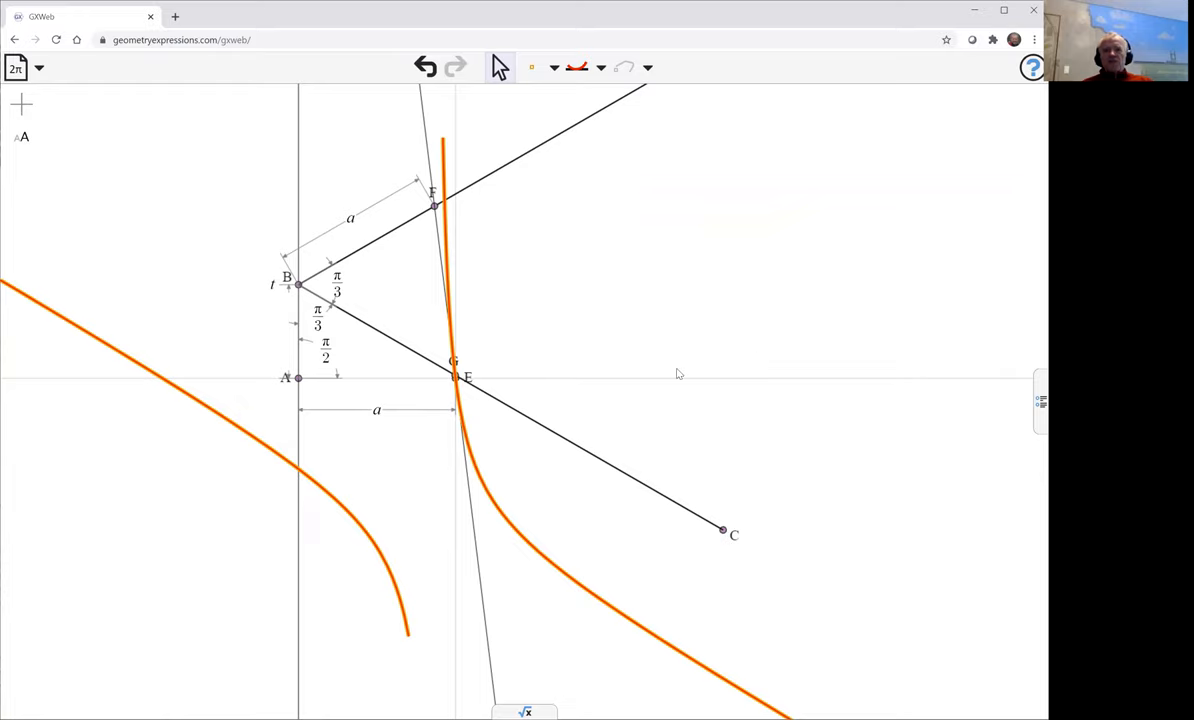
mouse_move(681, 373)
text(equation())
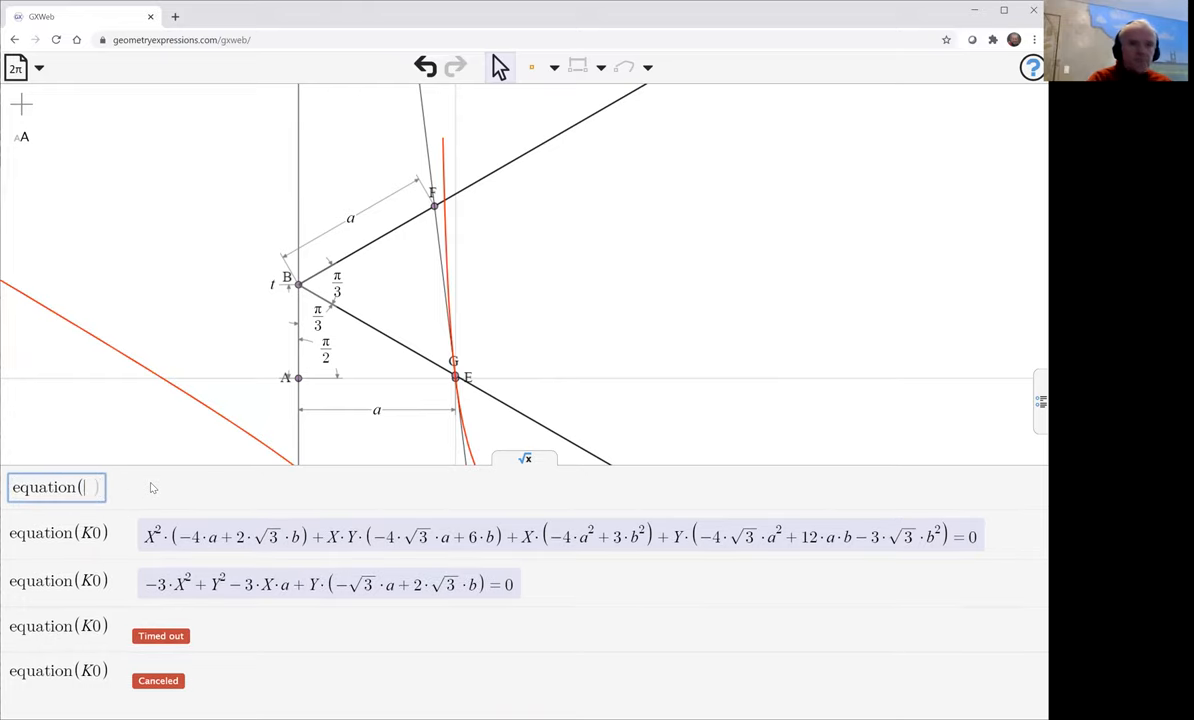
mouse_move(199, 407)
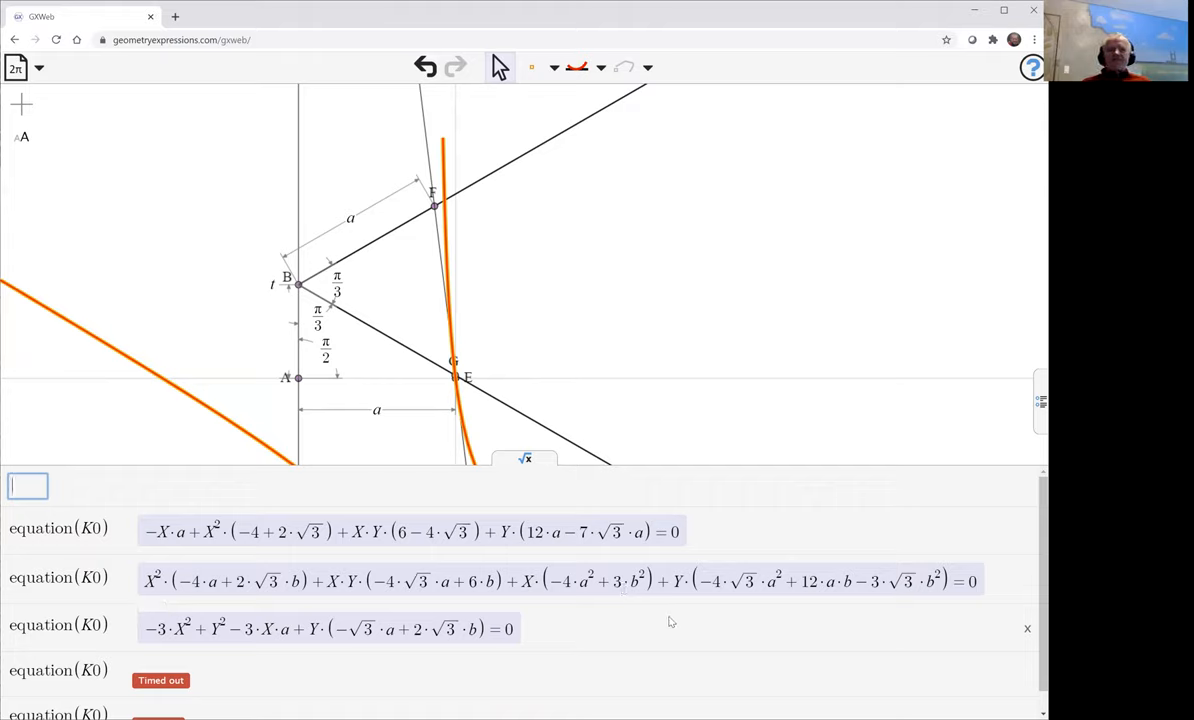
mouse_move(657, 601)
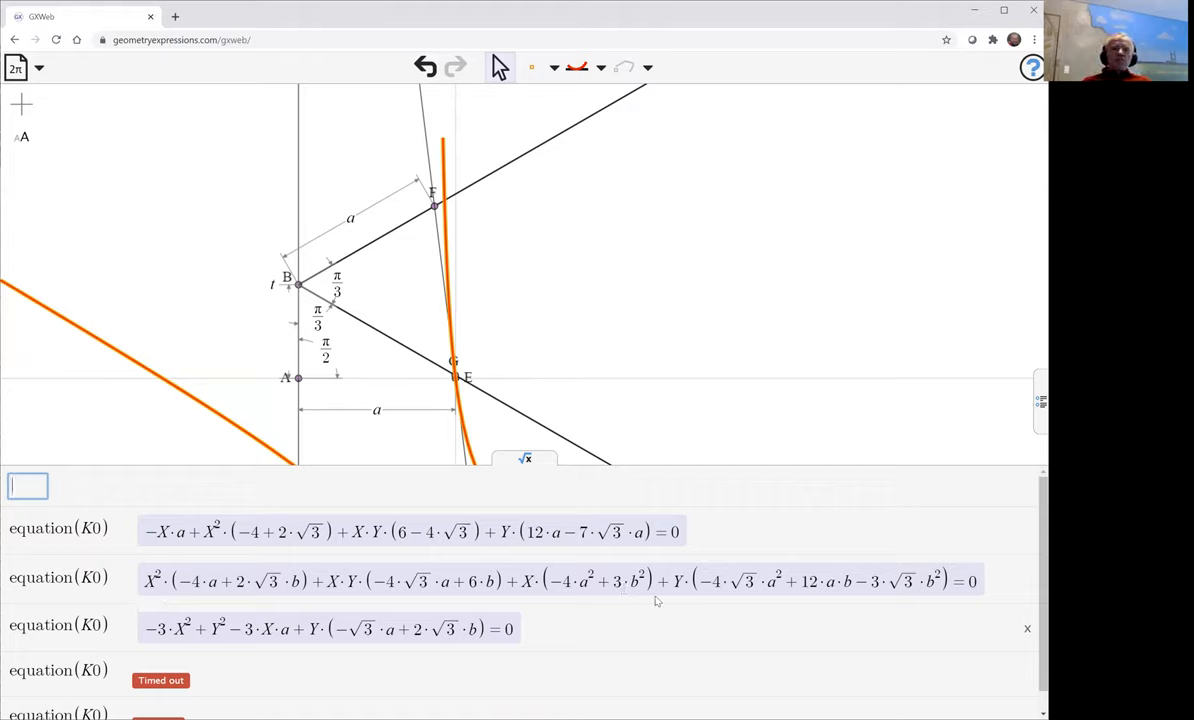
mouse_move(620, 334)
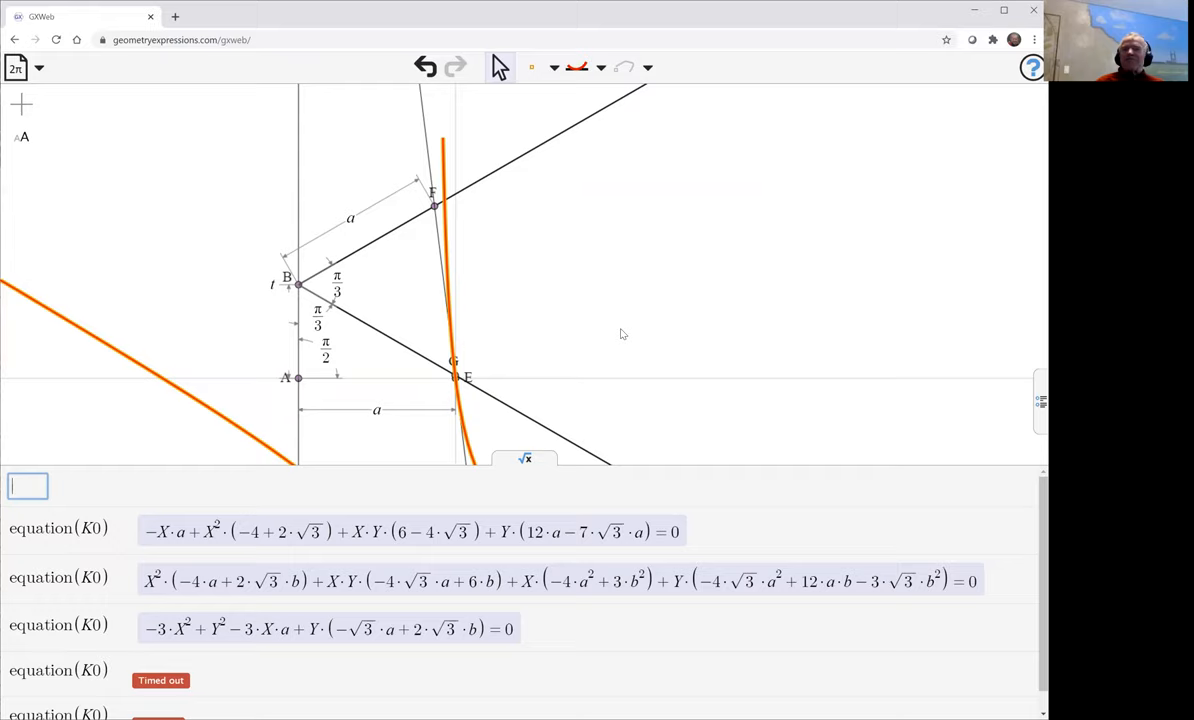
mouse_move(838, 42)
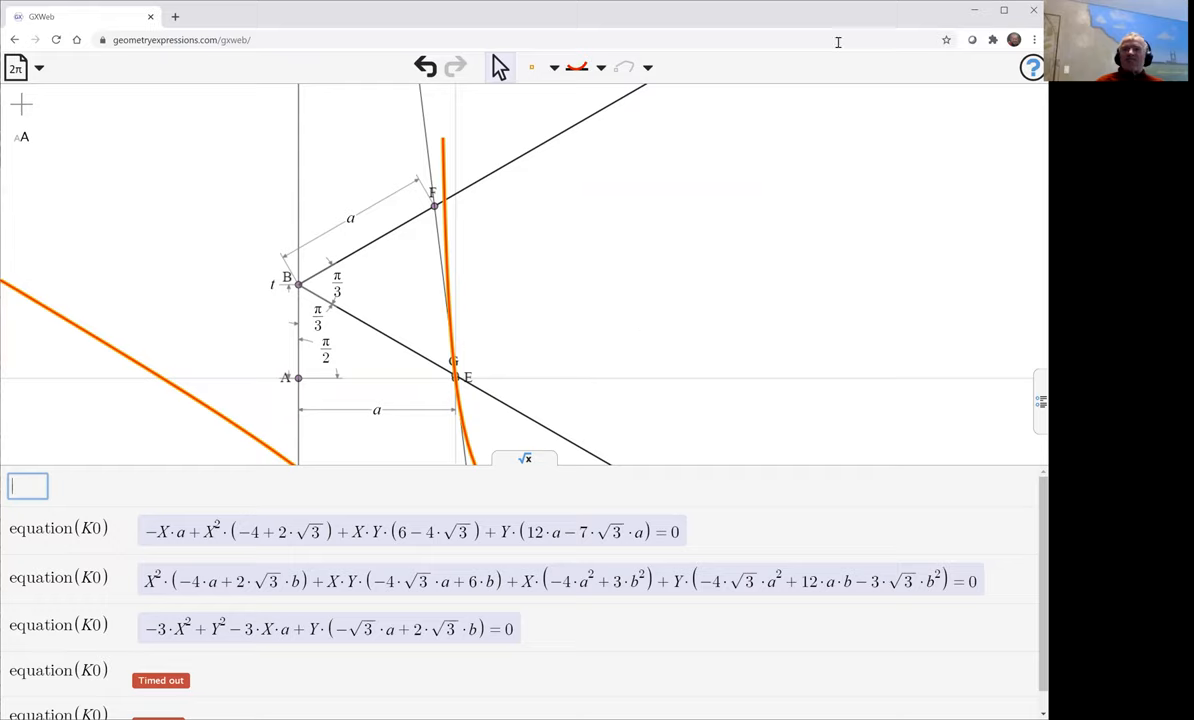